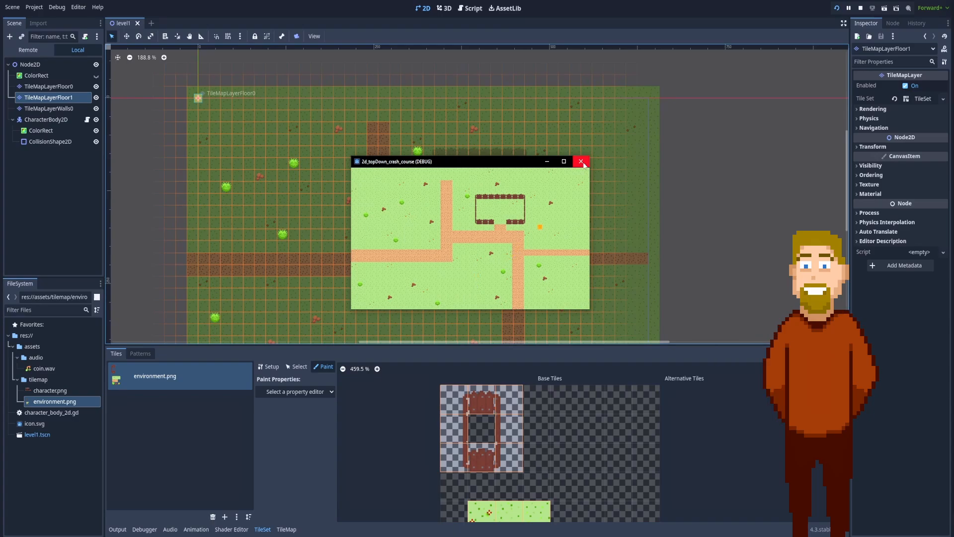
# Stop the running game window and select the CharacterBody2D node in the Scene dock
pyautogui.click(581, 162)
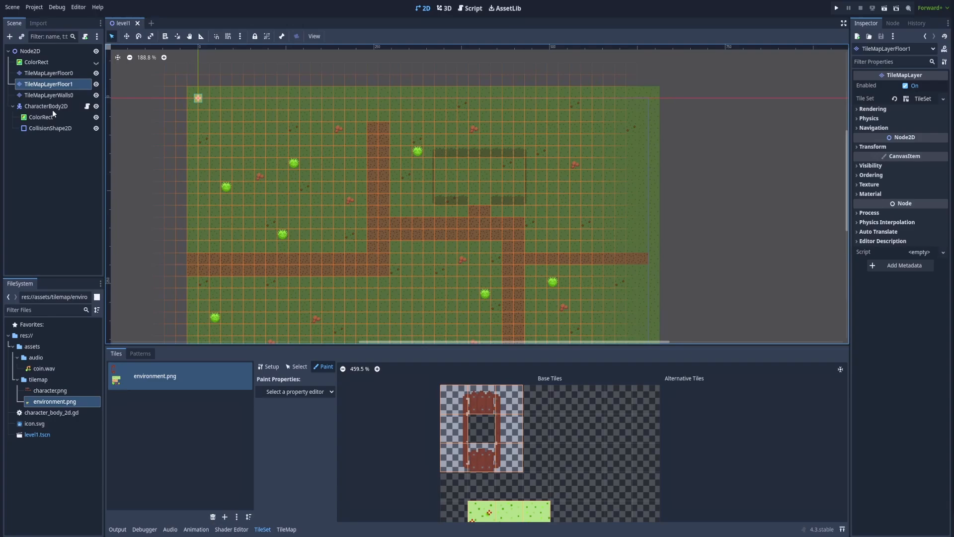
pyautogui.click(49, 106)
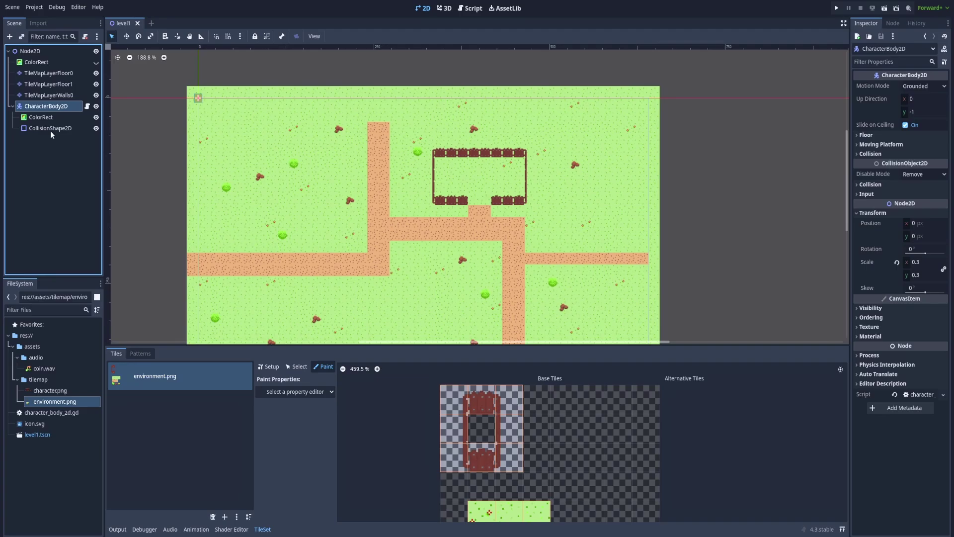
pyautogui.moveTo(57, 109)
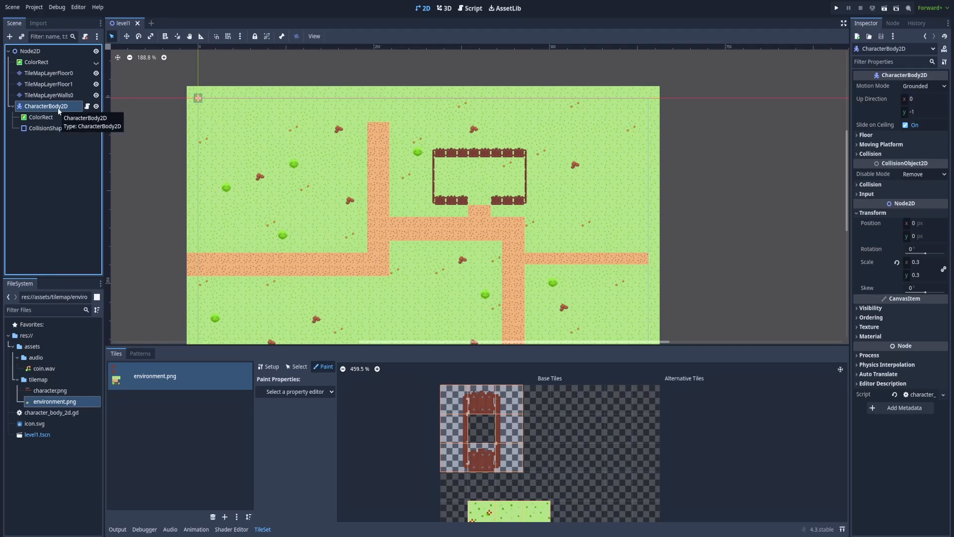
# Delete the CharacterBody2D and ColorRect nodes, confirming the ColorRect removal
pyautogui.press('Delete')
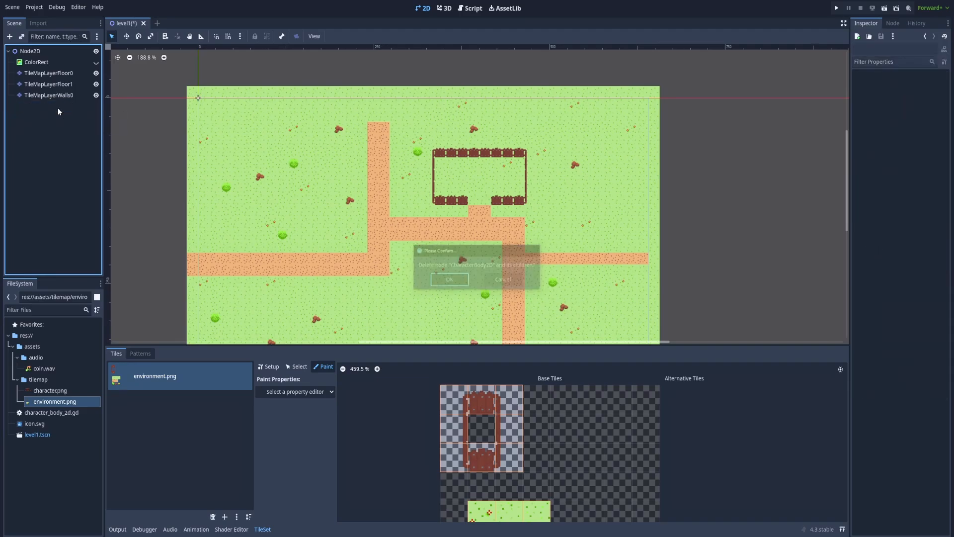
pyautogui.click(449, 279)
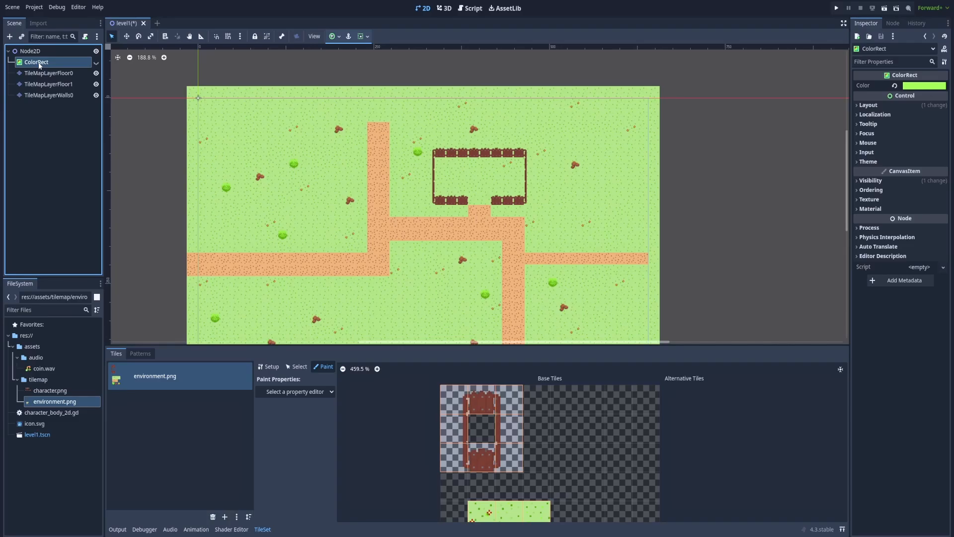
pyautogui.moveTo(39, 63)
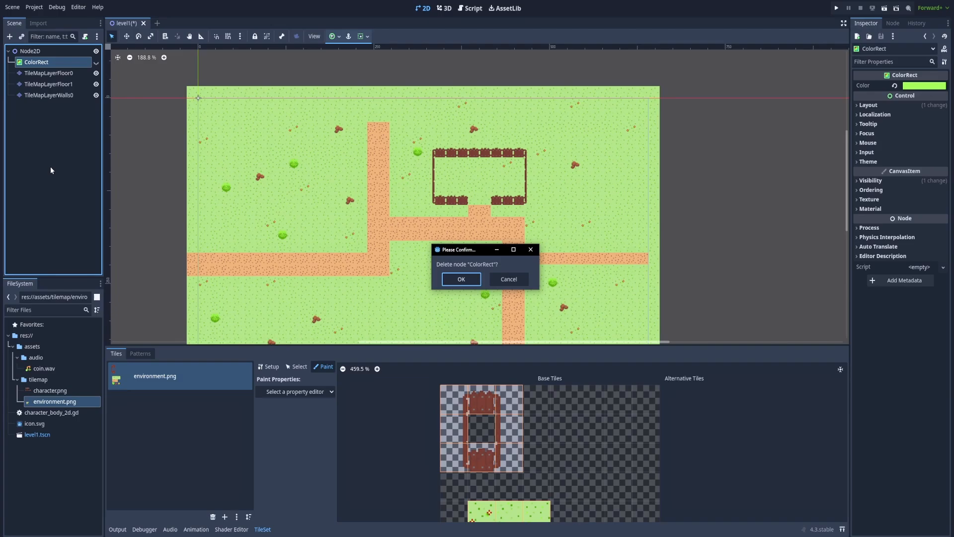
pyautogui.click(461, 279)
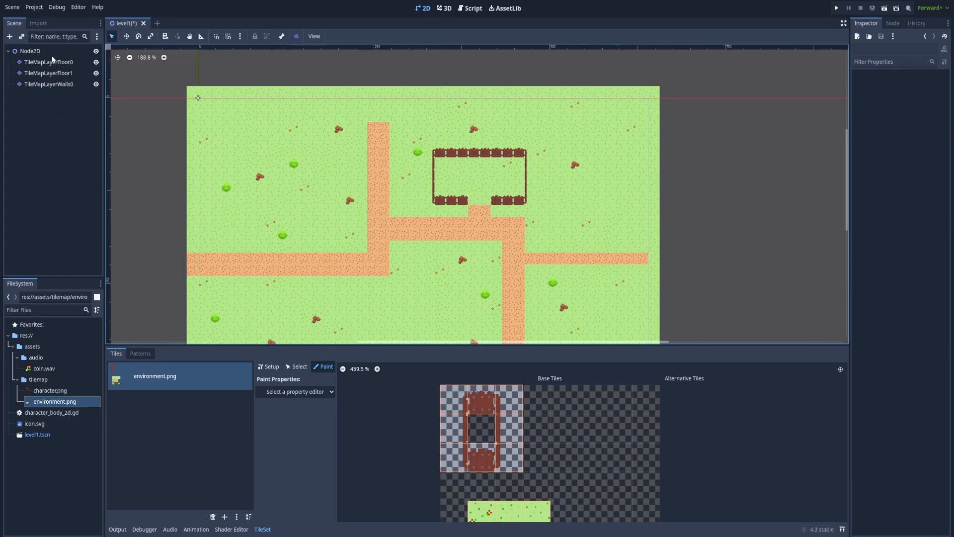
pyautogui.moveTo(81, 114)
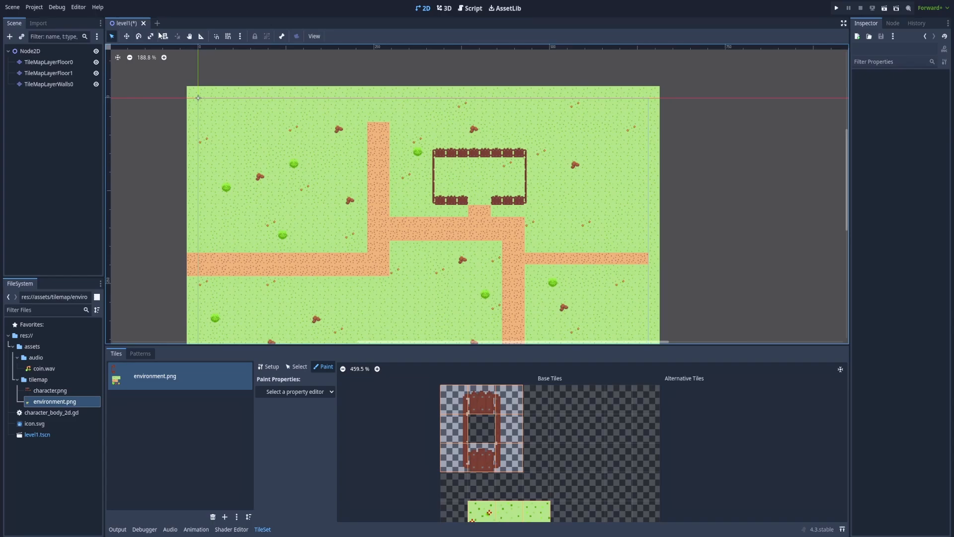
# Start a new scene with a CharacterBody2D root node and save it as player.tscn
pyautogui.click(186, 23)
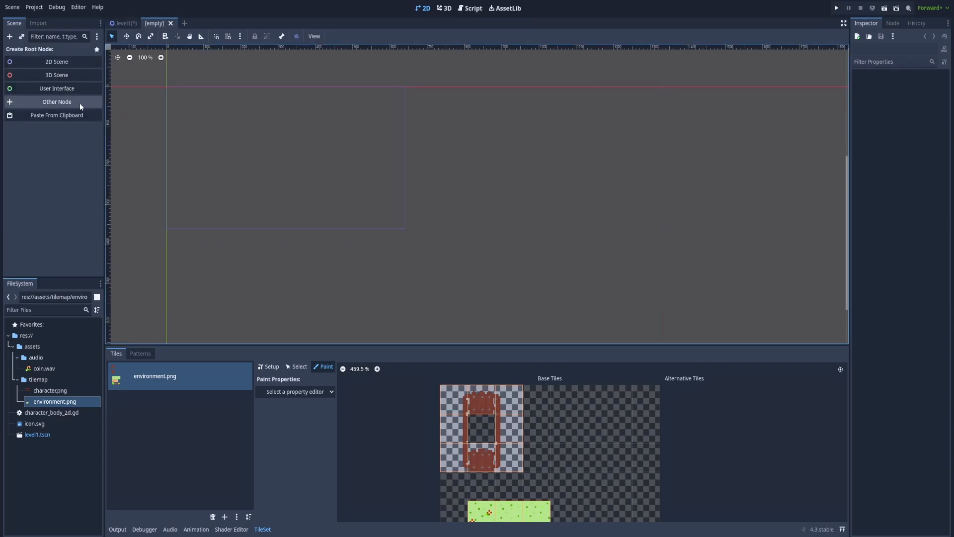
pyautogui.click(57, 101)
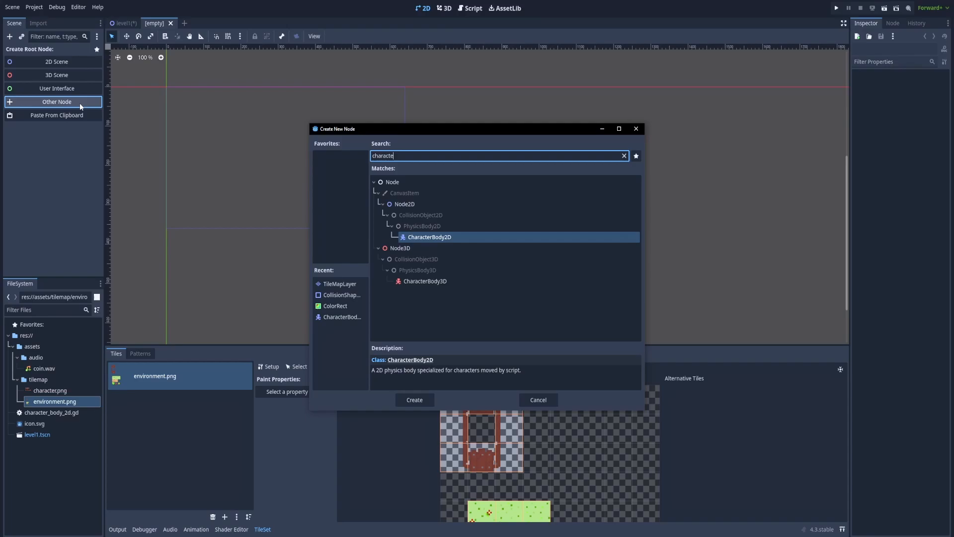
pyautogui.click(415, 399)
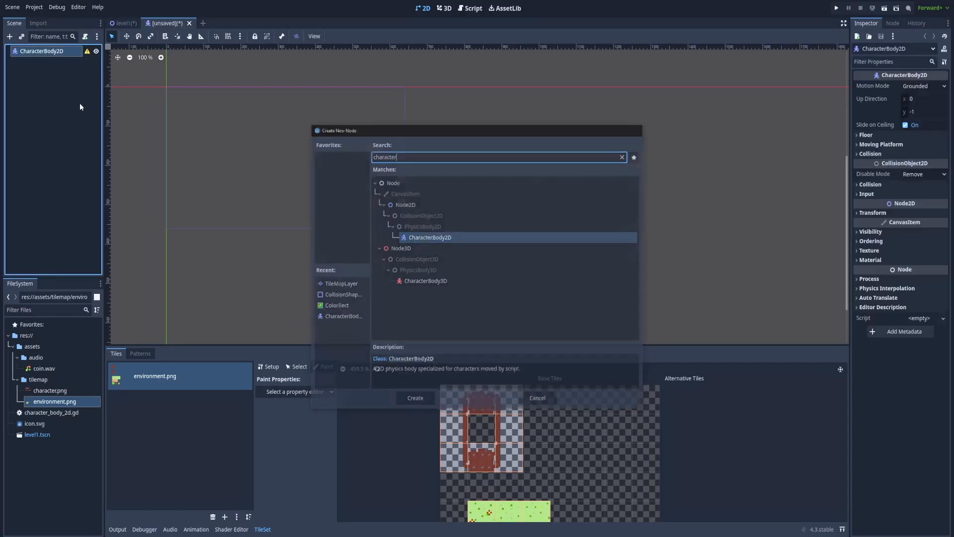
pyautogui.click(538, 397)
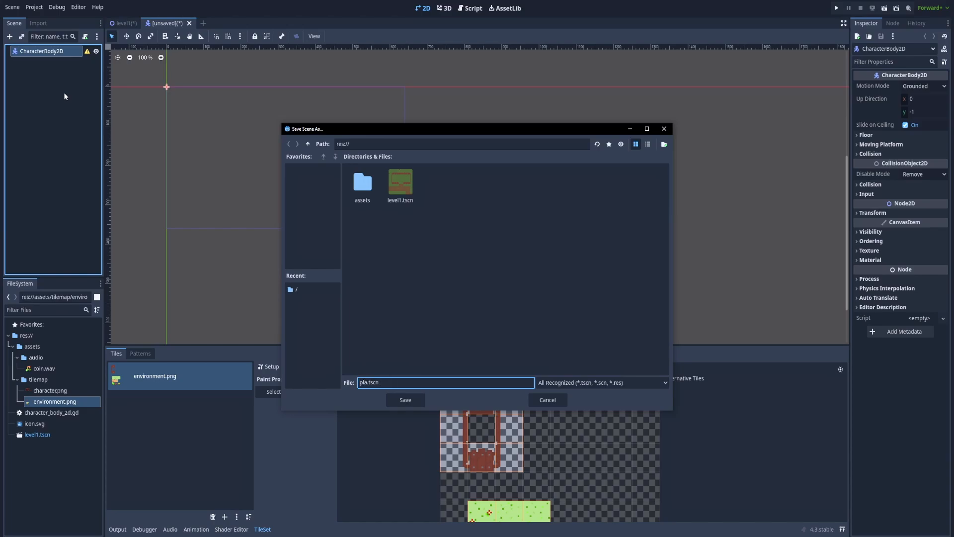
pyautogui.click(405, 399)
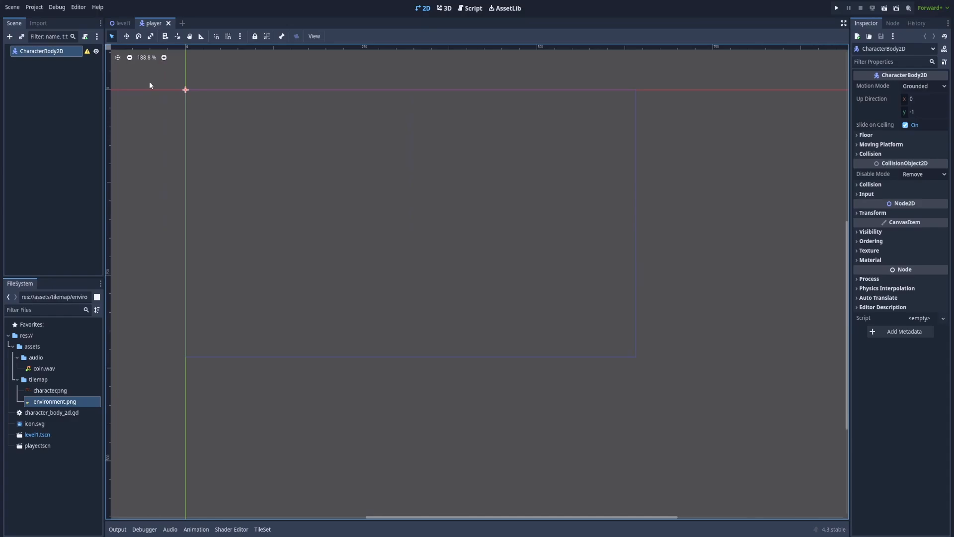
# Add an AnimatedSprite2D child under CharacterBody2D, found by searching 'animatedsp'
pyautogui.rightClick(46, 51)
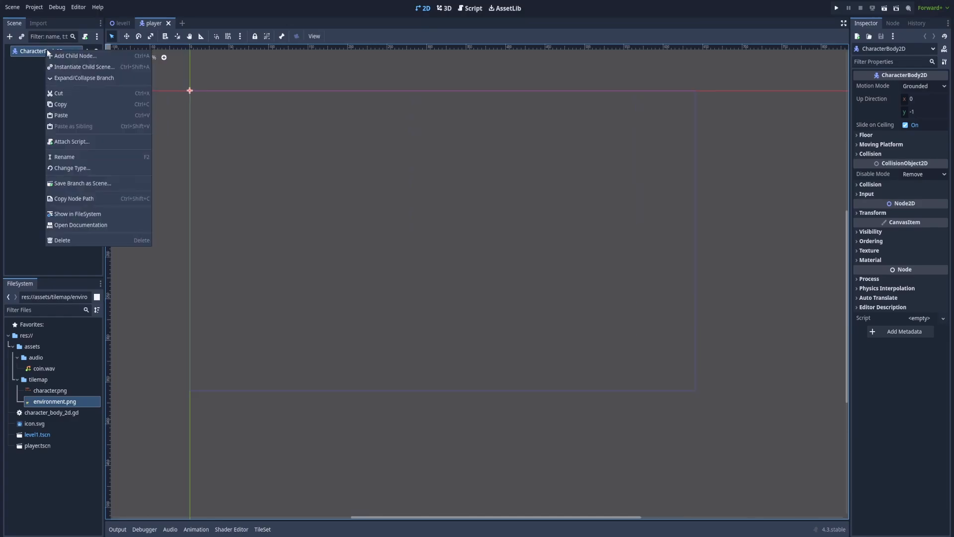
pyautogui.click(75, 55)
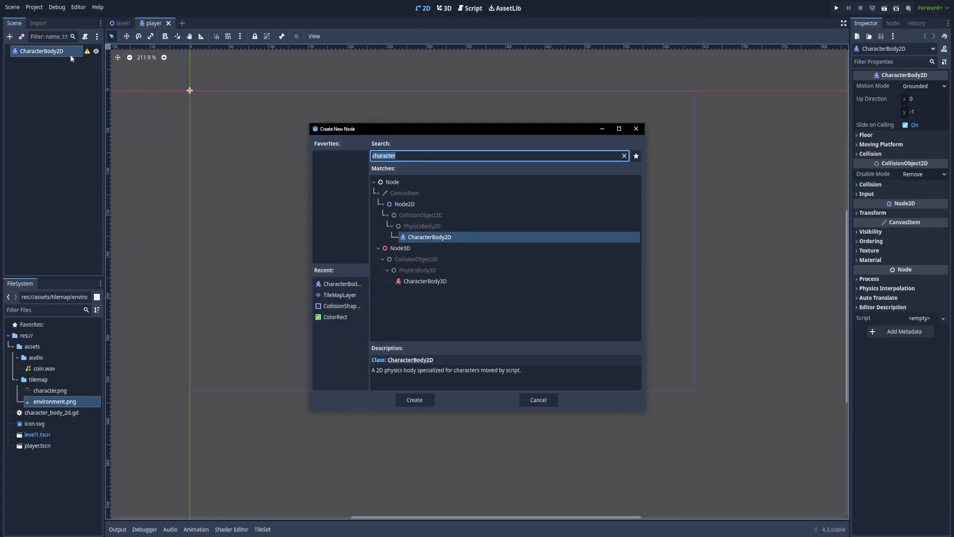
pyautogui.write('animte')
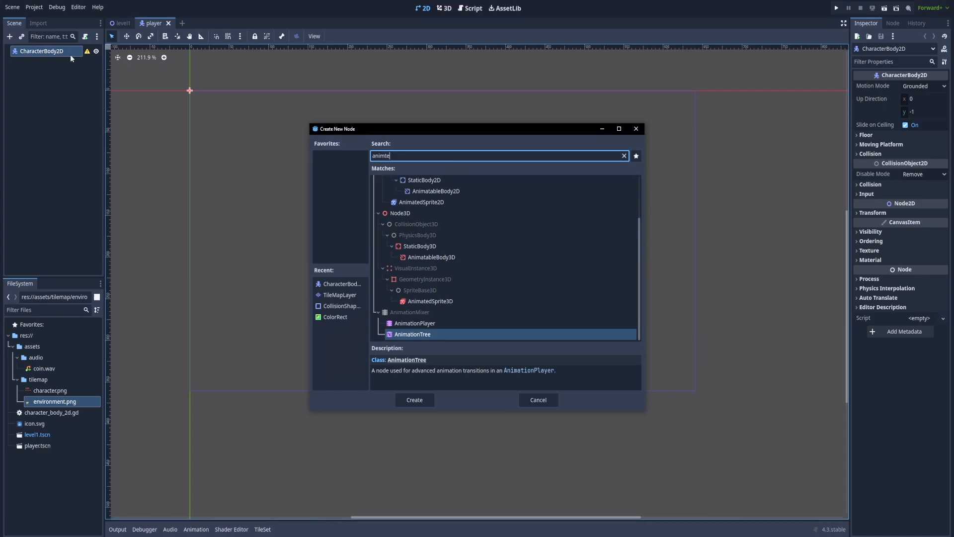
pyautogui.write('animatedsp')
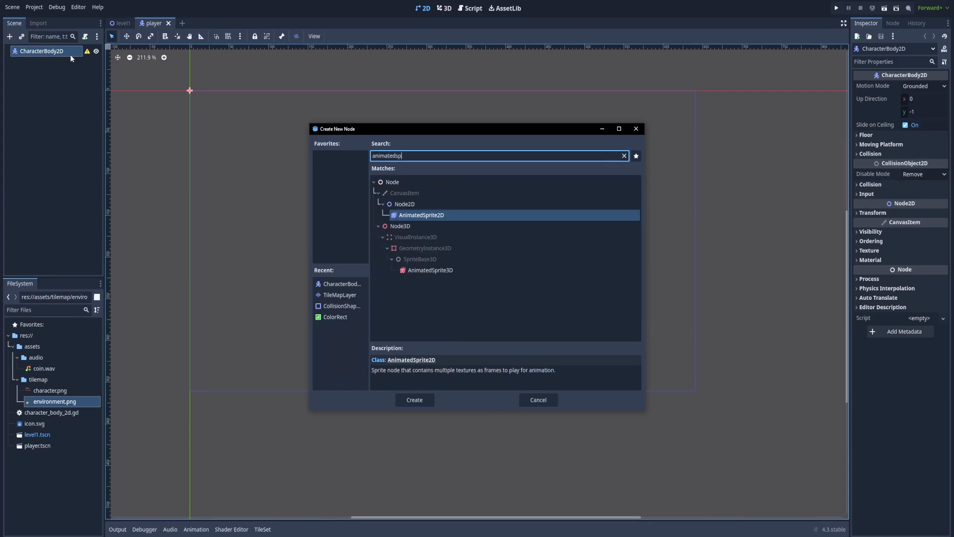
pyautogui.click(415, 400)
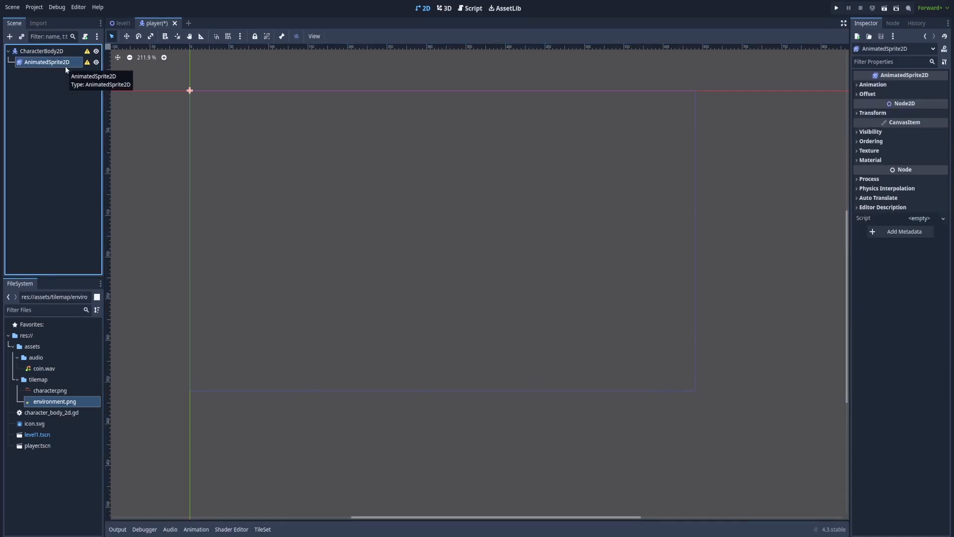
pyautogui.moveTo(90, 63)
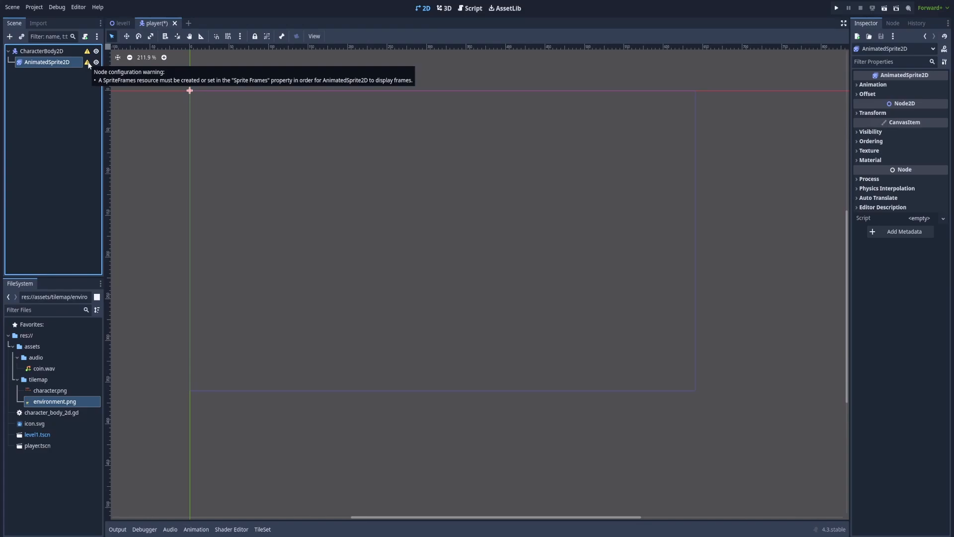
# Assign a new SpriteFrames resource to the sprite, add an animation and rename it 'idle'
pyautogui.click(873, 84)
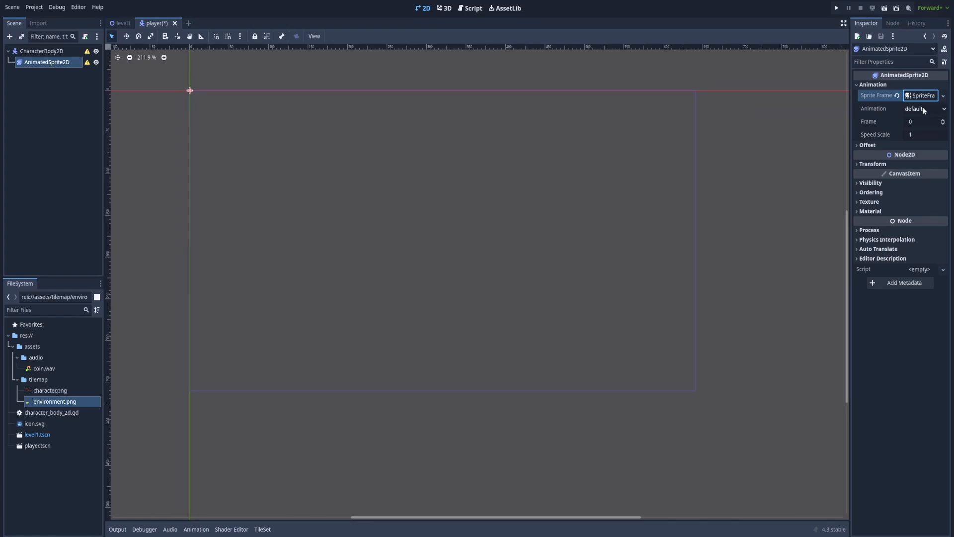
pyautogui.click(923, 95)
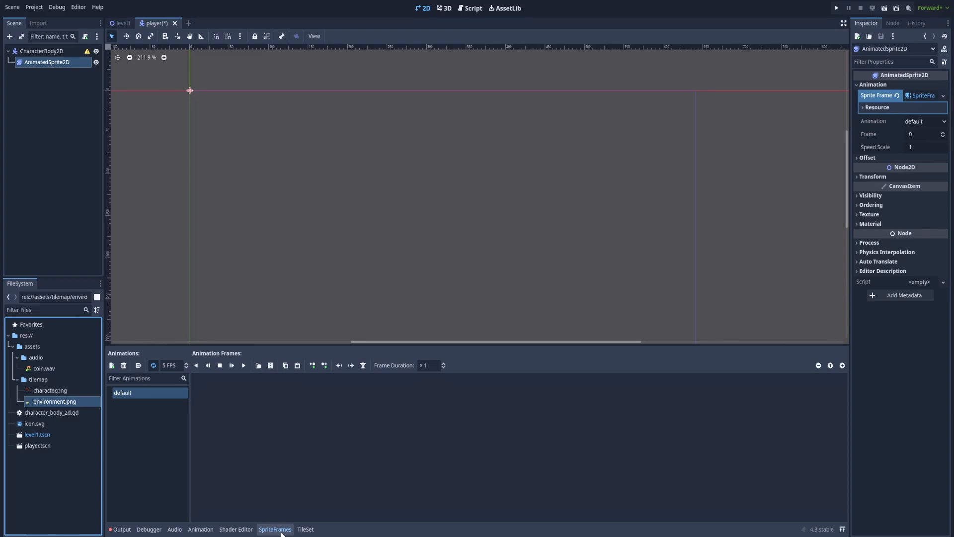
pyautogui.moveTo(143, 358)
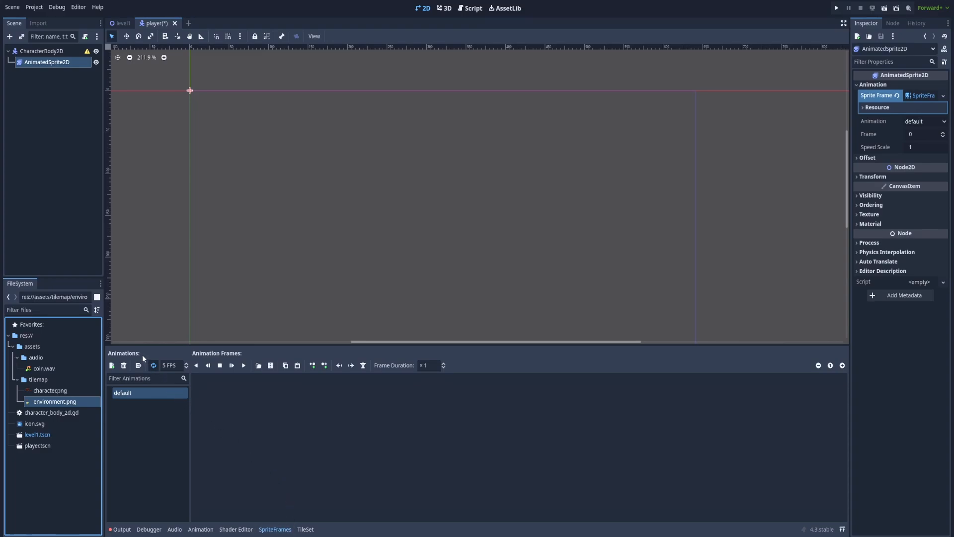
pyautogui.click(112, 365)
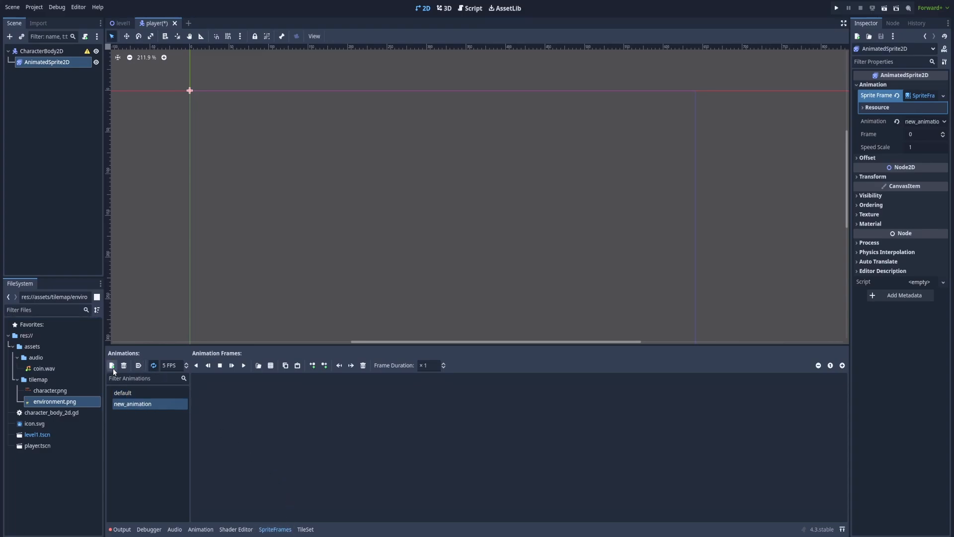
pyautogui.doubleClick(132, 404)
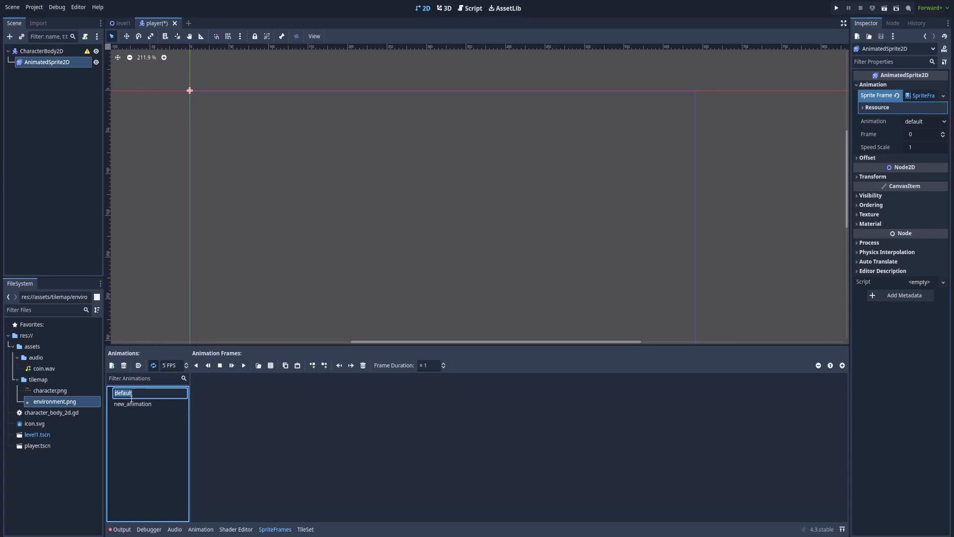
pyautogui.write('idle_down')
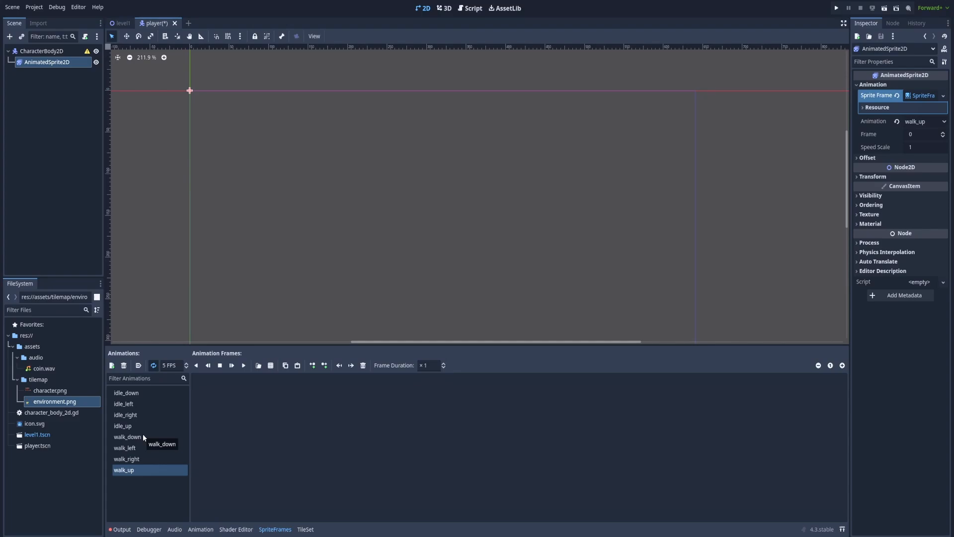
pyautogui.moveTo(135, 436)
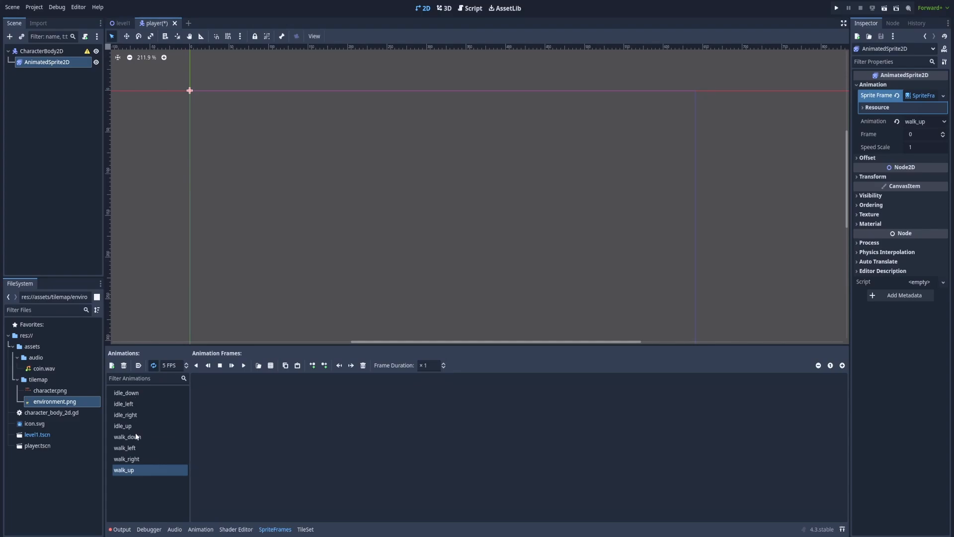
# Load tilemap/character.png as idle_down's sprite sheet and slice it into 16 px cells
pyautogui.click(126, 393)
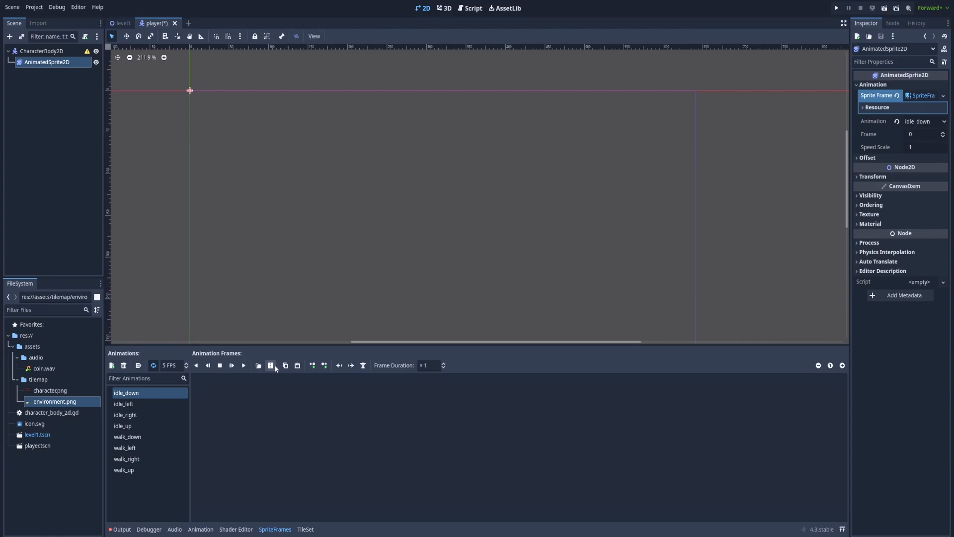
pyautogui.click(258, 365)
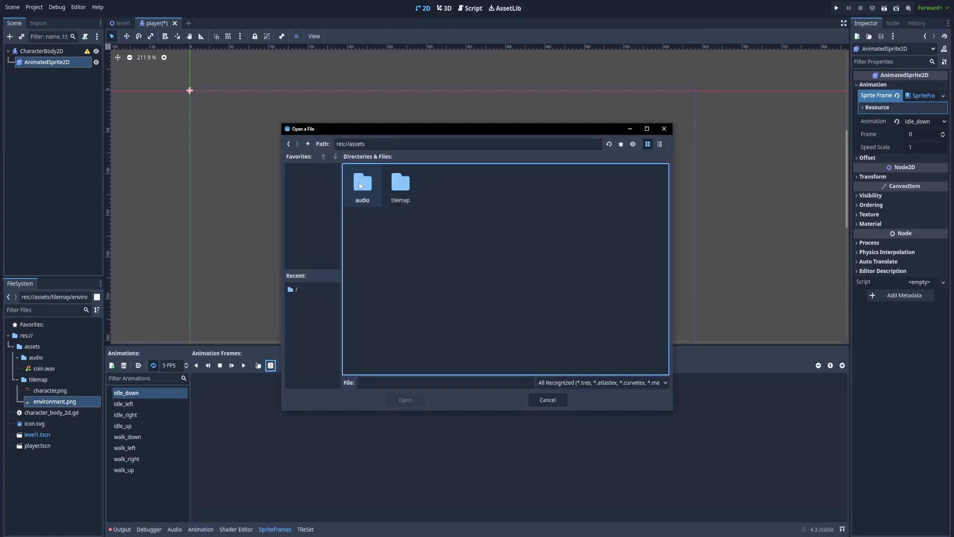
pyautogui.doubleClick(400, 186)
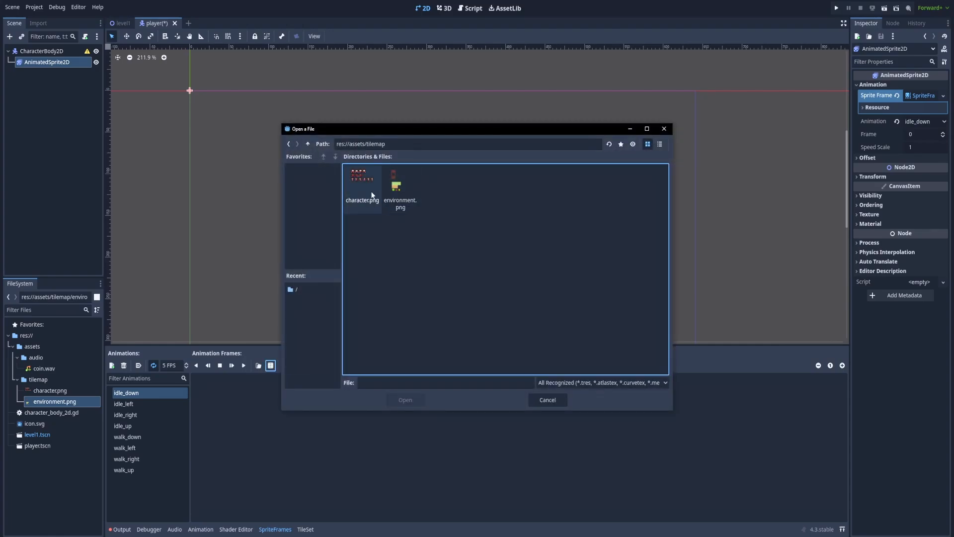
pyautogui.doubleClick(362, 179)
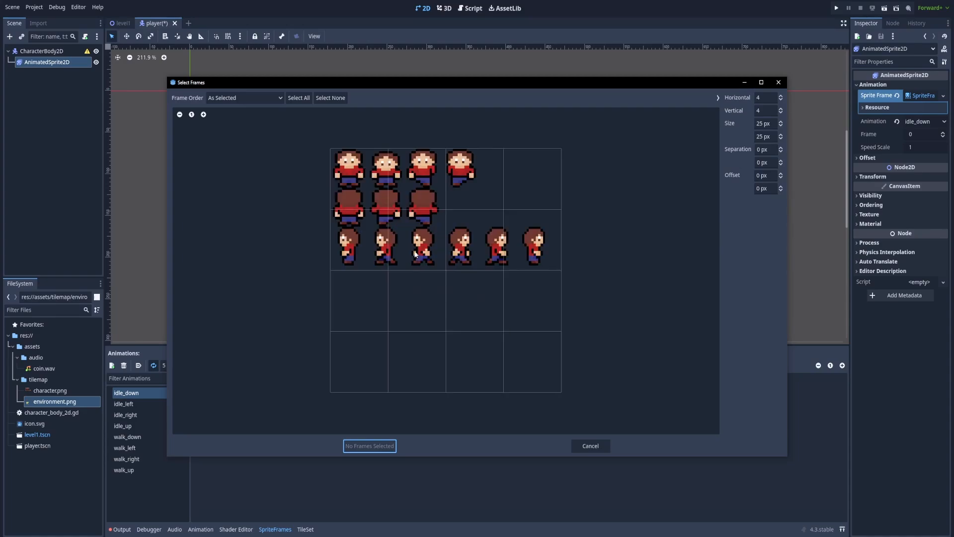
pyautogui.moveTo(416, 285)
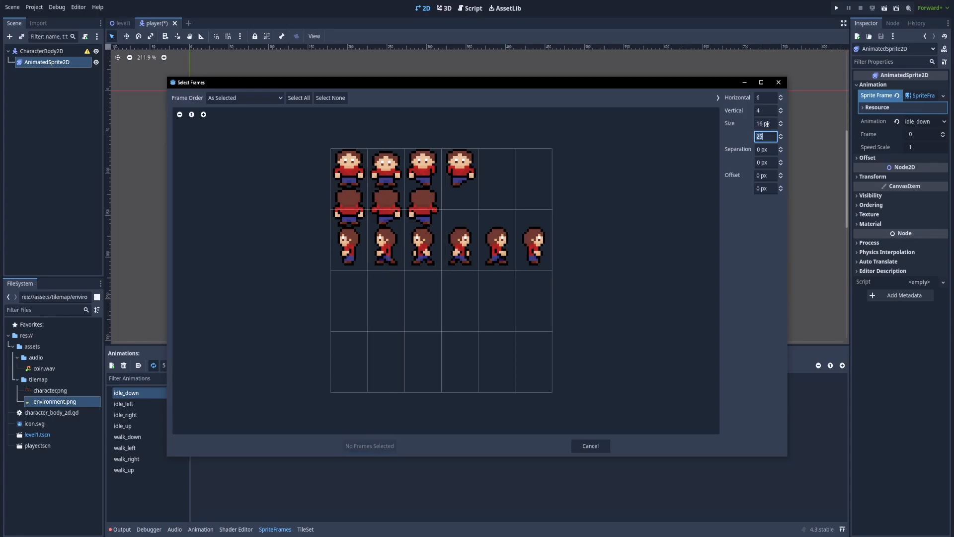
pyautogui.write('16')
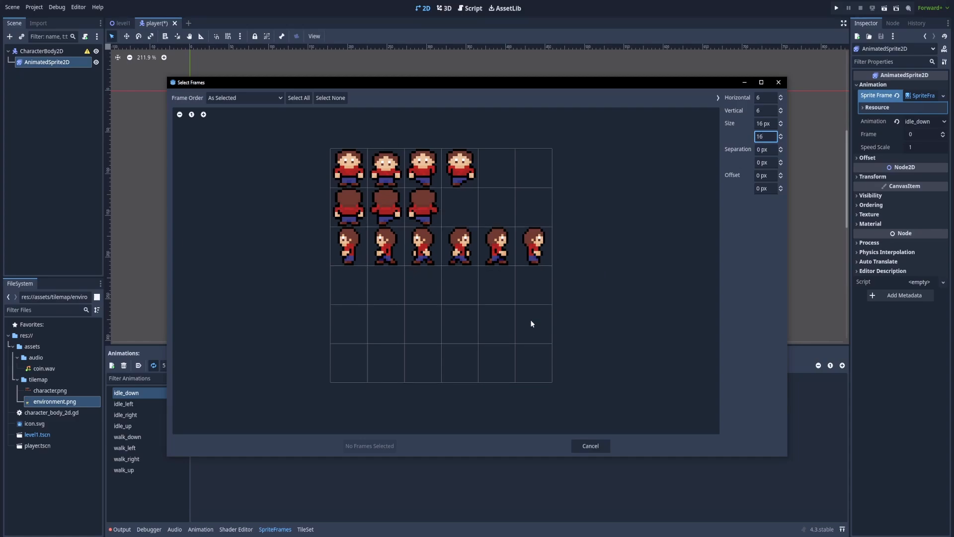
pyautogui.moveTo(437, 291)
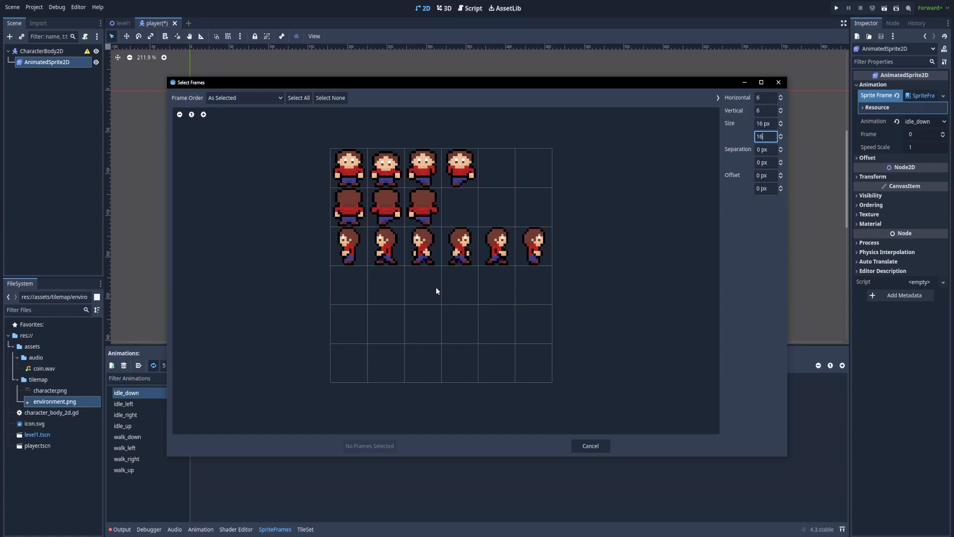
pyautogui.moveTo(431, 289)
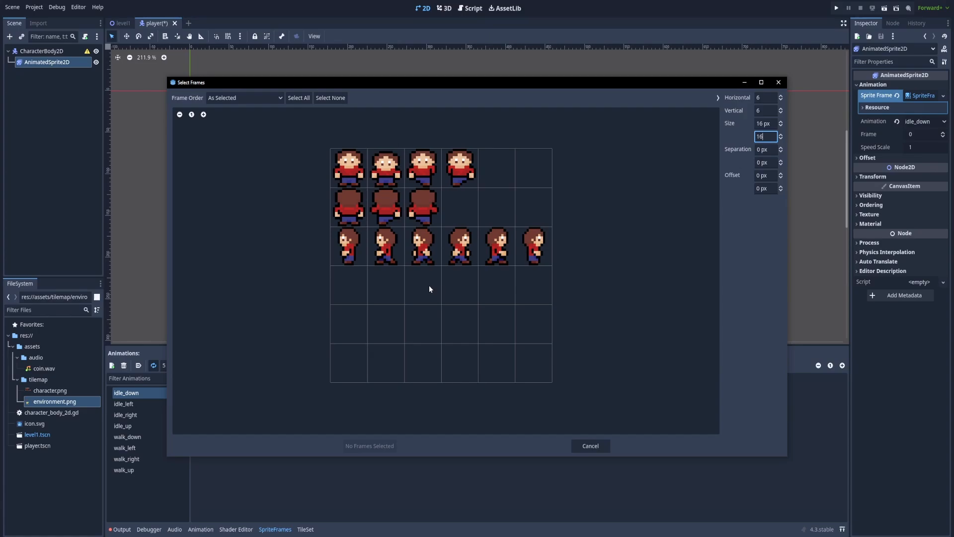
# Add the first two front-facing frames to idle_down and preview the animation
pyautogui.click(348, 168)
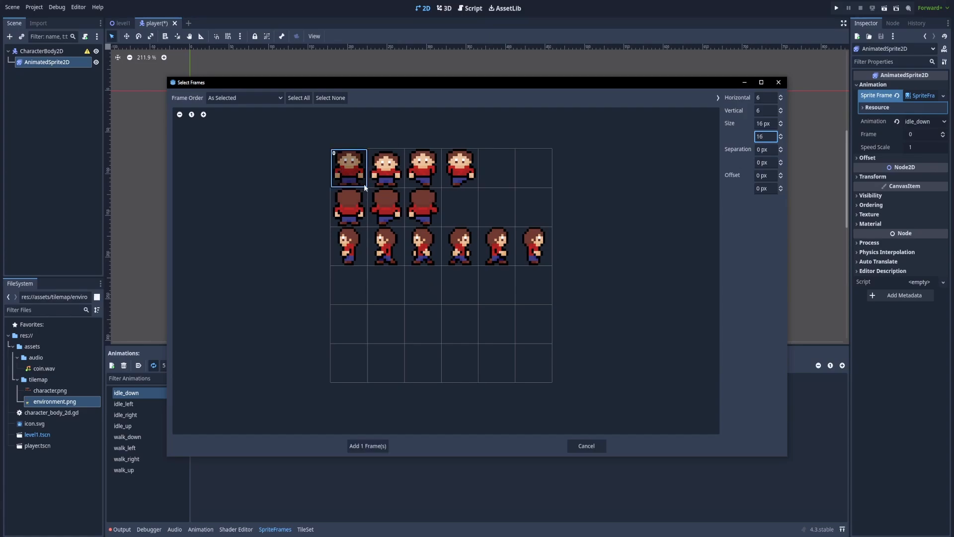
pyautogui.click(386, 167)
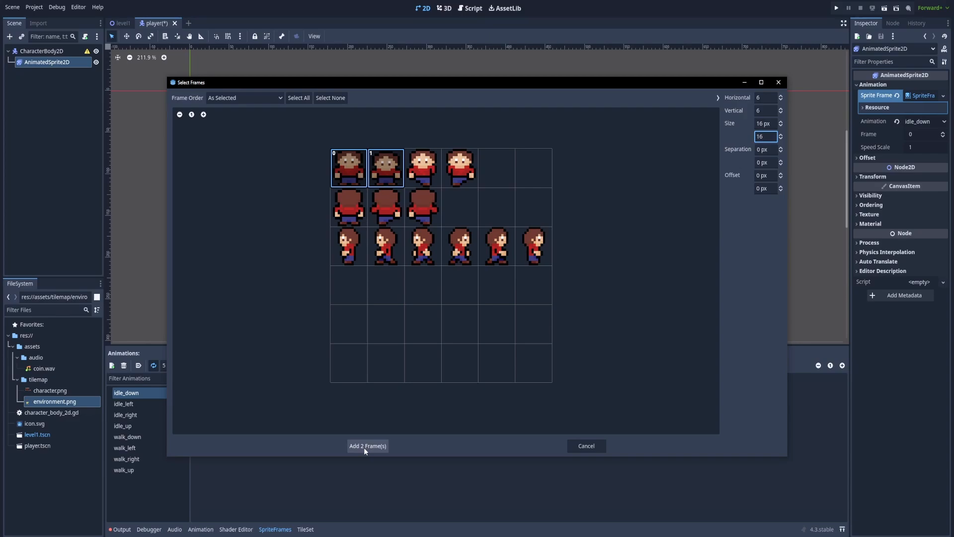
pyautogui.click(368, 446)
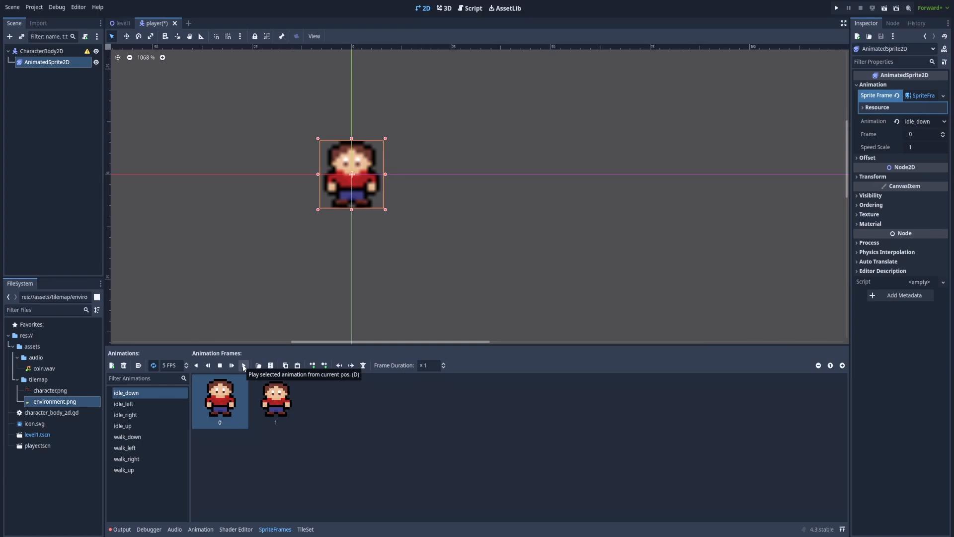
pyautogui.click(243, 366)
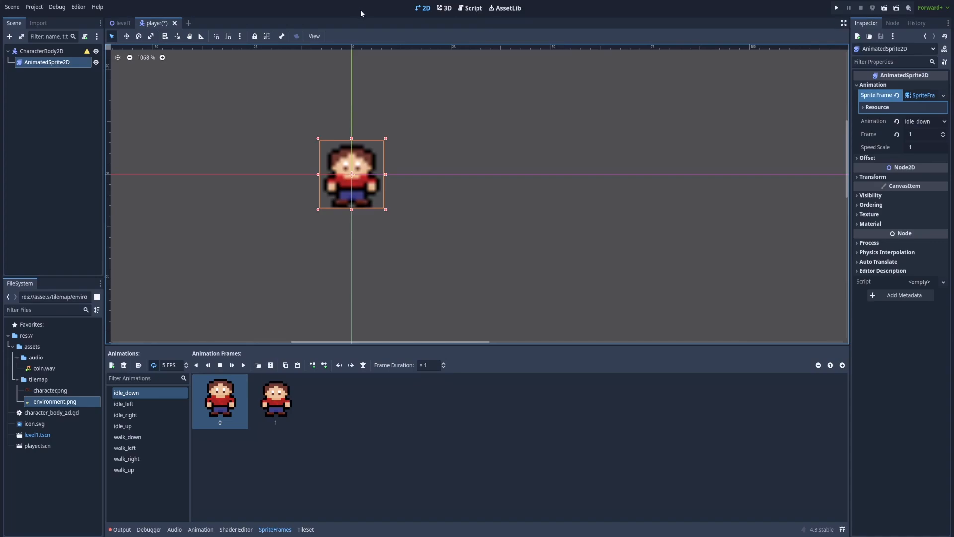
# In Project Settings, set Rendering > Textures Default Texture Filter to Nearest
pyautogui.click(34, 7)
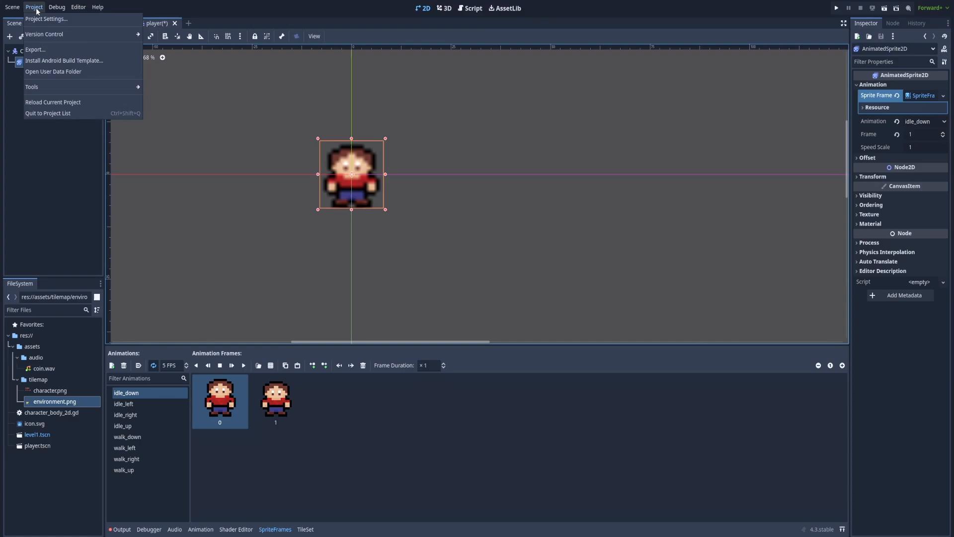
pyautogui.click(50, 19)
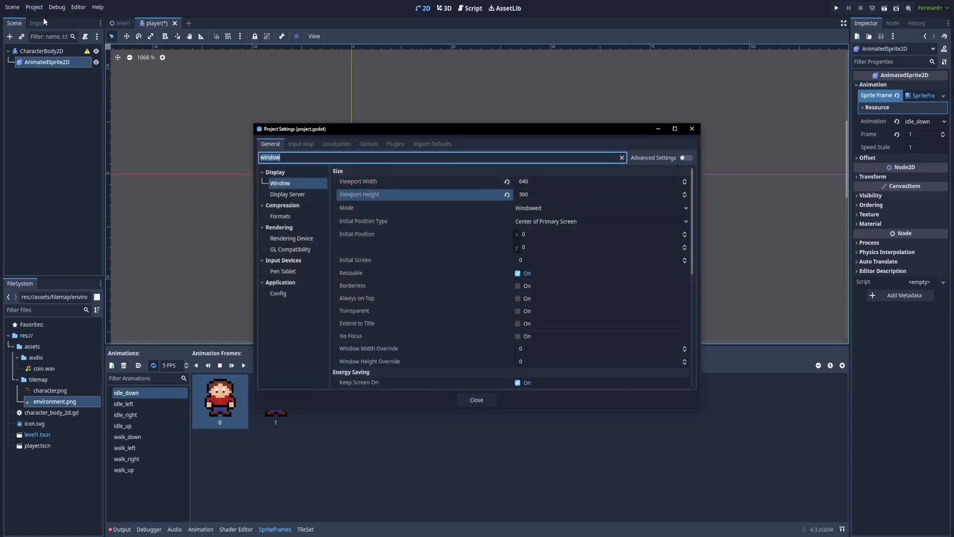
pyautogui.write('textures')
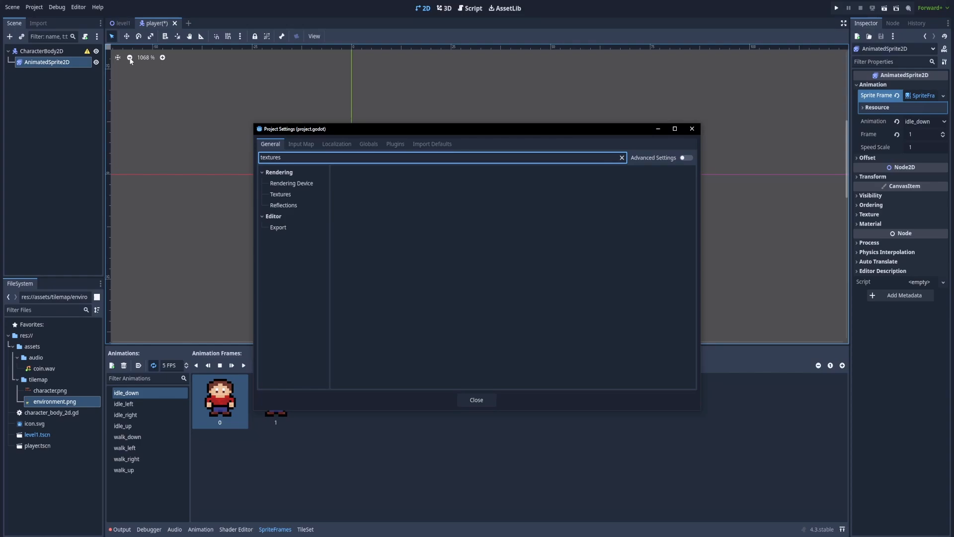
pyautogui.click(280, 194)
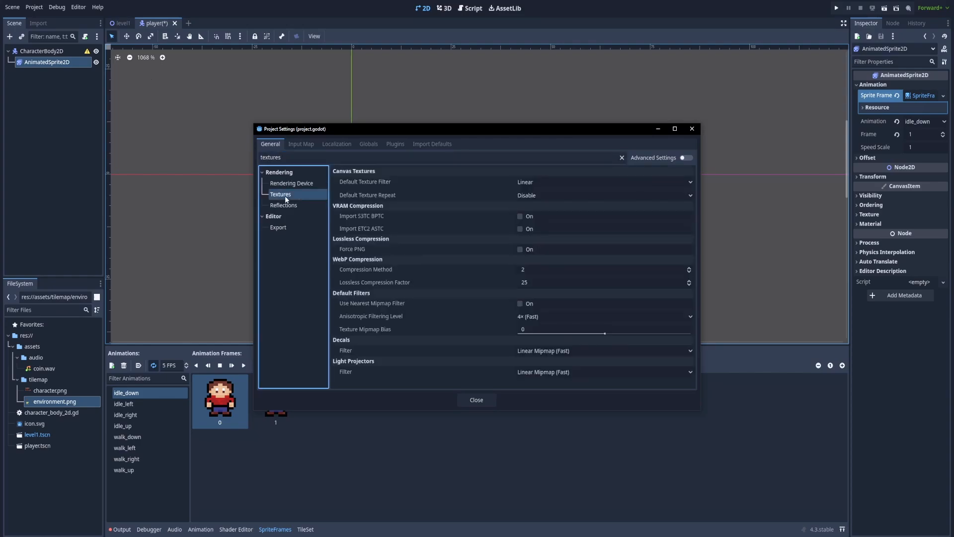
pyautogui.moveTo(379, 187)
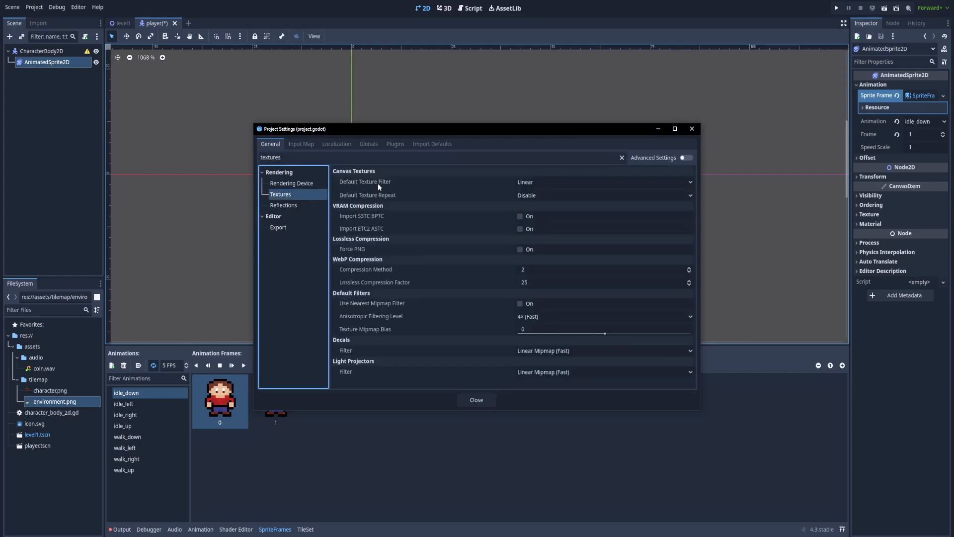
pyautogui.click(604, 182)
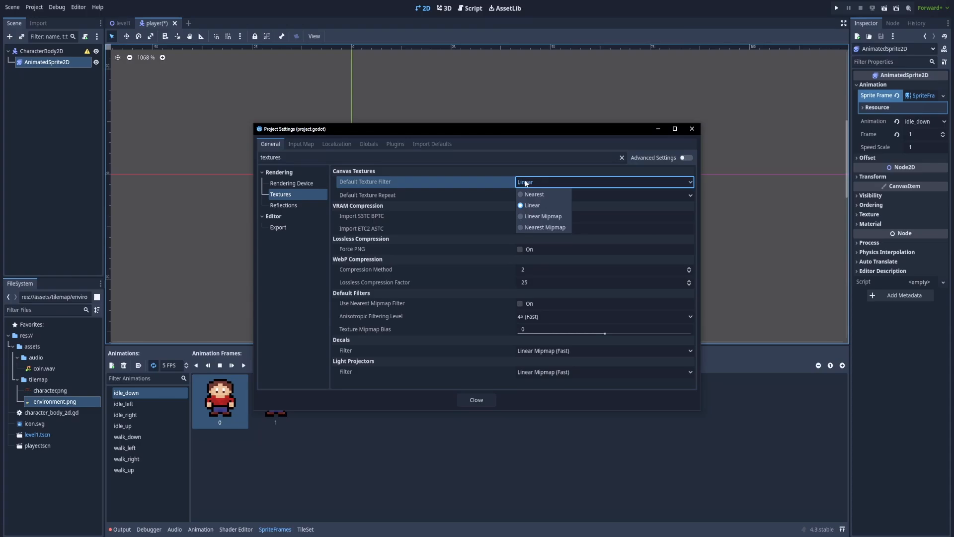
pyautogui.moveTo(540, 195)
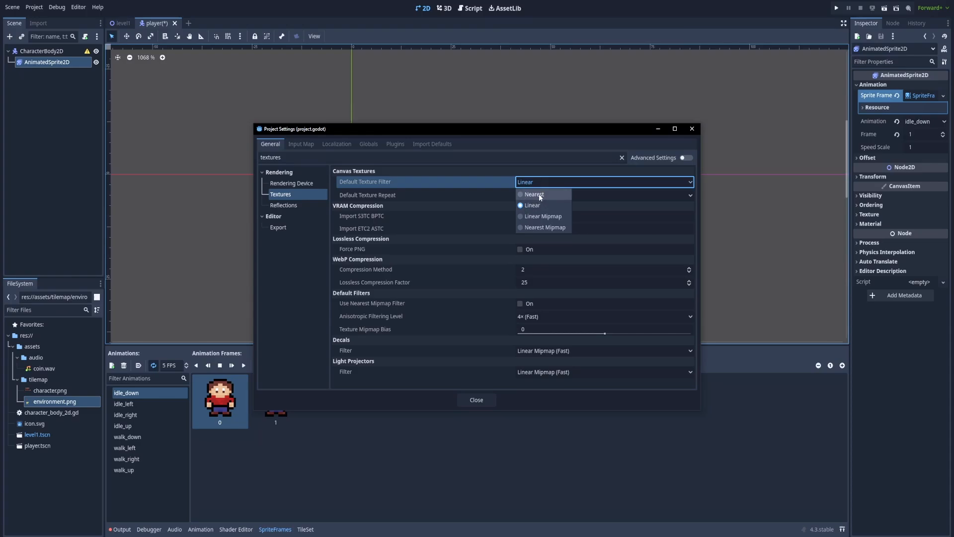
pyautogui.click(476, 400)
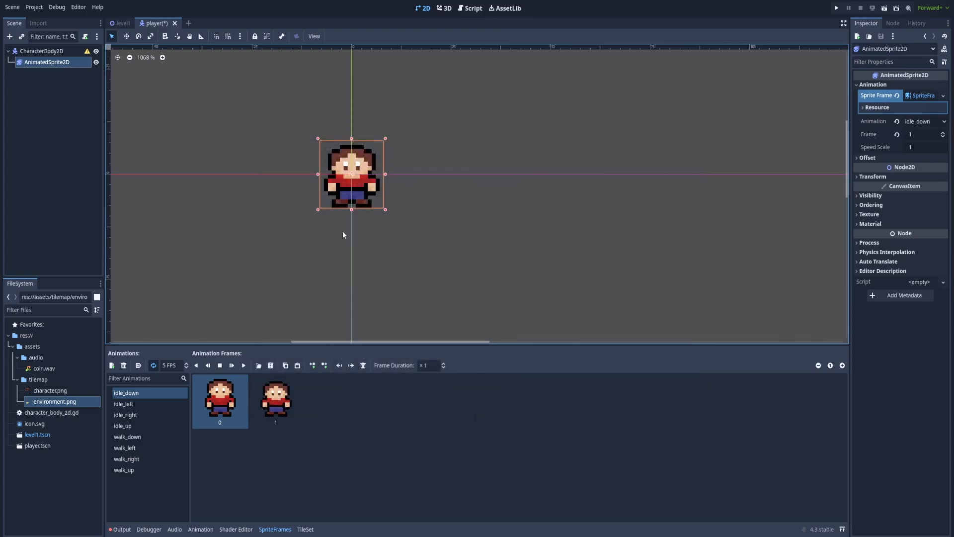
pyautogui.moveTo(321, 225)
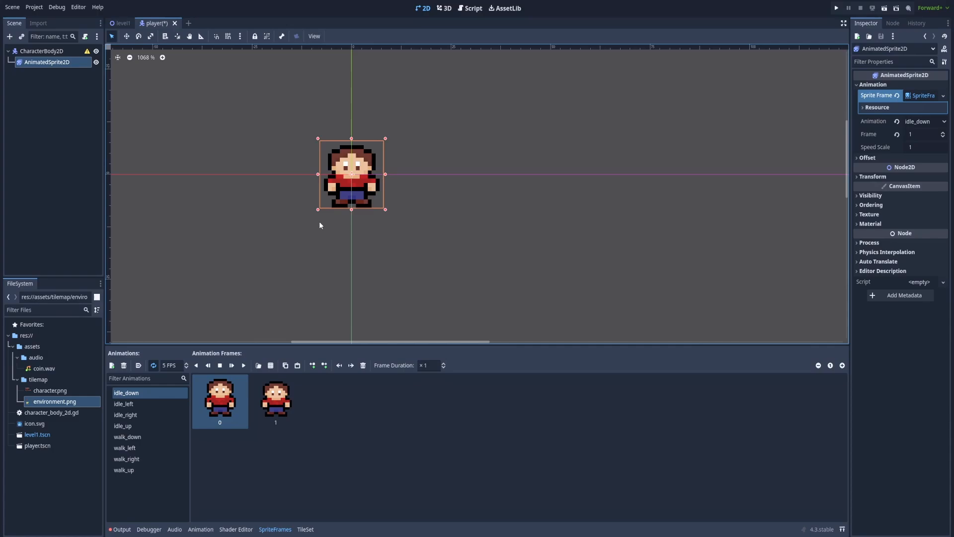
pyautogui.moveTo(332, 229)
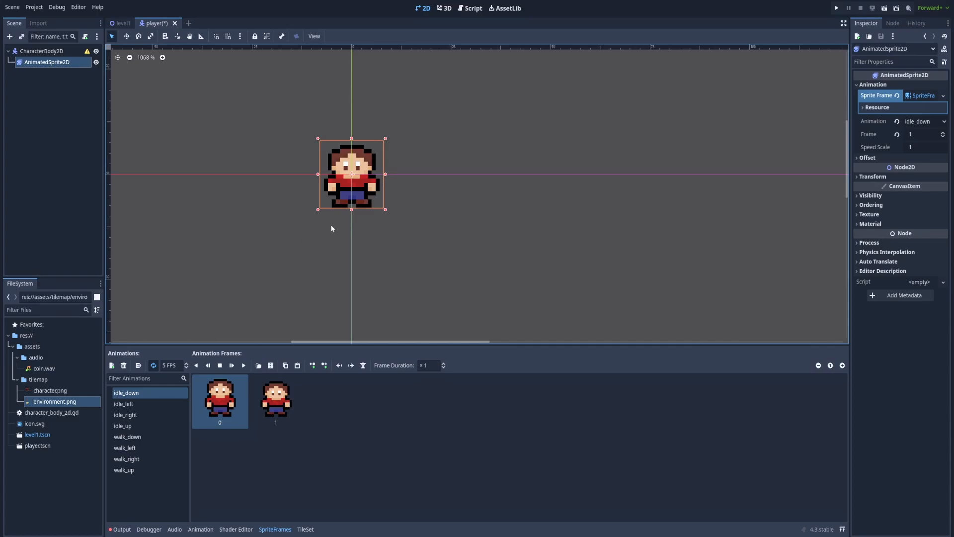
# Select idle_right, then walk_down in the SpriteFrames Animations list
pyautogui.click(126, 414)
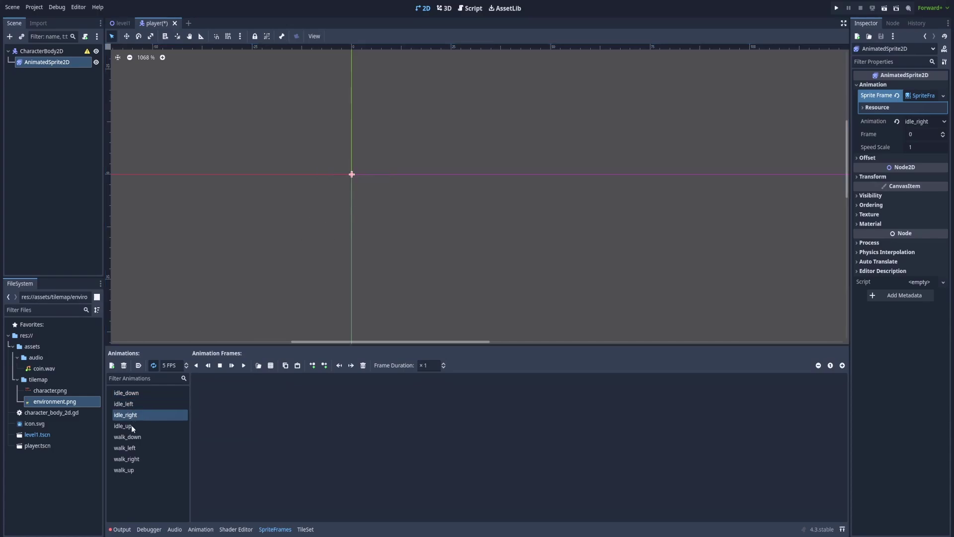
pyautogui.click(127, 436)
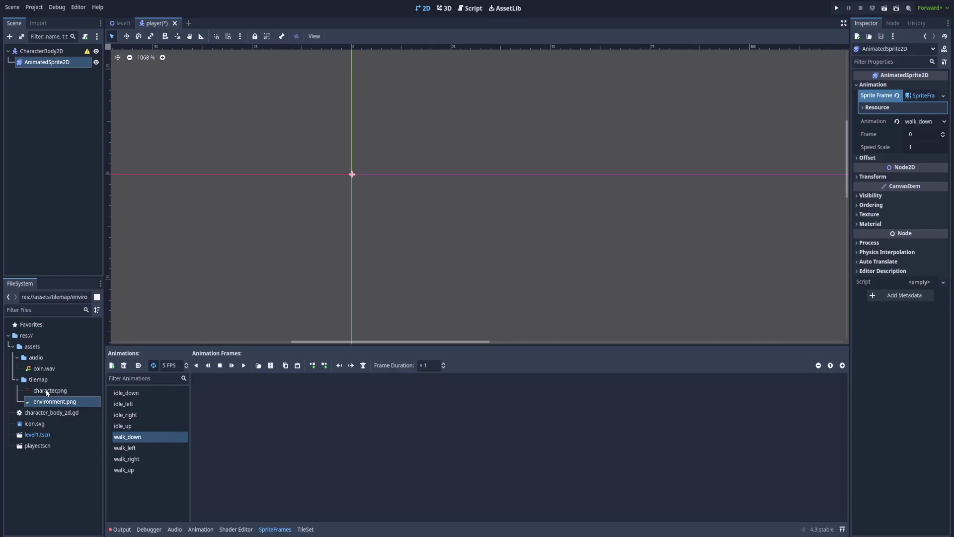
pyautogui.moveTo(144, 438)
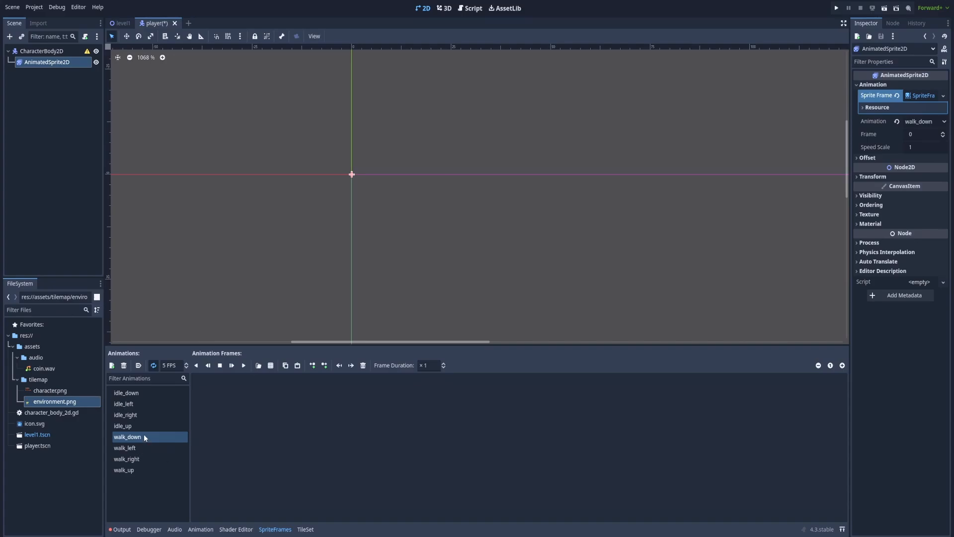
pyautogui.moveTo(144, 437)
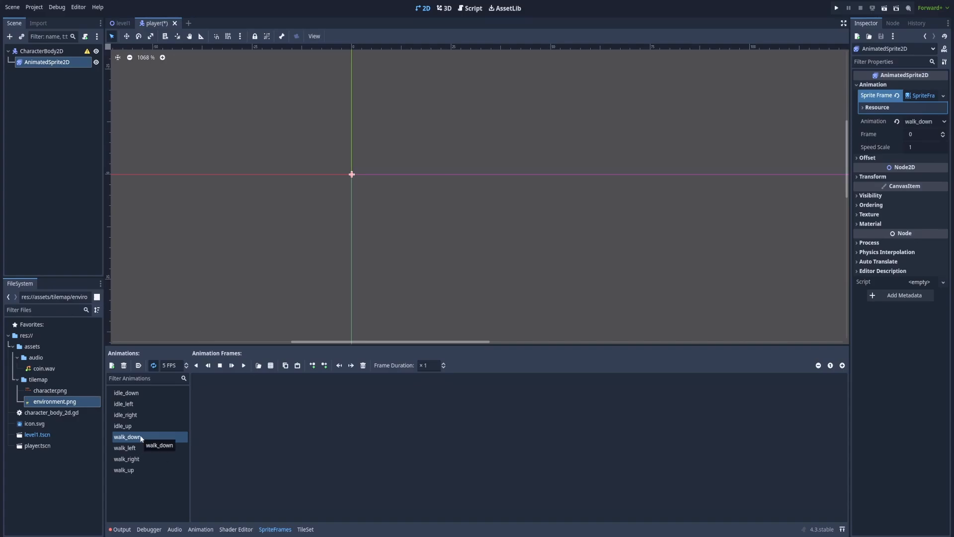
pyautogui.moveTo(141, 408)
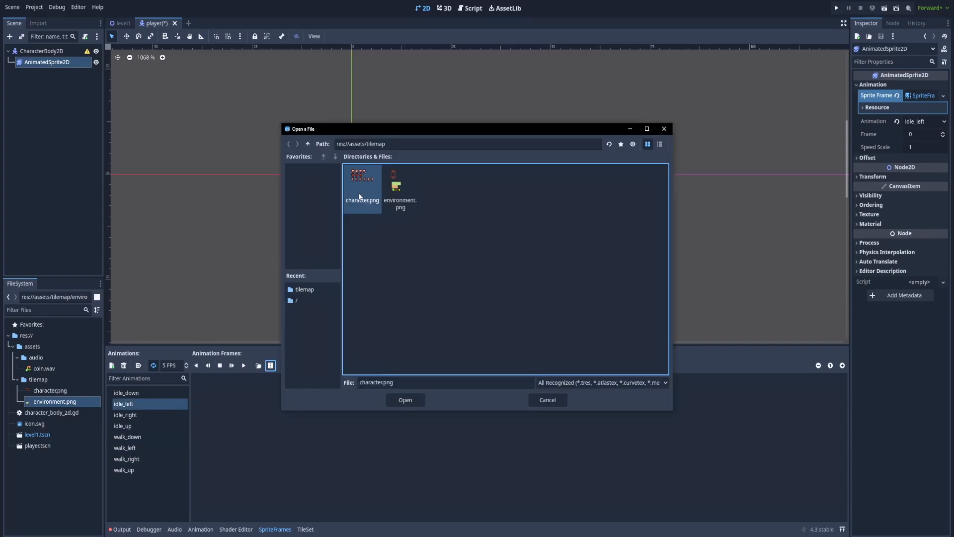
# Add character.png's side frame to idle_left, then reopen the sheet for walk_down
pyautogui.click(406, 399)
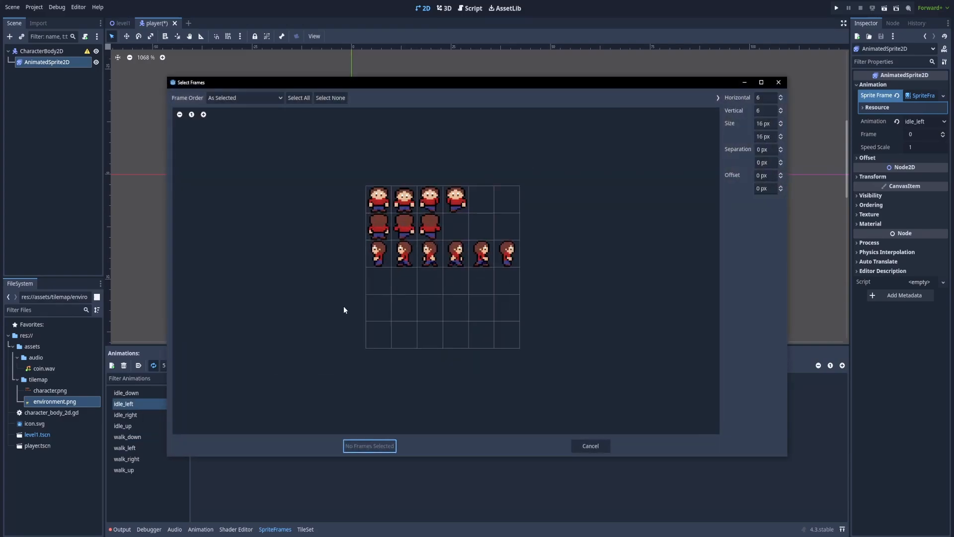
pyautogui.moveTo(386, 260)
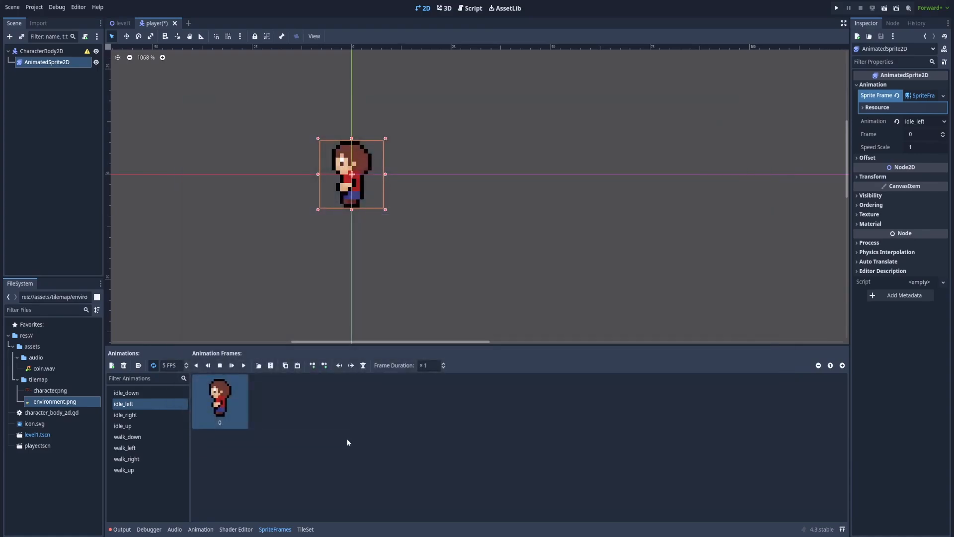
pyautogui.moveTo(289, 420)
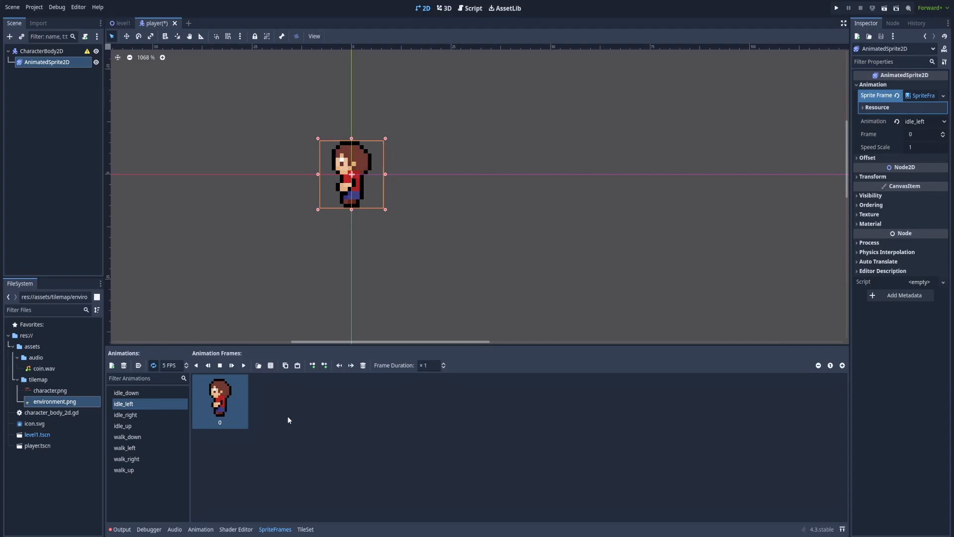
pyautogui.moveTo(127, 418)
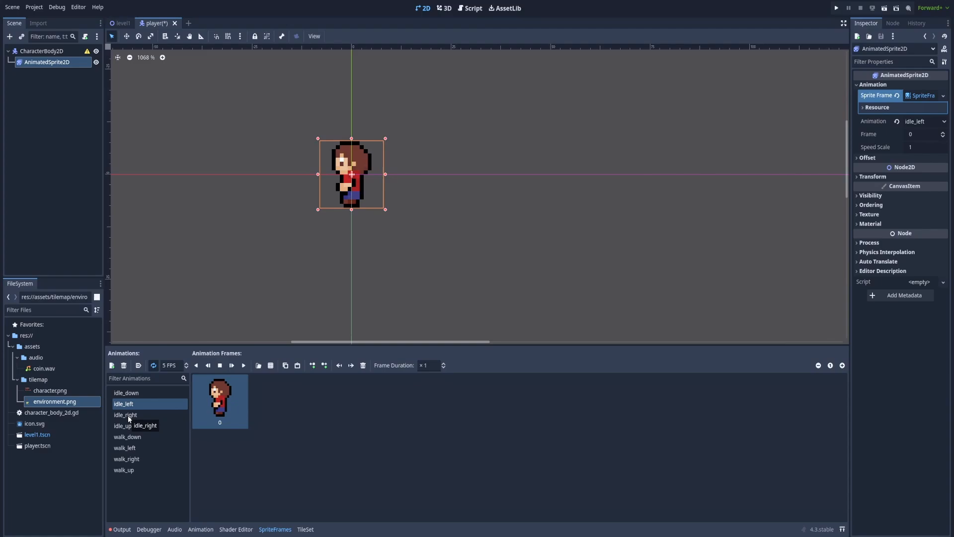
pyautogui.click(258, 366)
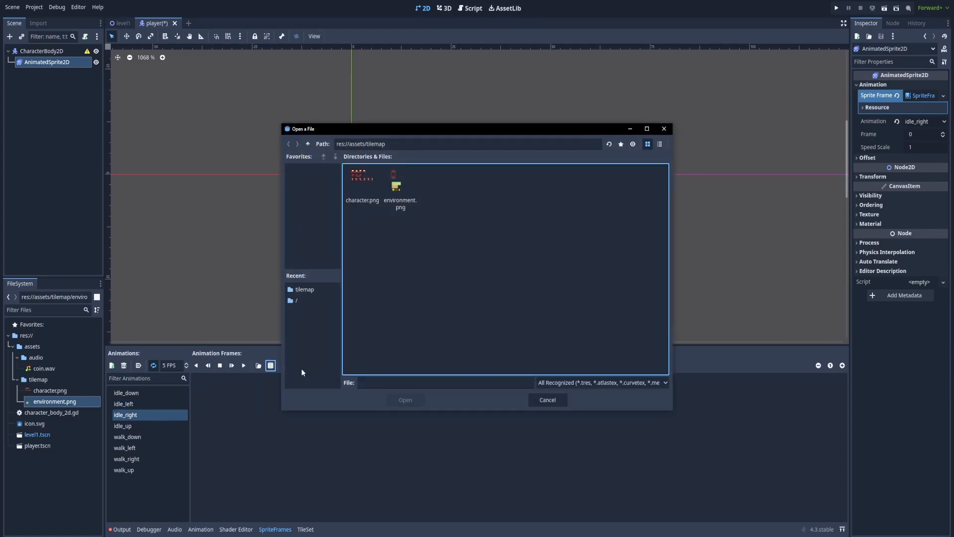
pyautogui.click(123, 426)
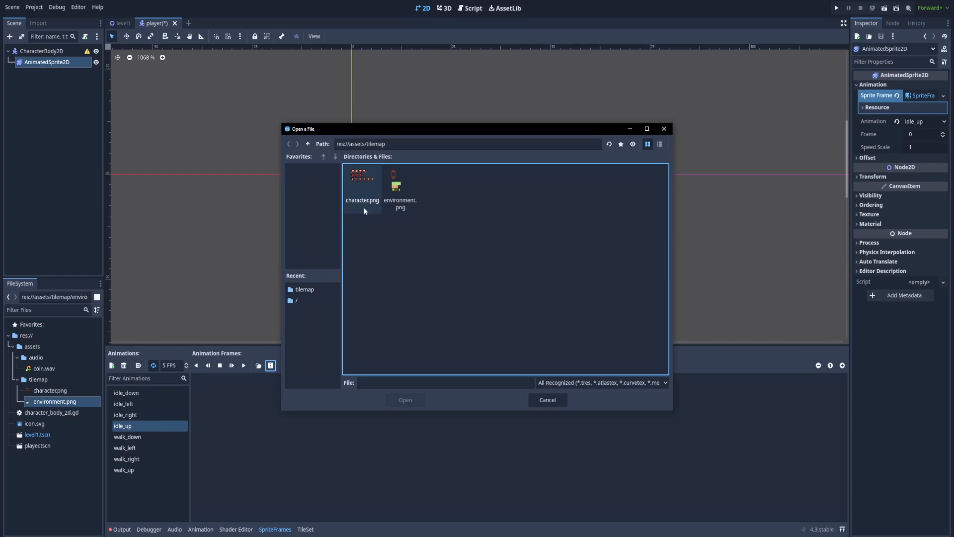
pyautogui.doubleClick(362, 177)
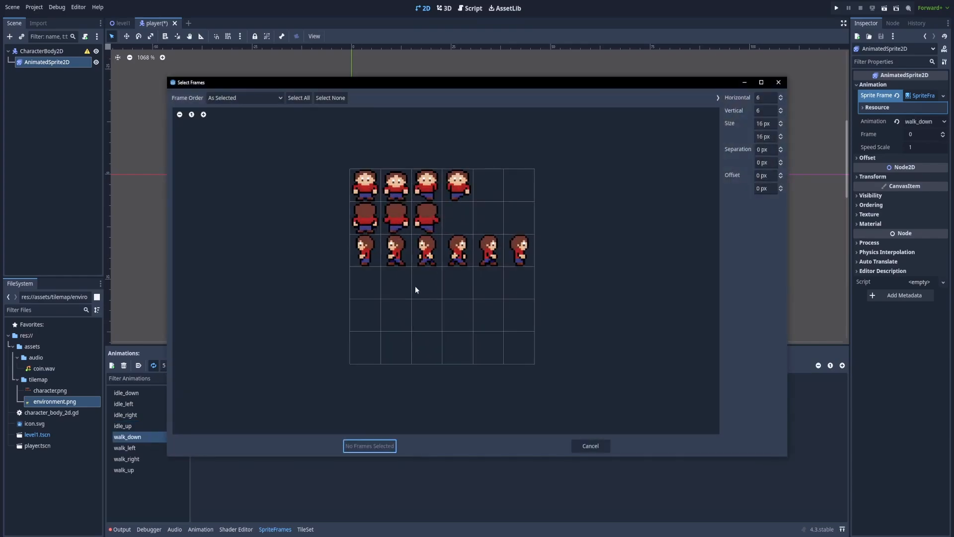
pyautogui.moveTo(385, 204)
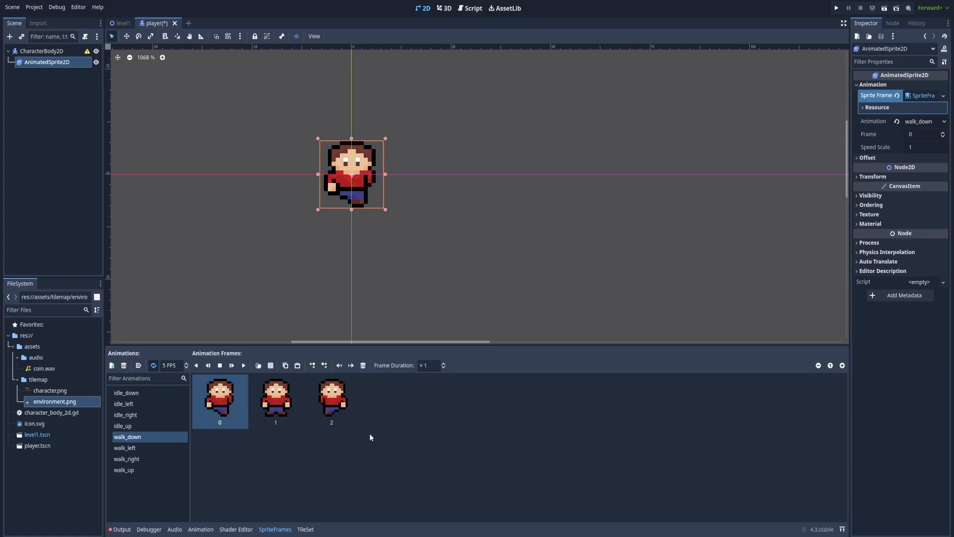
pyautogui.moveTo(367, 450)
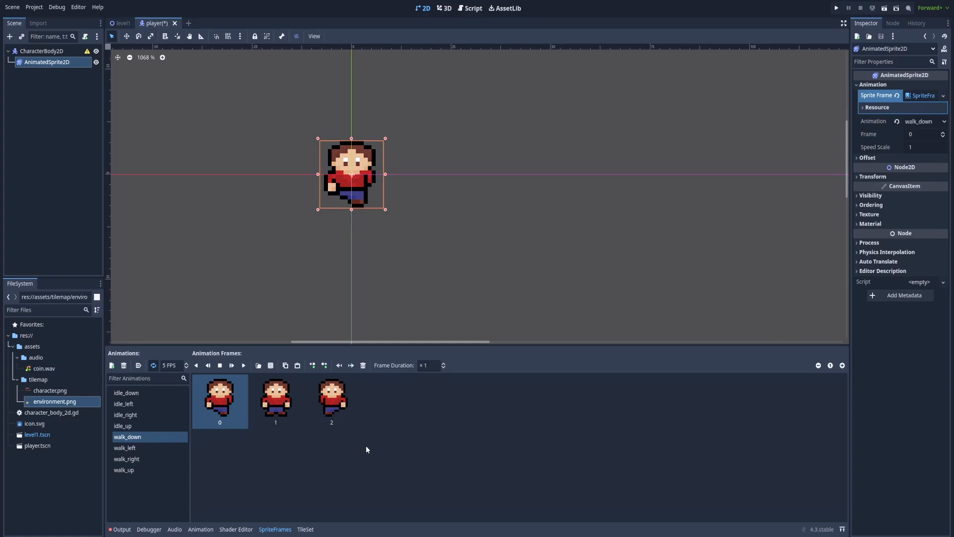
# Add the last walking frame to walk_down, then preview and stop its playback
pyautogui.click(276, 401)
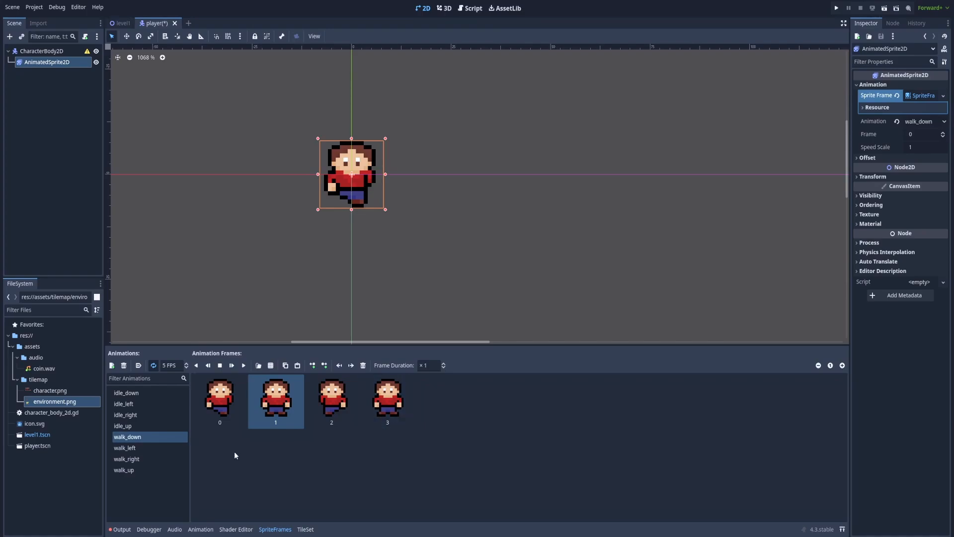
pyautogui.moveTo(228, 448)
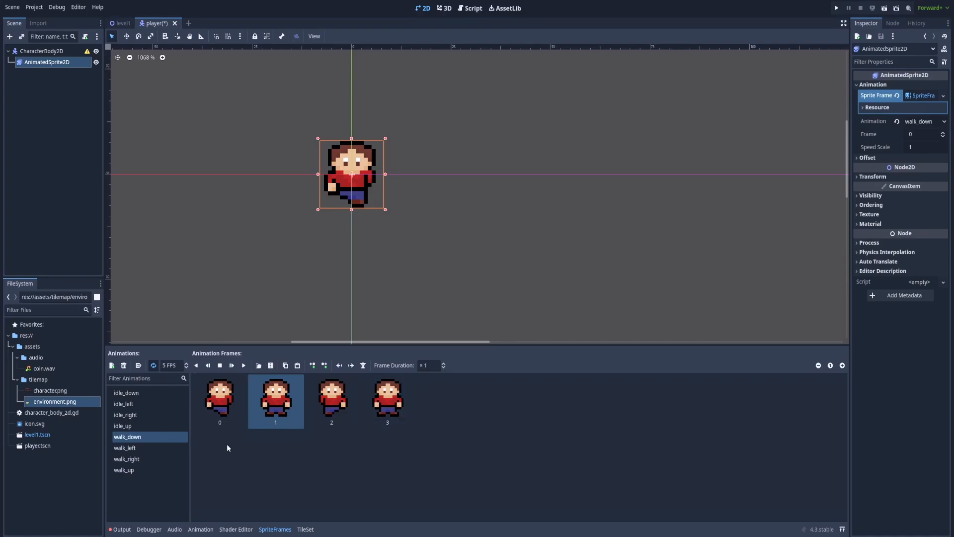
pyautogui.moveTo(263, 439)
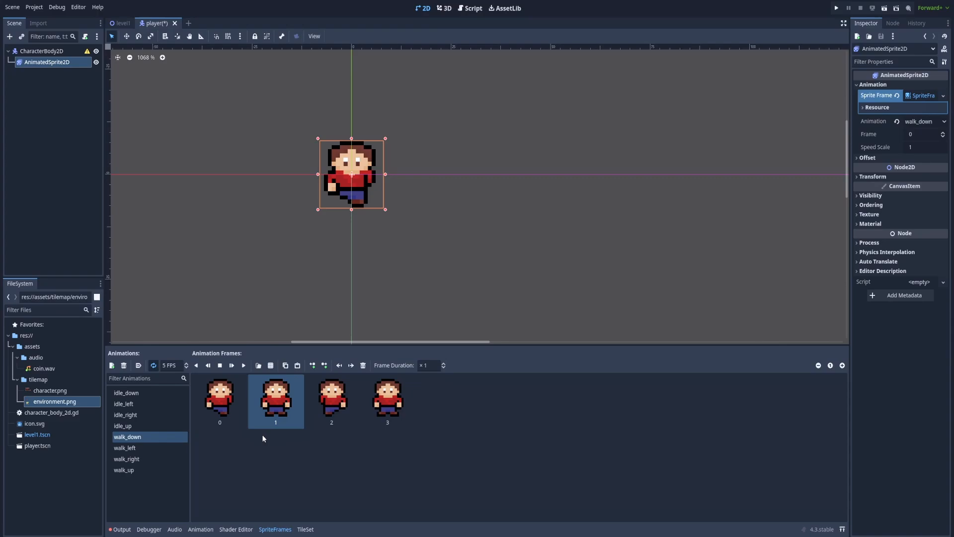
pyautogui.click(243, 366)
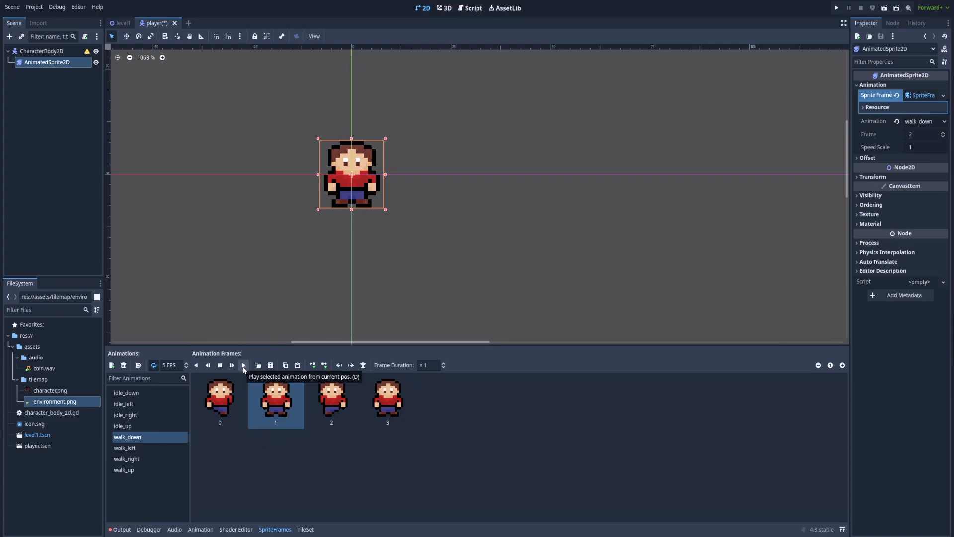
pyautogui.click(244, 365)
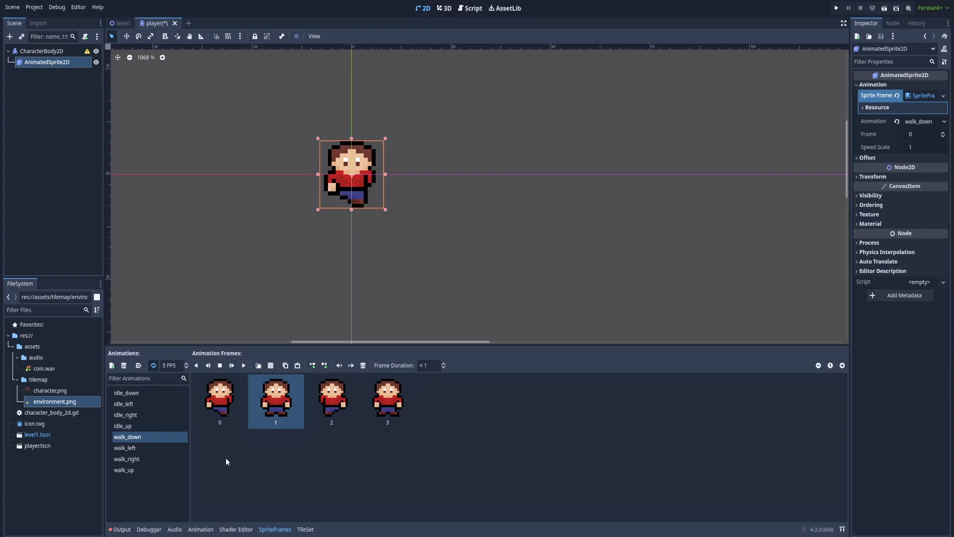
pyautogui.click(125, 448)
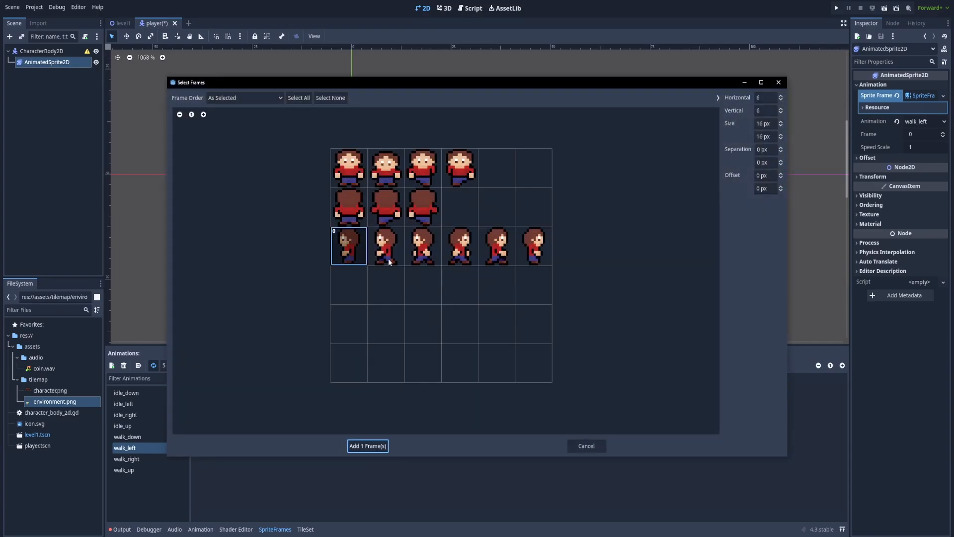
# Add side-view frames to walk_left and three back-view frames to walk_up
pyautogui.click(368, 446)
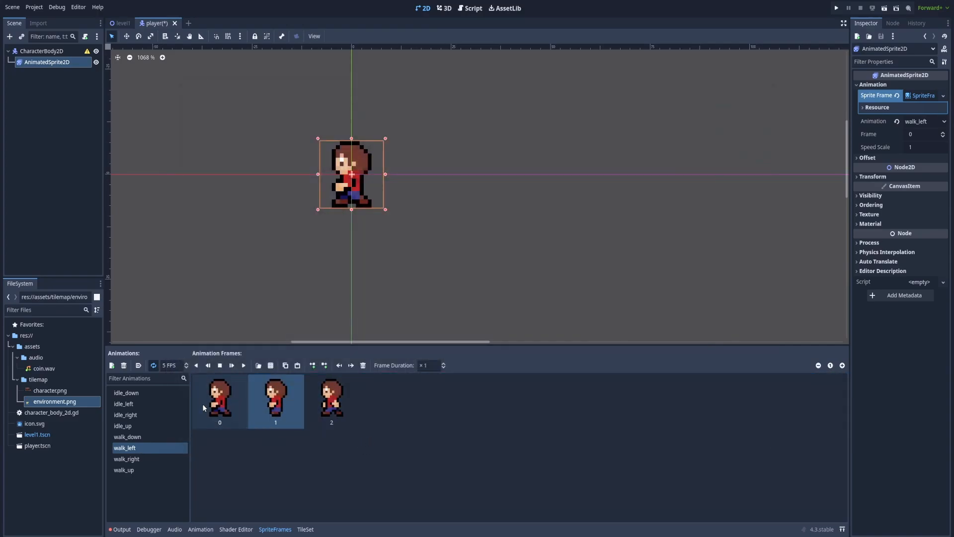
pyautogui.click(244, 365)
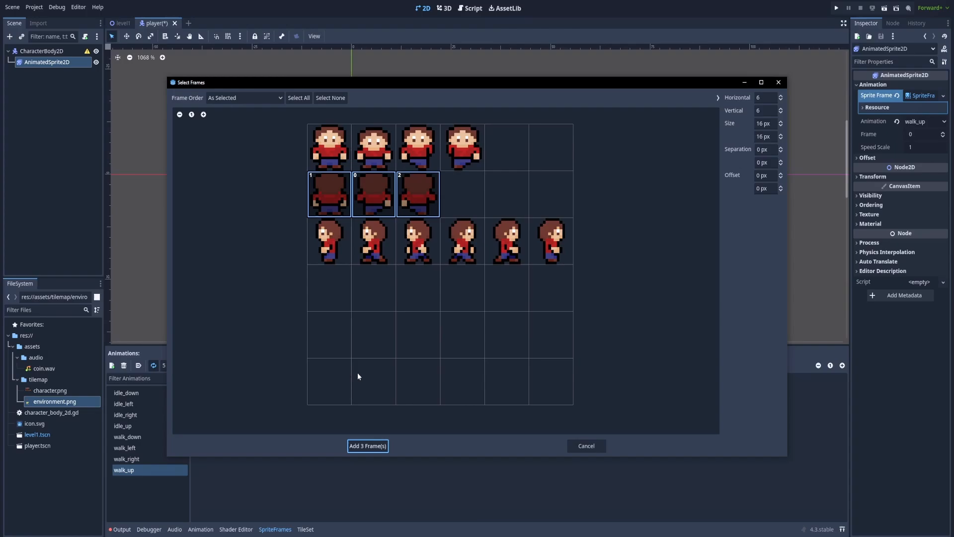
pyautogui.click(368, 446)
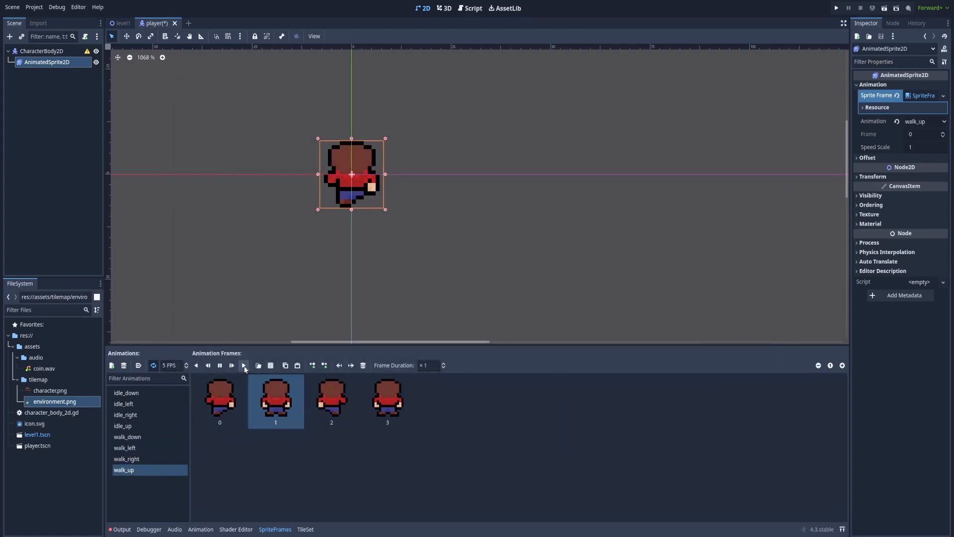
# Review idle_down, idle_up, walk_down, walk_left, walk_right and walk_up animations
pyautogui.click(126, 393)
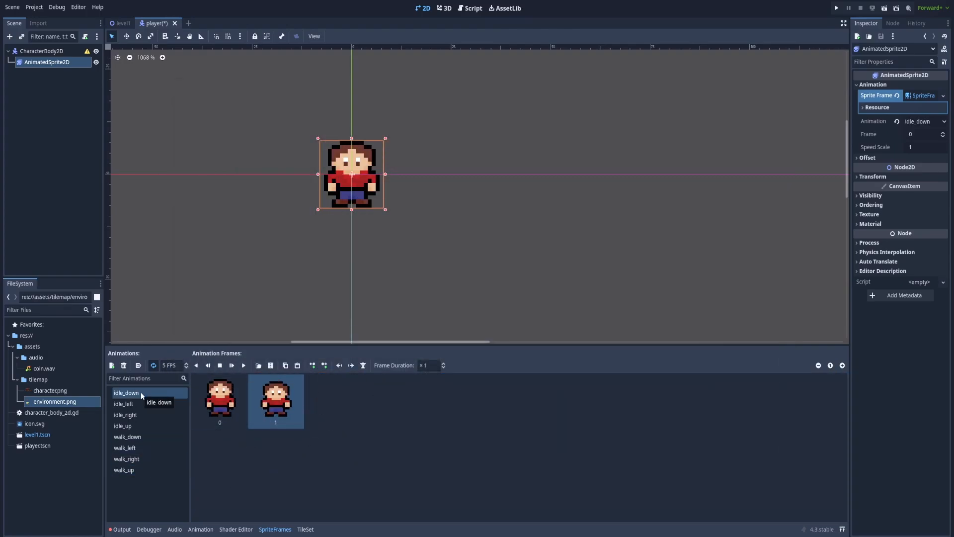
pyautogui.click(123, 426)
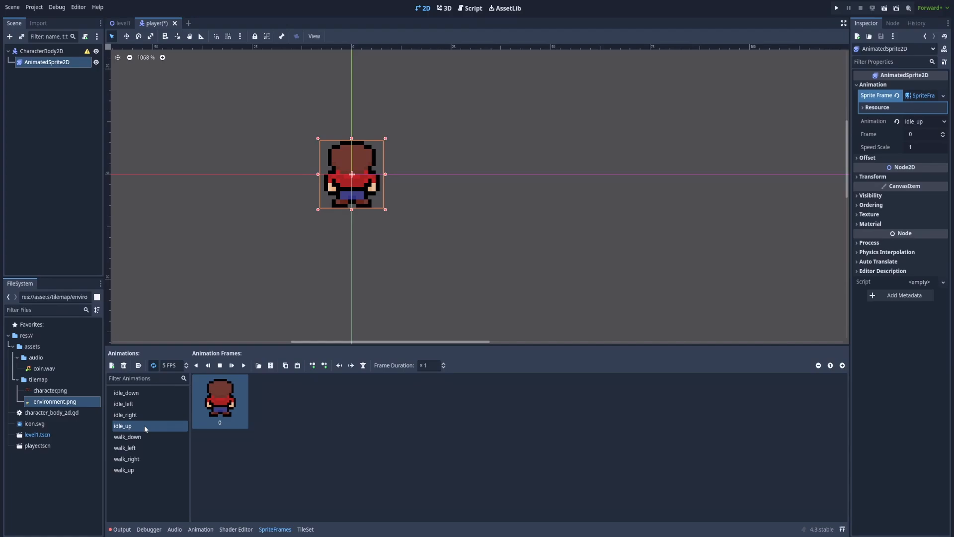
pyautogui.click(127, 437)
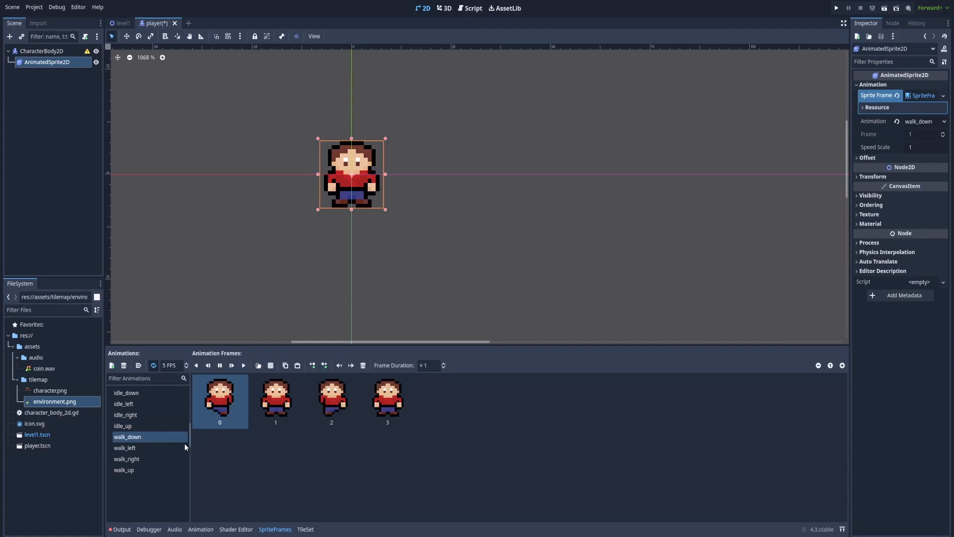
pyautogui.click(124, 448)
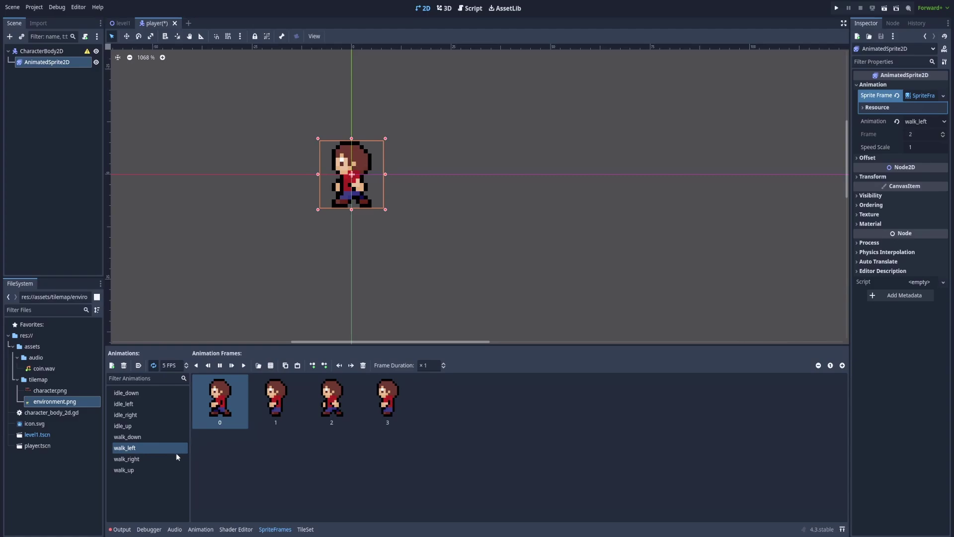
pyautogui.click(127, 459)
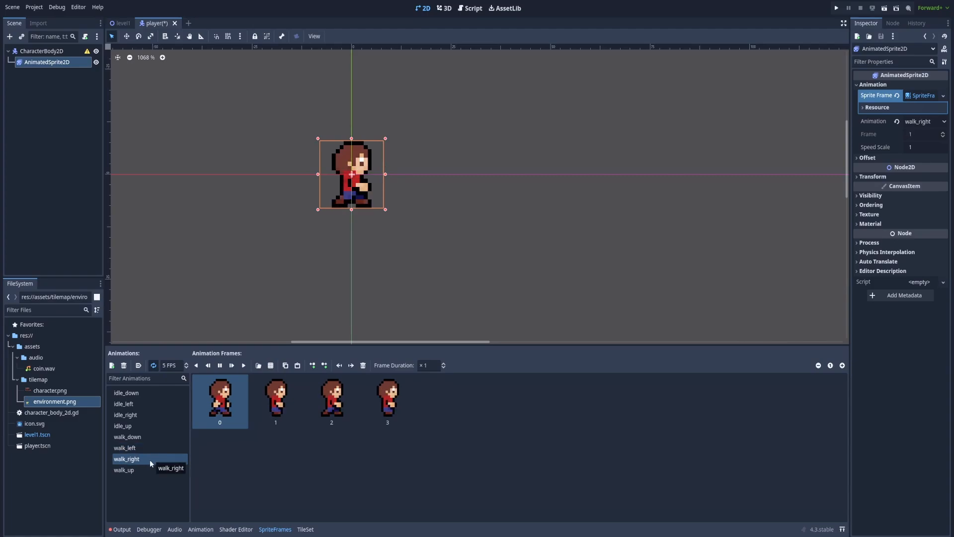
pyautogui.click(123, 469)
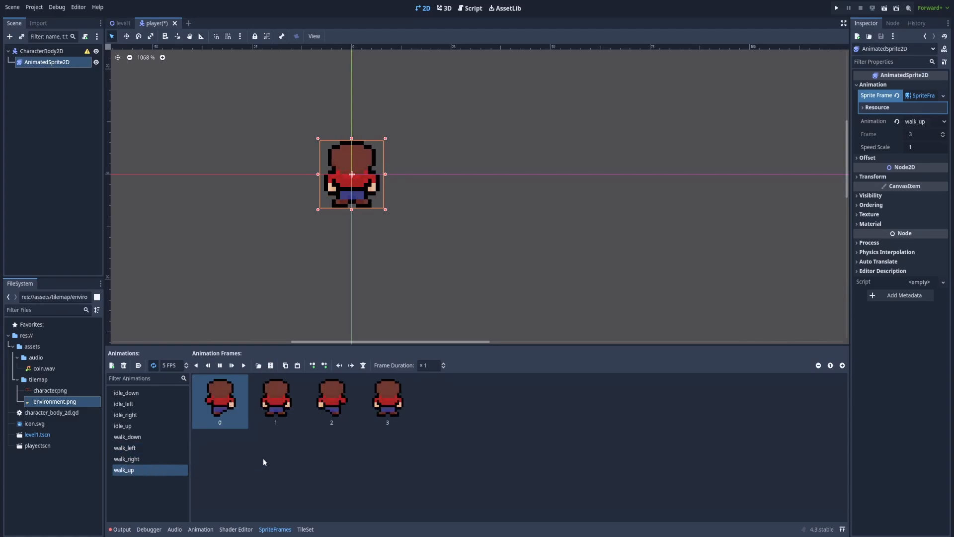
# Set idle_down to autoplay on load and save player.tscn
pyautogui.click(219, 365)
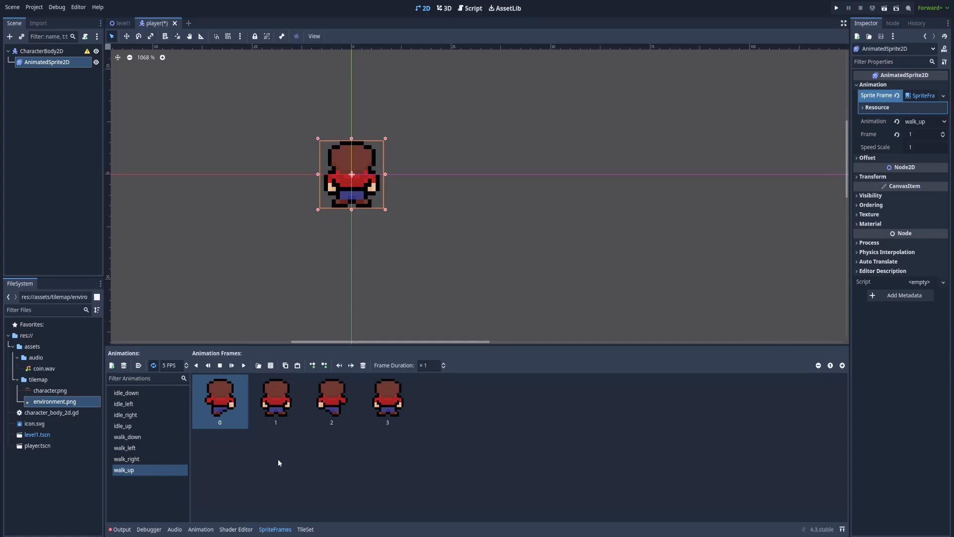
pyautogui.click(125, 393)
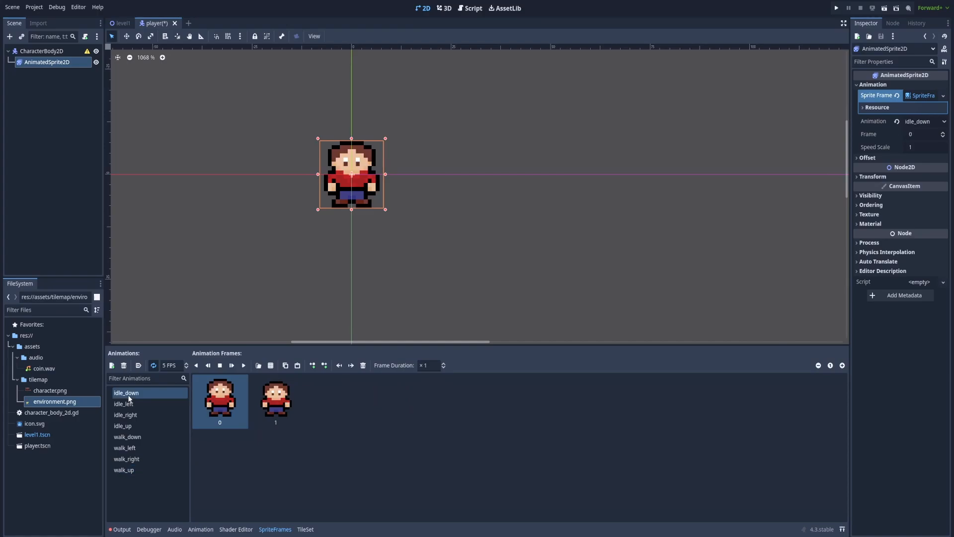
pyautogui.moveTo(232, 449)
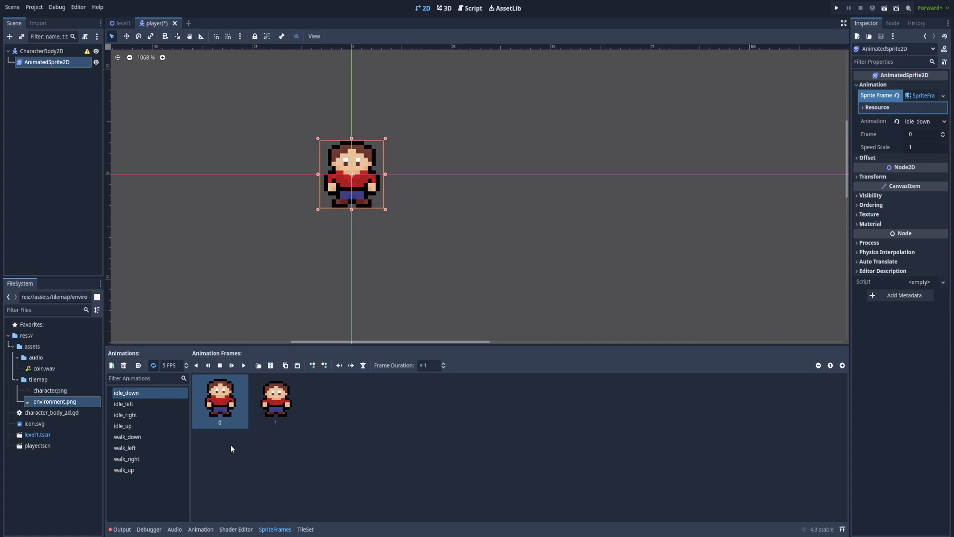
pyautogui.moveTo(223, 443)
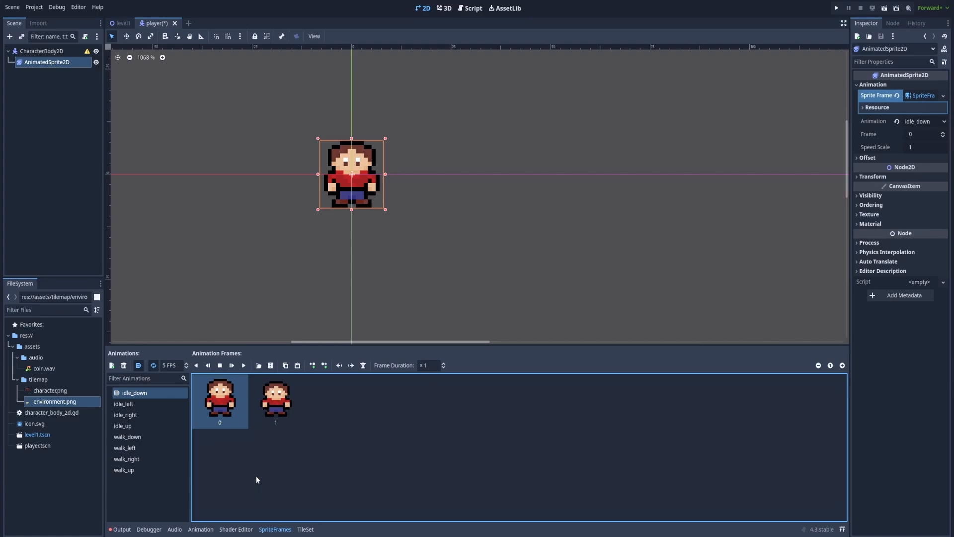
pyautogui.press('ctrl+s')
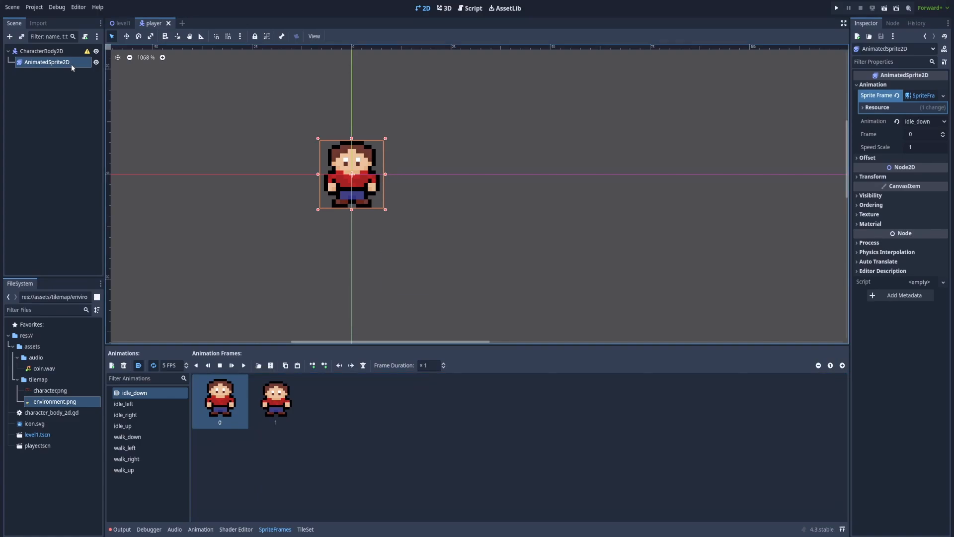
pyautogui.moveTo(88, 52)
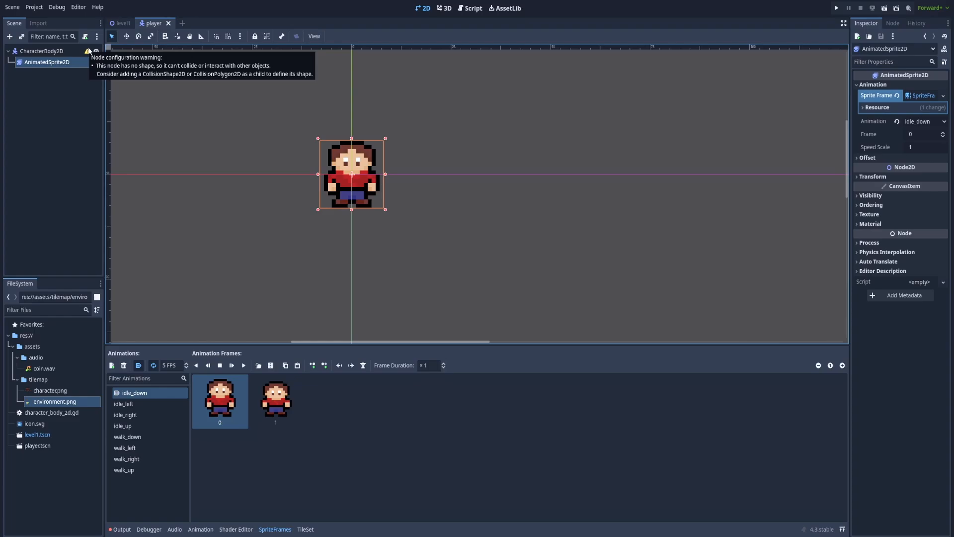
pyautogui.click(44, 52)
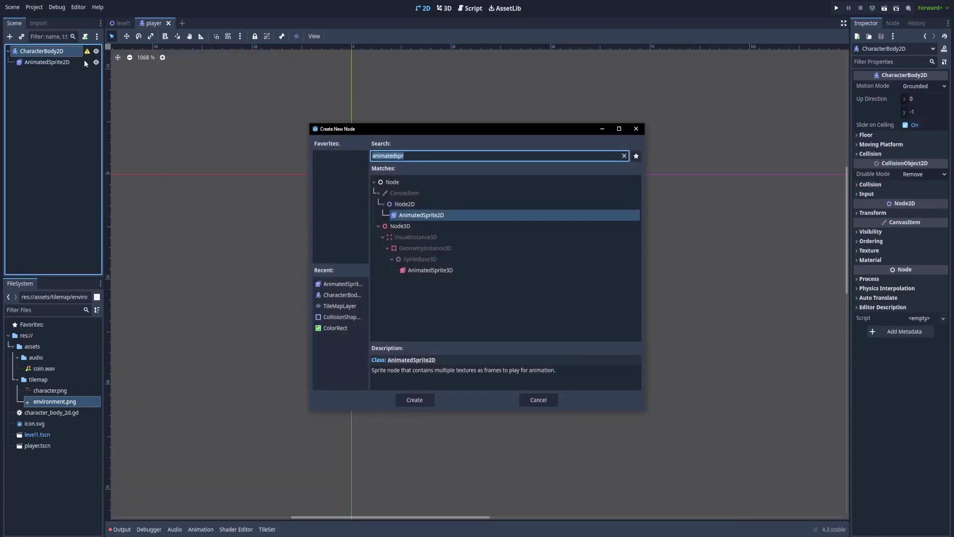
# Add a CollisionShape2D child with a new RectangleShape2D to the player
pyautogui.write('coll')
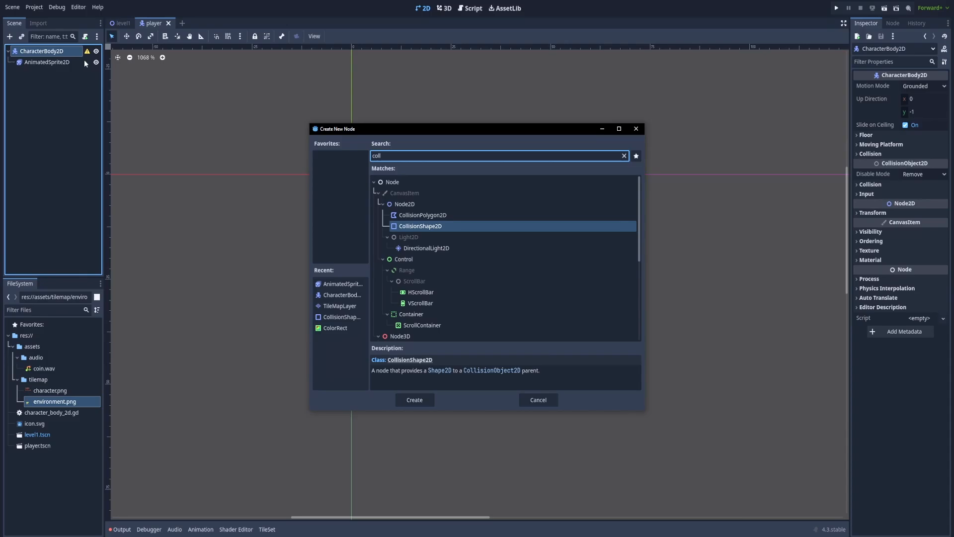
pyautogui.click(415, 400)
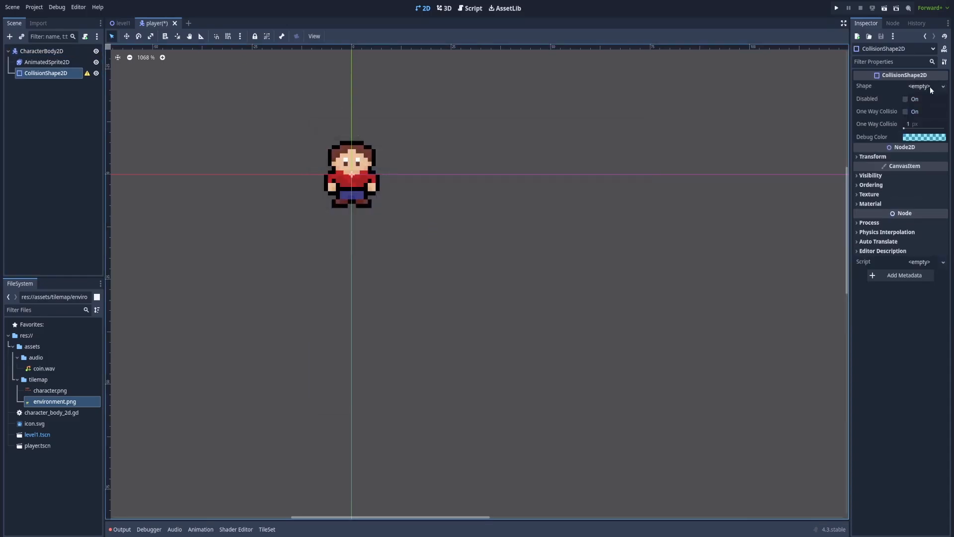
pyautogui.click(919, 86)
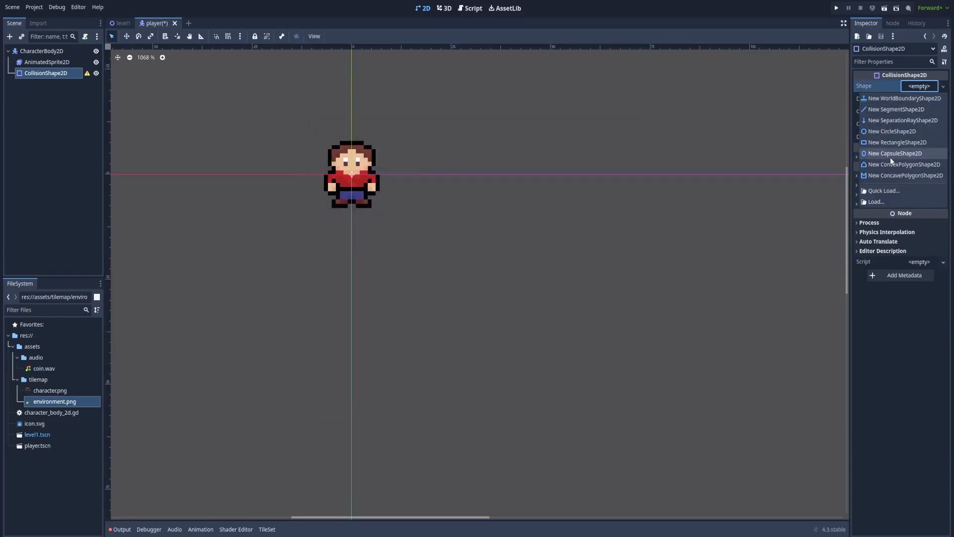
pyautogui.click(895, 142)
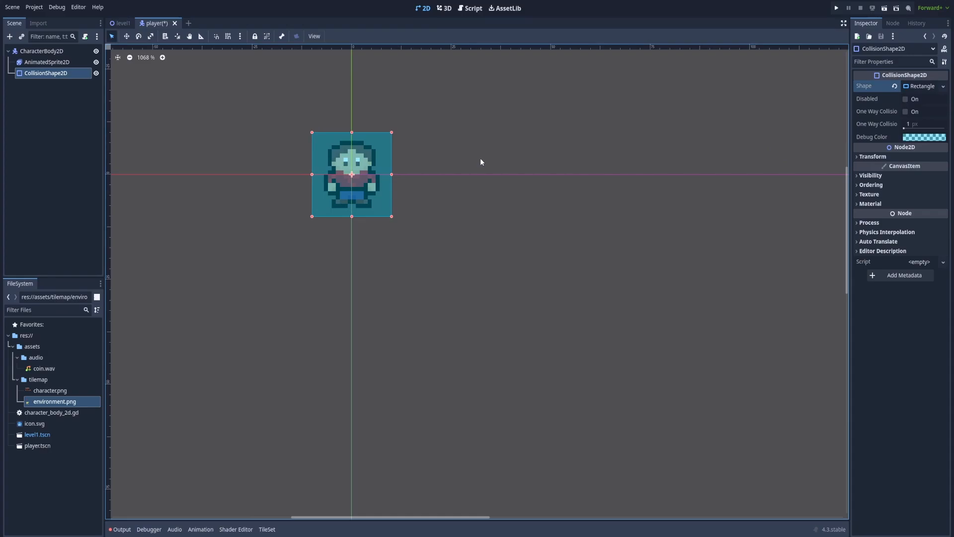
pyautogui.moveTo(312, 176)
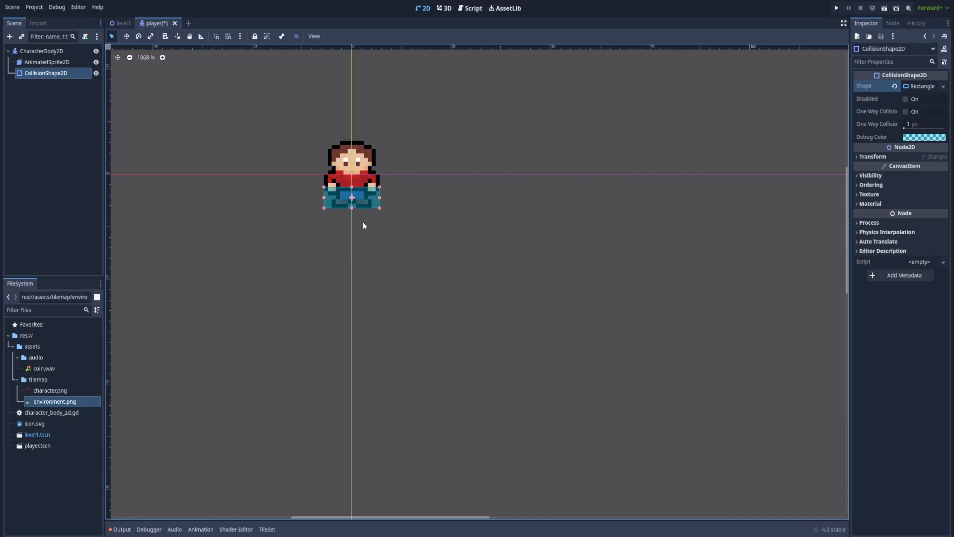
pyautogui.moveTo(393, 252)
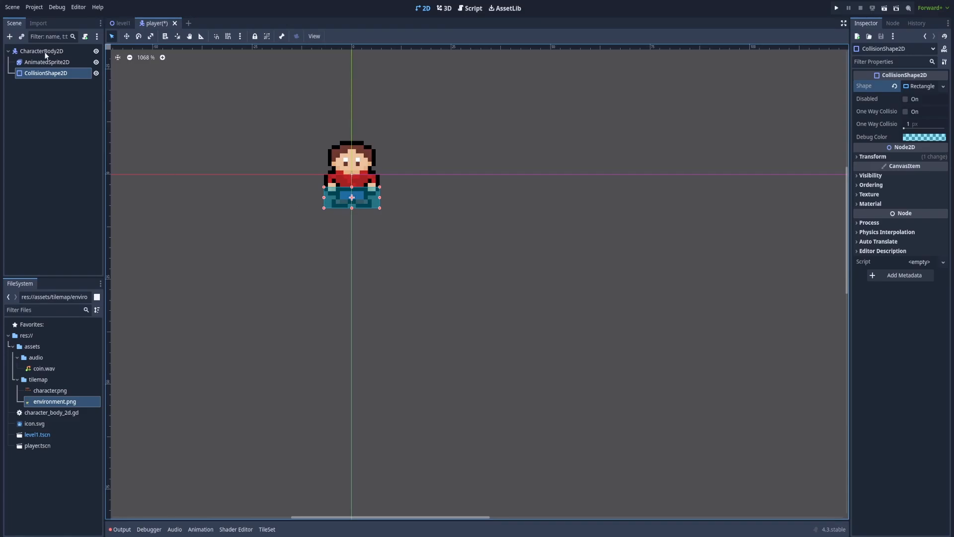
# Attach a new player.gd script to the CharacterBody2D node
pyautogui.rightClick(43, 52)
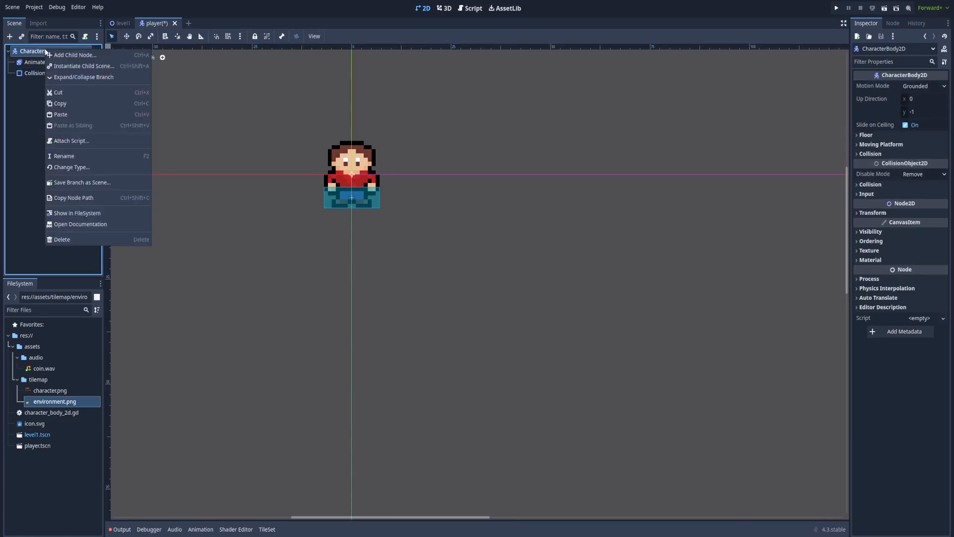
pyautogui.click(72, 140)
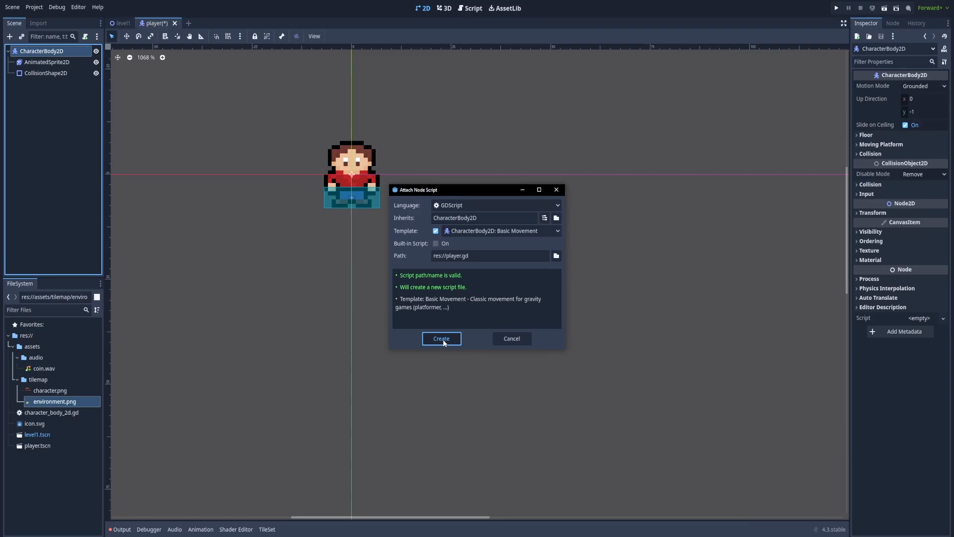
pyautogui.click(441, 338)
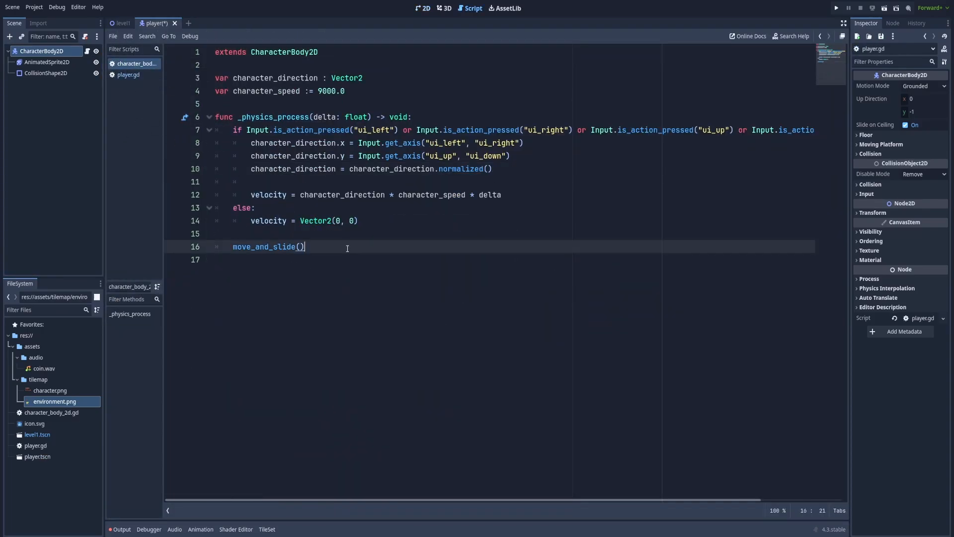
pyautogui.moveTo(342, 268)
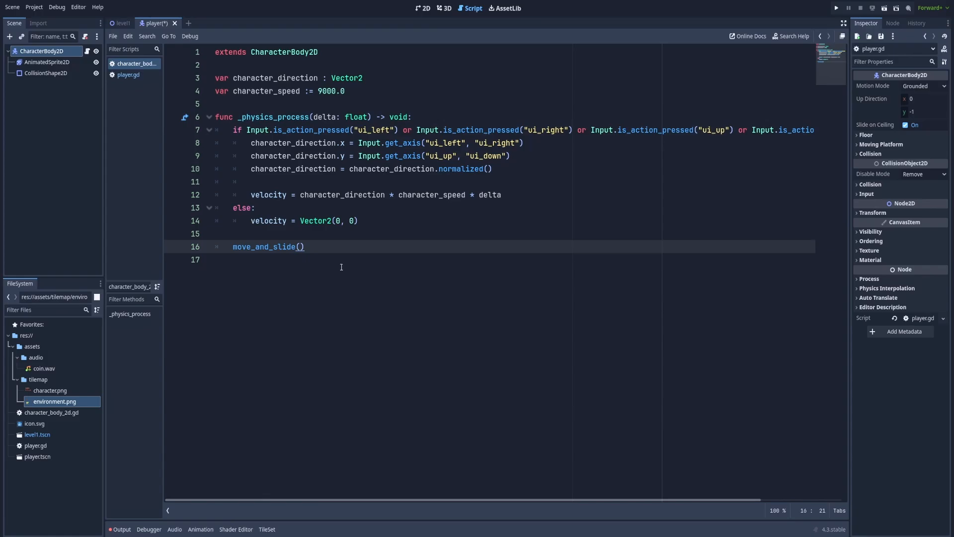
# Open and save player.gd, and delete the unused character_body_2d.gd file
pyautogui.click(128, 74)
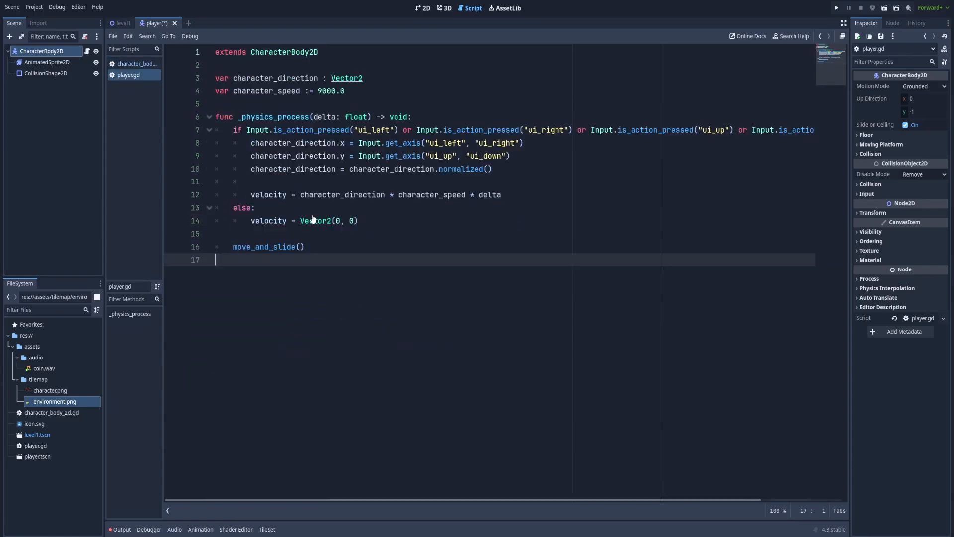
pyautogui.press('ctrl+s')
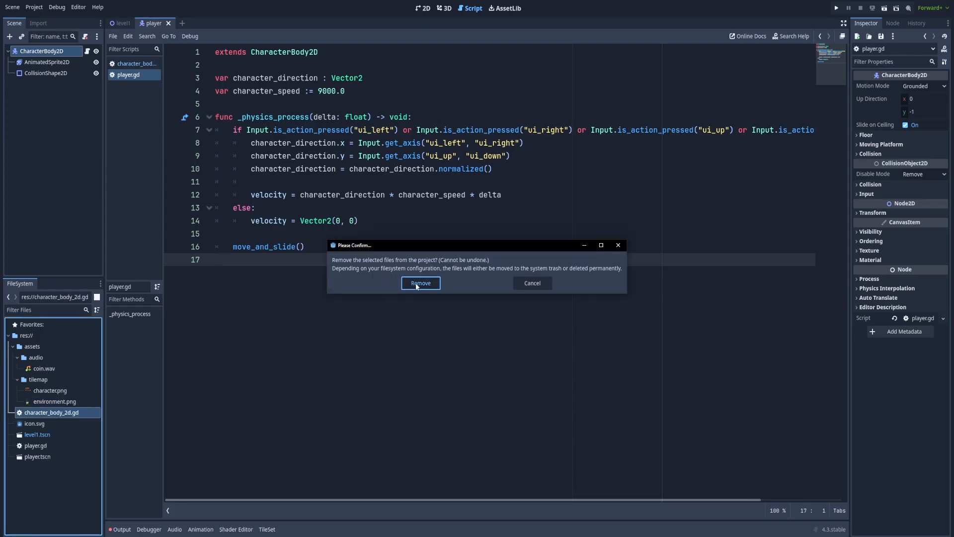
pyautogui.click(421, 283)
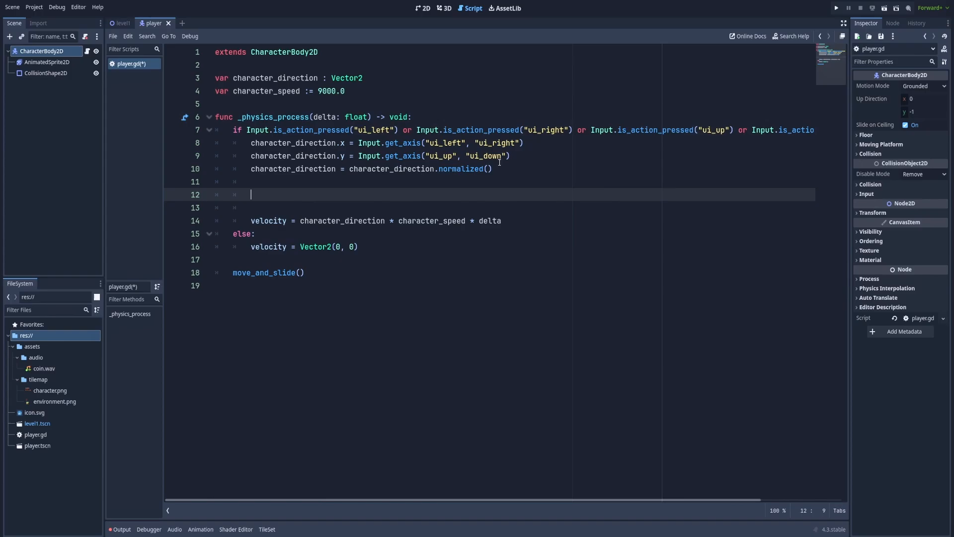
# Write 'if character_direction.x < 0 && character_direction.y == 0:' in player.gd
pyautogui.write('if character_direction.x < 0')
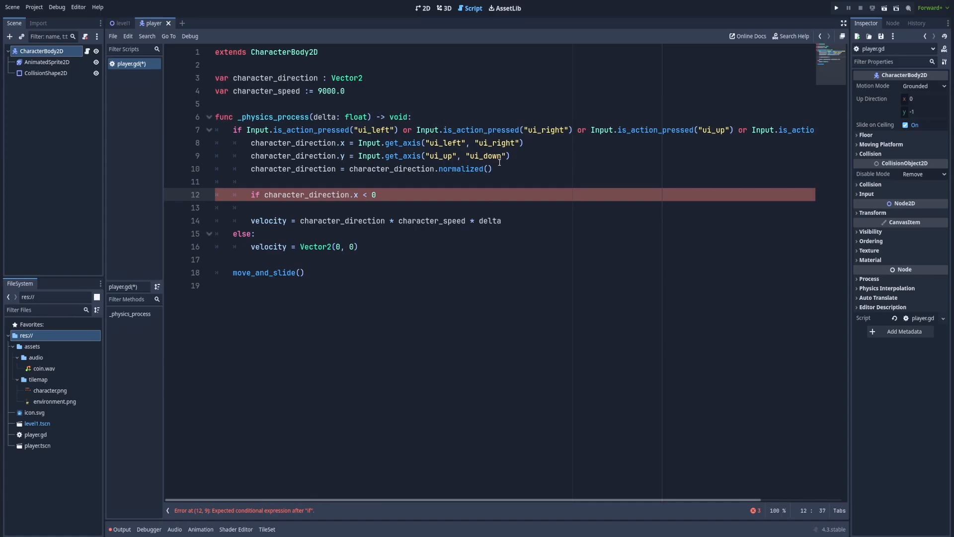
pyautogui.write('&&')
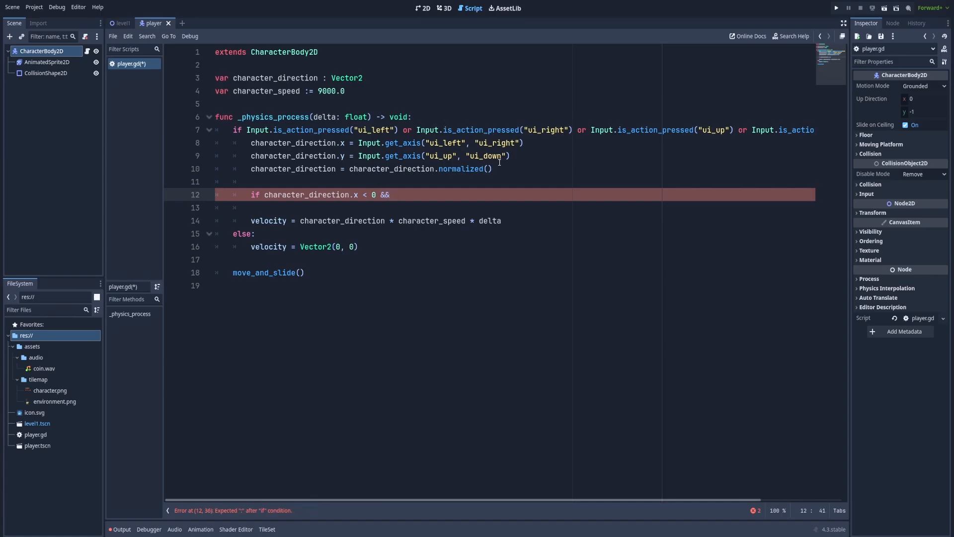
pyautogui.write('character_direction')
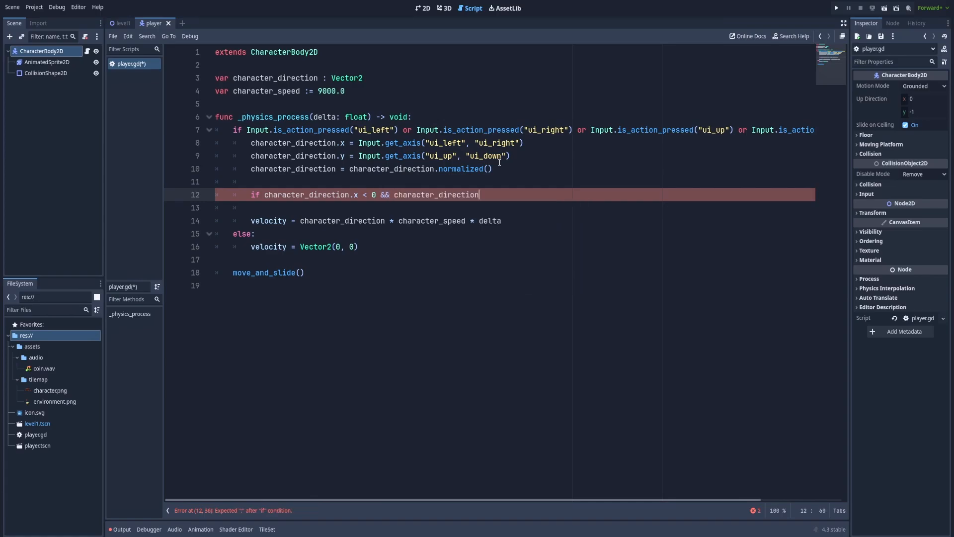
pyautogui.write('.y ==')
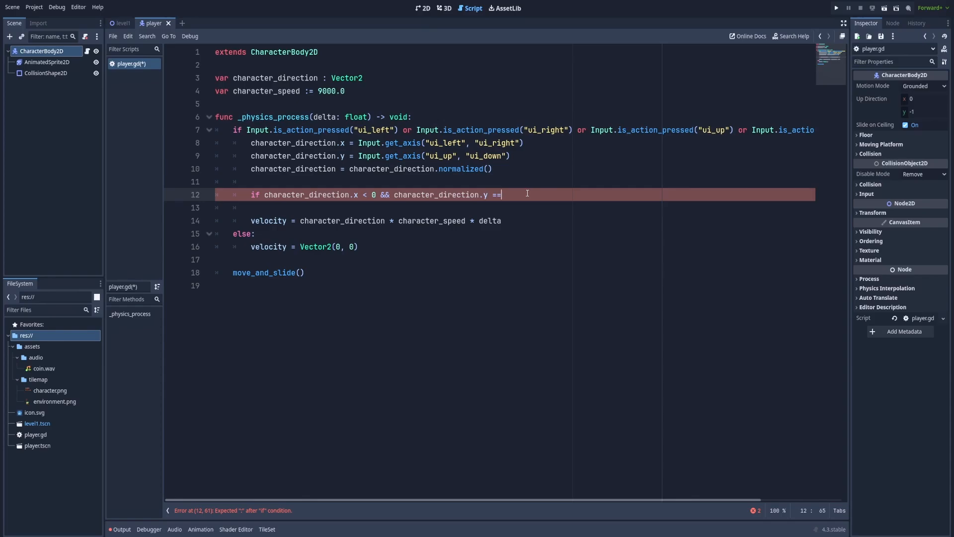
pyautogui.write('0:')
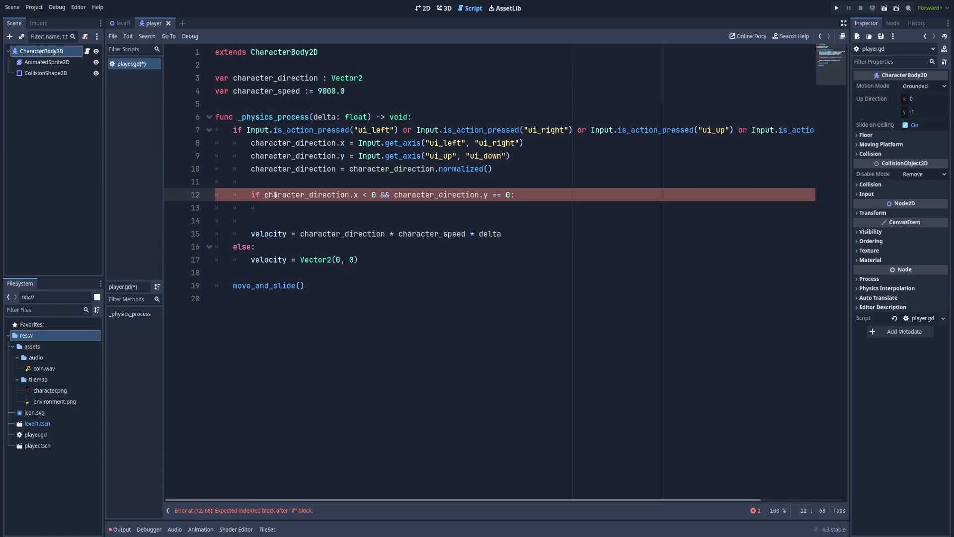
pyautogui.click(516, 194)
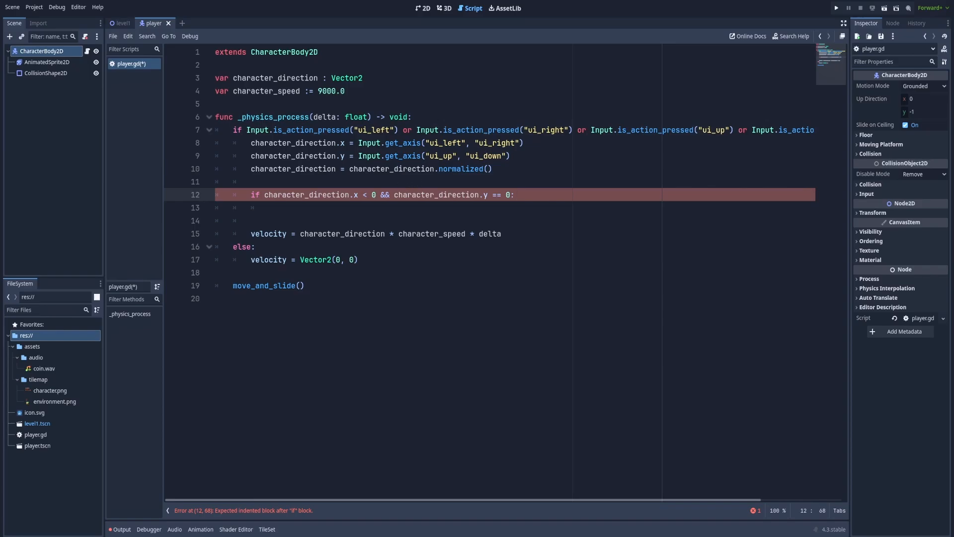
pyautogui.moveTo(692, 203)
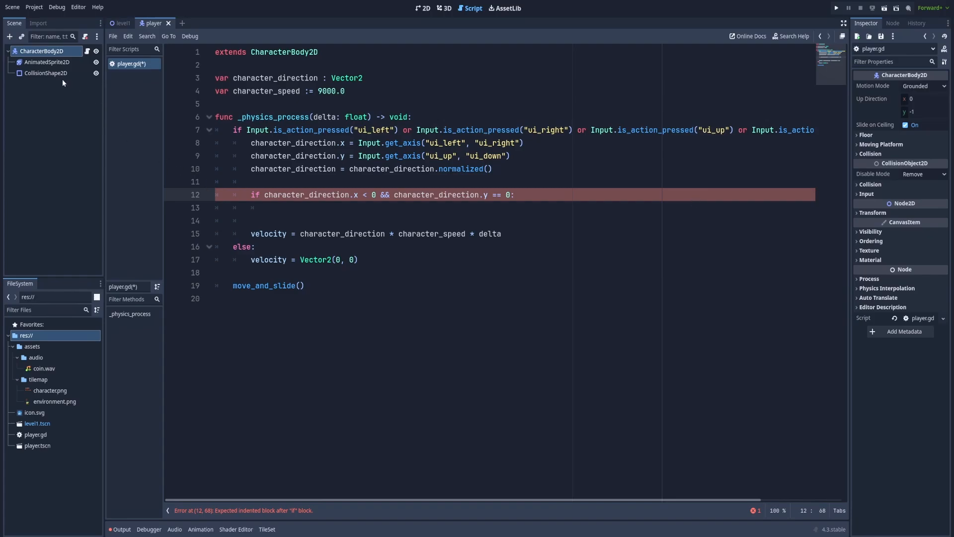
pyautogui.moveTo(45, 62)
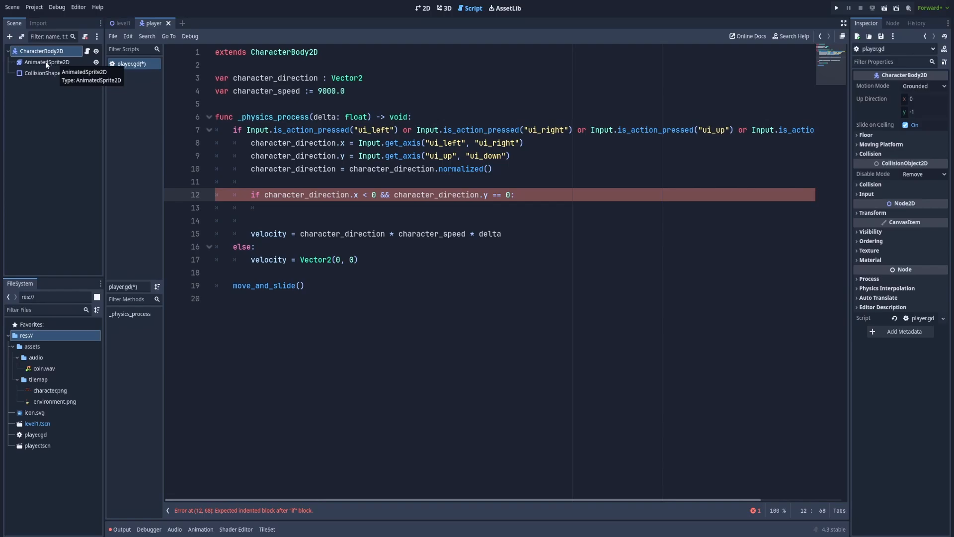
pyautogui.click(43, 62)
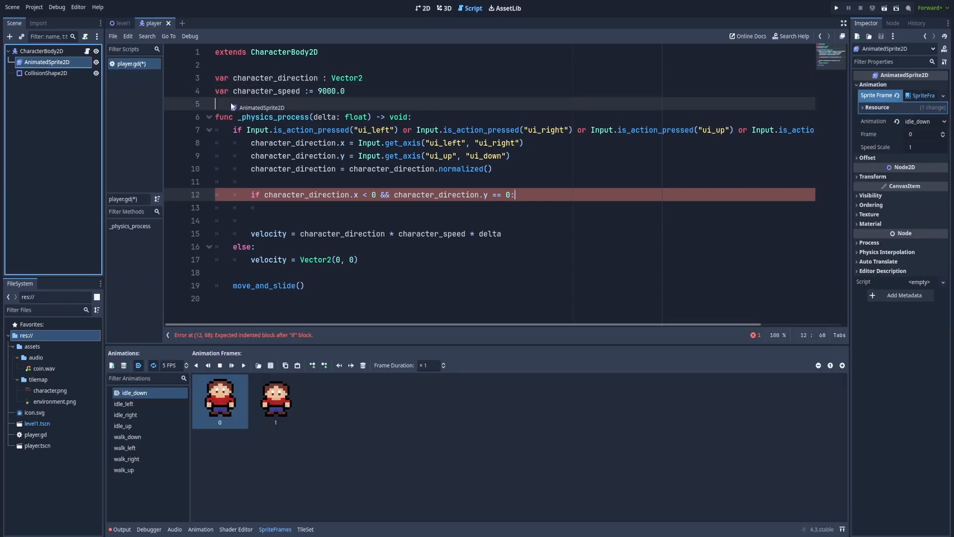
pyautogui.write('@onready var animated_sprite_2d: AnimatedSprite2D = $AnimatedSprite2D')
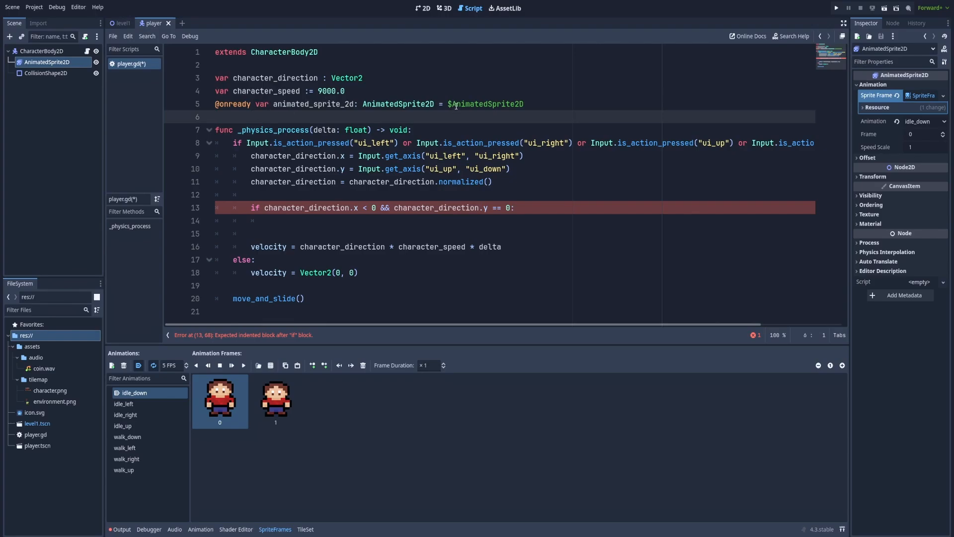
pyautogui.click(309, 104)
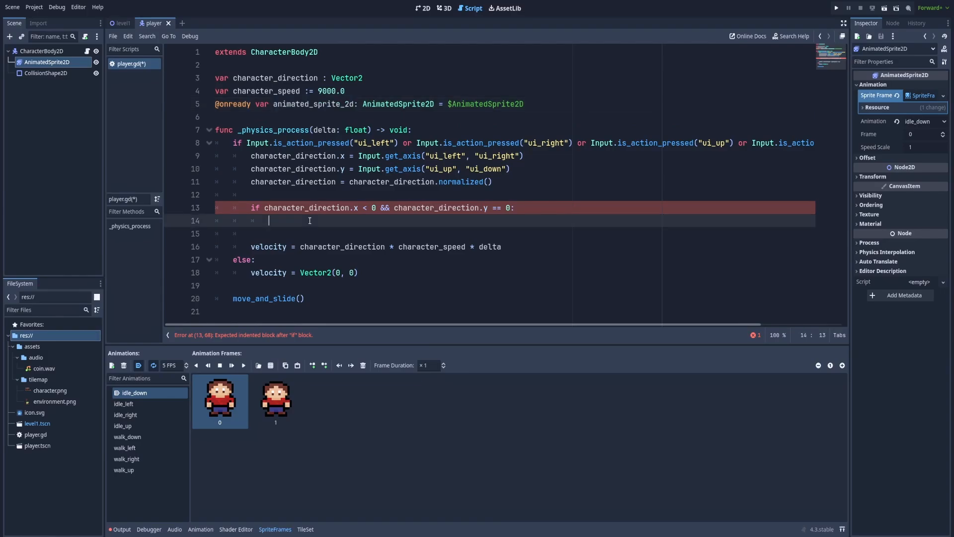
pyautogui.write('animated_sprite_2d.')
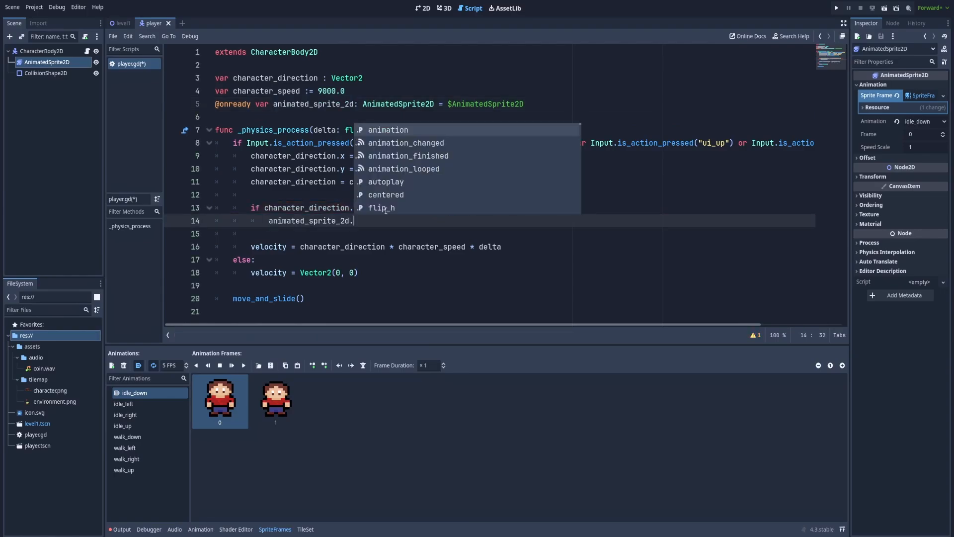
pyautogui.write('animation')
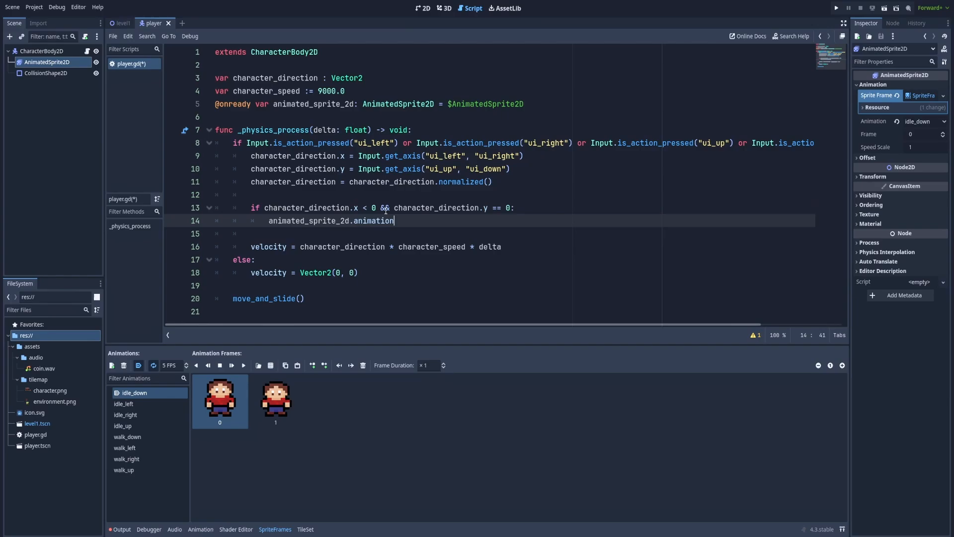
pyautogui.write('= ""')
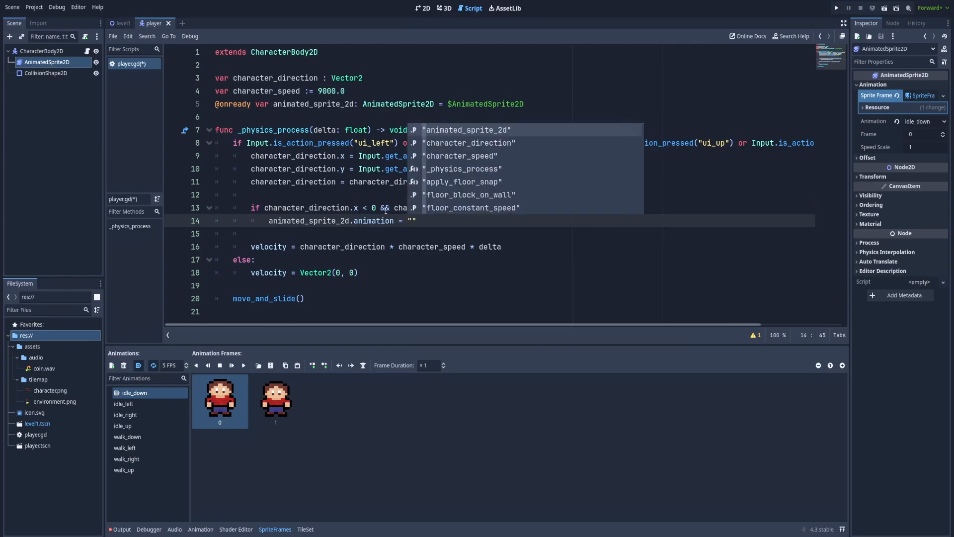
pyautogui.write('walk_left')
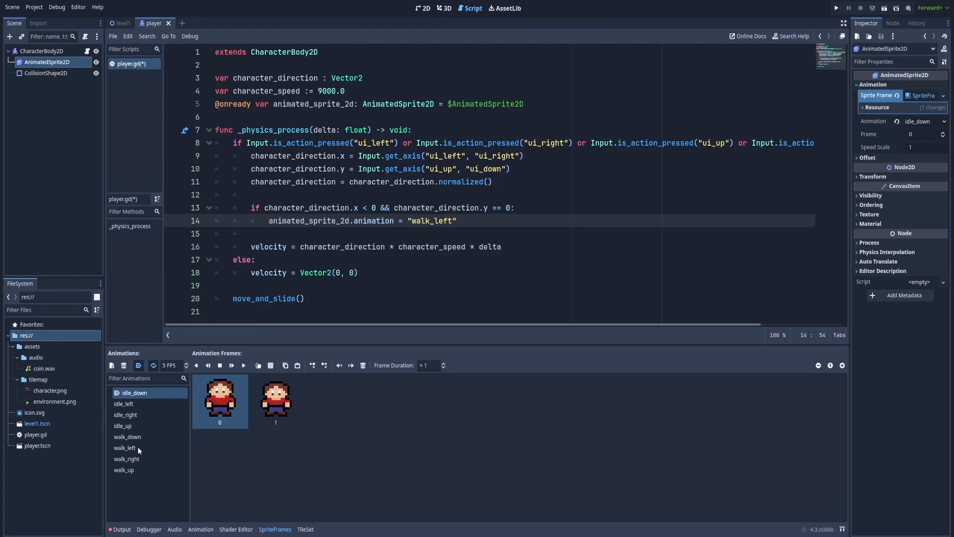
pyautogui.moveTo(123, 454)
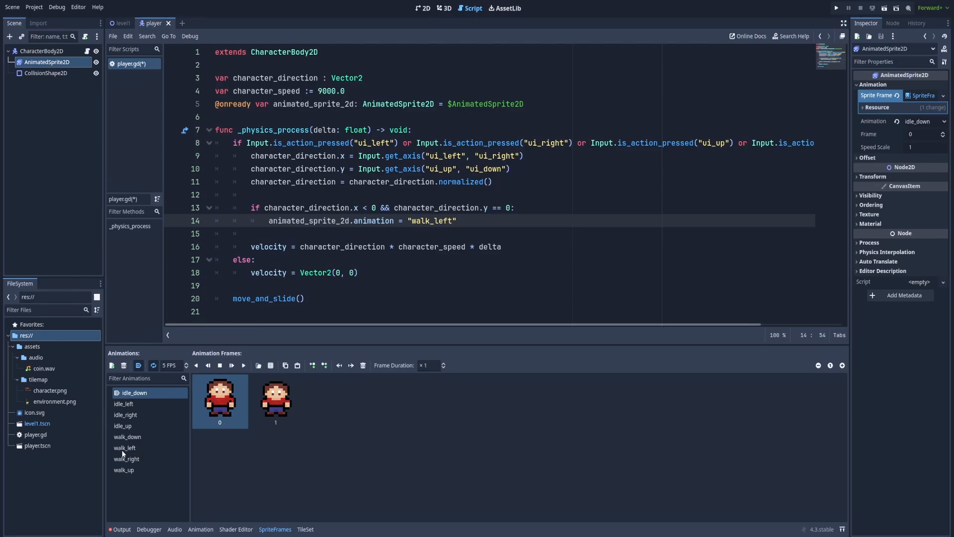
# Edit the copied conditions to assign walk_up and walk_down animations
pyautogui.click(466, 221)
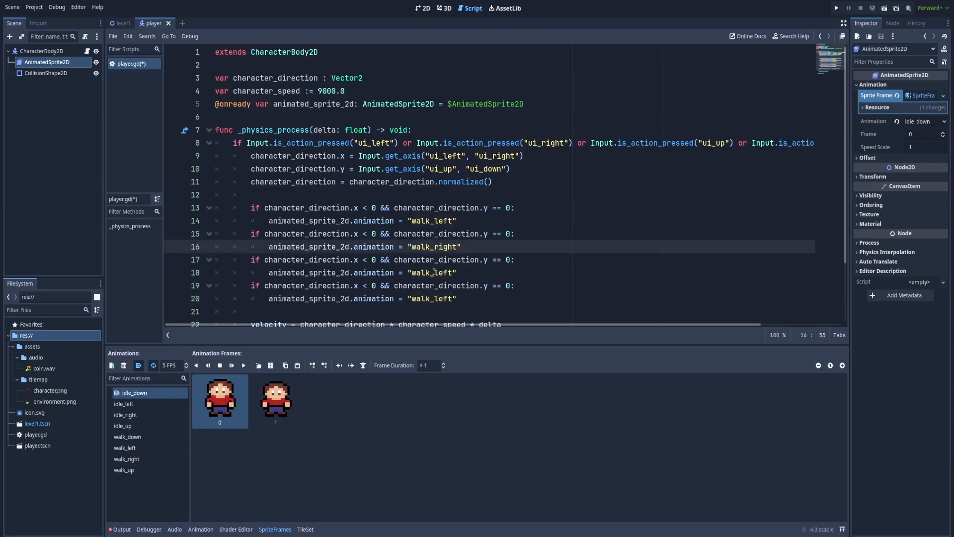
pyautogui.write('walk_up')
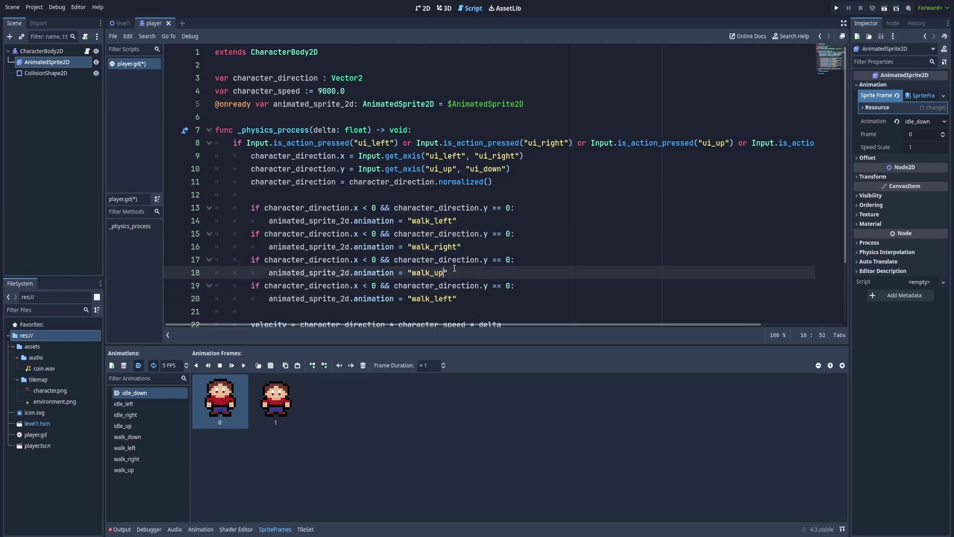
pyautogui.write('walk_down')
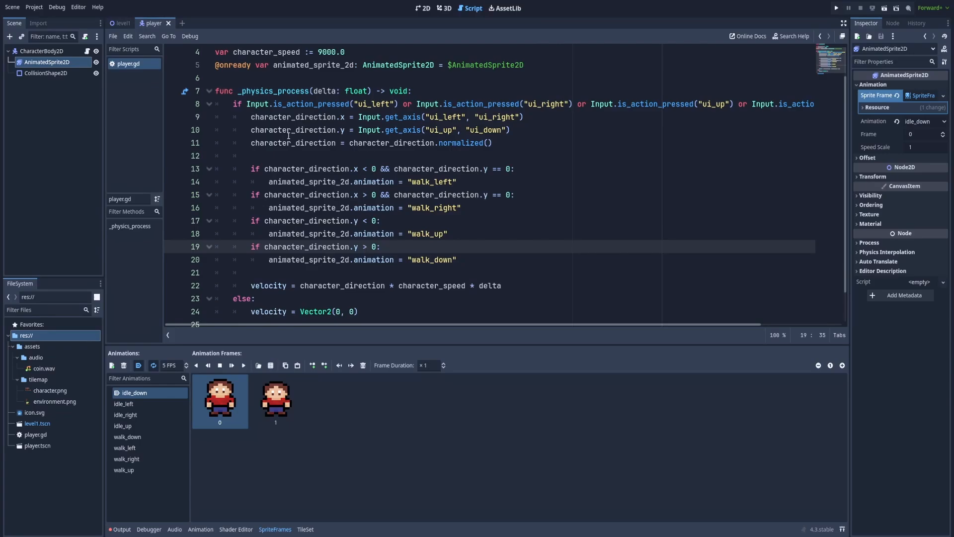
# Switch to level1 and instance player.tscn as a child scene
pyautogui.click(124, 23)
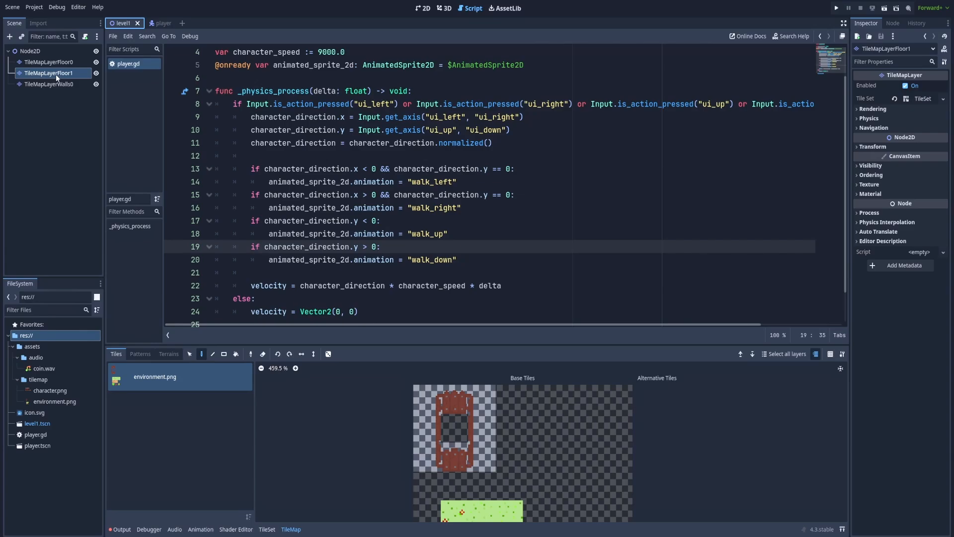
pyautogui.moveTo(54, 89)
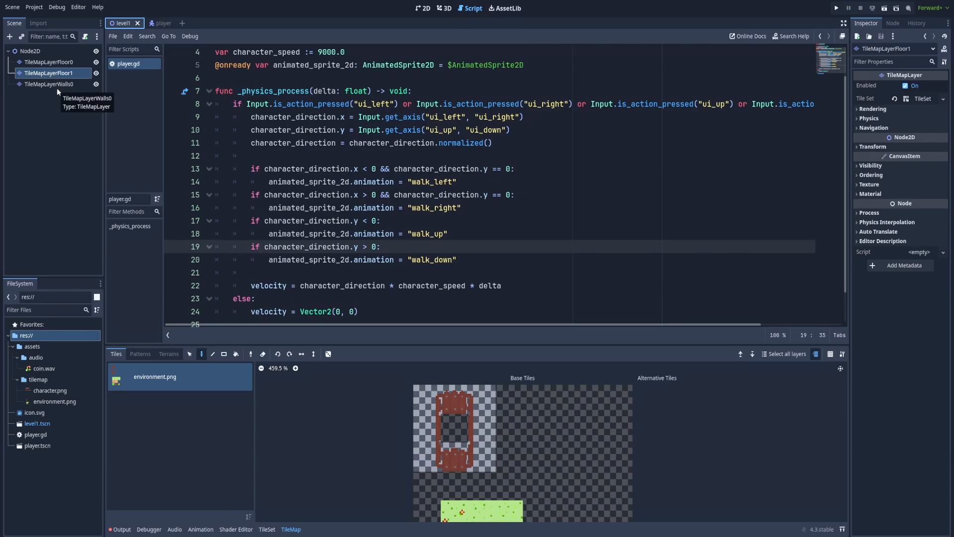
pyautogui.click(423, 8)
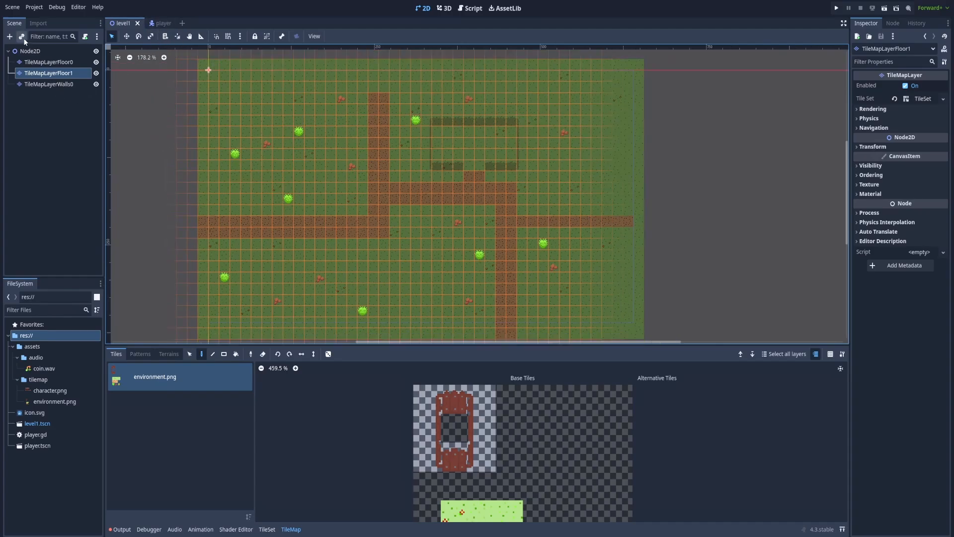
pyautogui.click(20, 36)
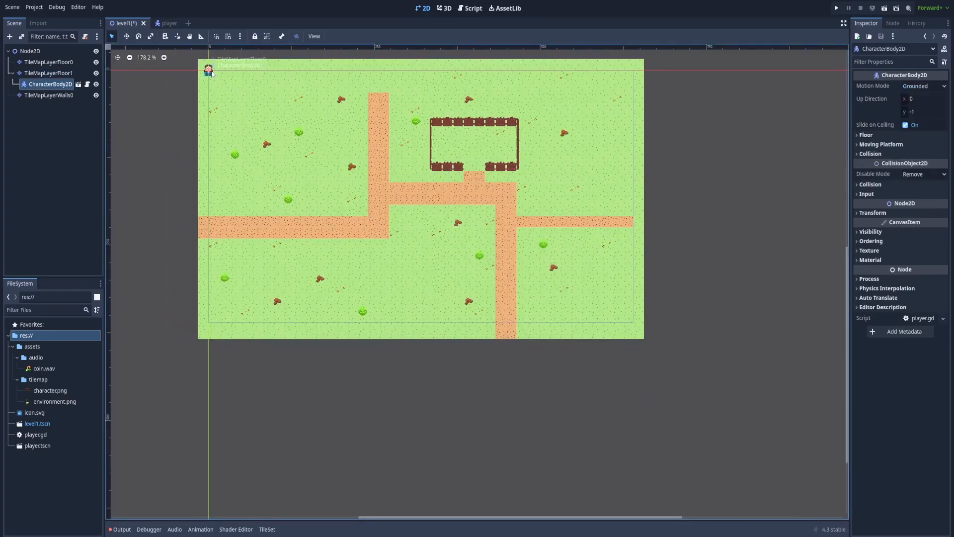
pyautogui.scroll(-3)
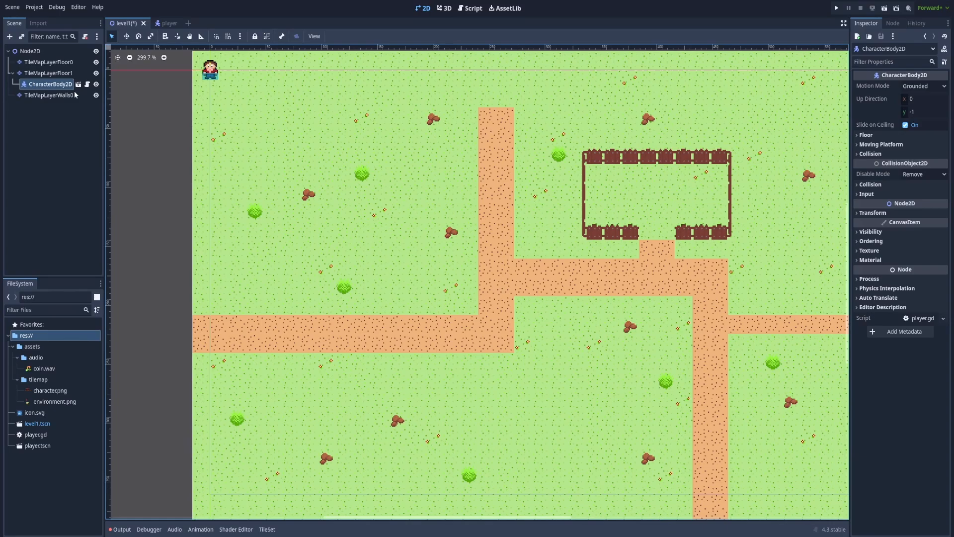
pyautogui.moveTo(27, 97)
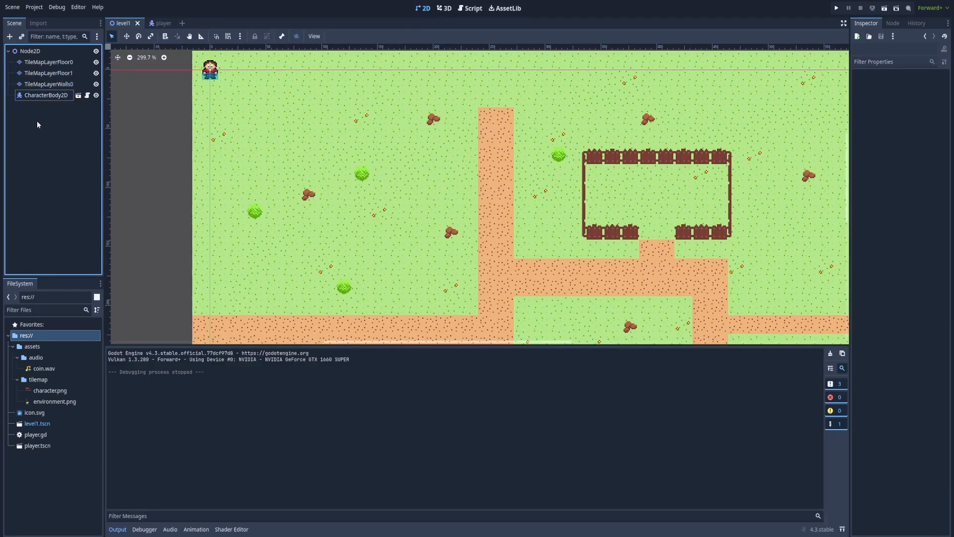
pyautogui.moveTo(45, 95)
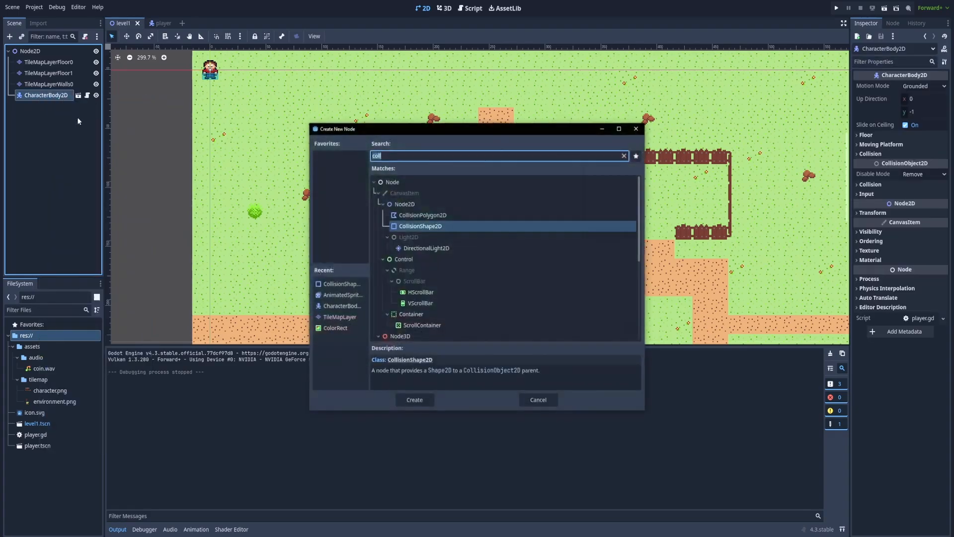
# Add a Camera2D with zoom 5 under the player and drag the player to the map centre
pyautogui.write('camer')
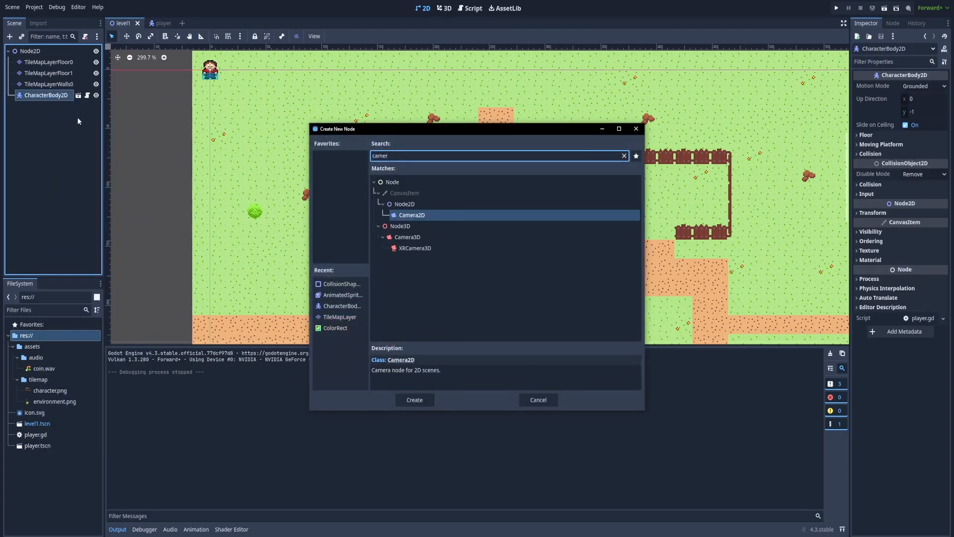
pyautogui.click(414, 400)
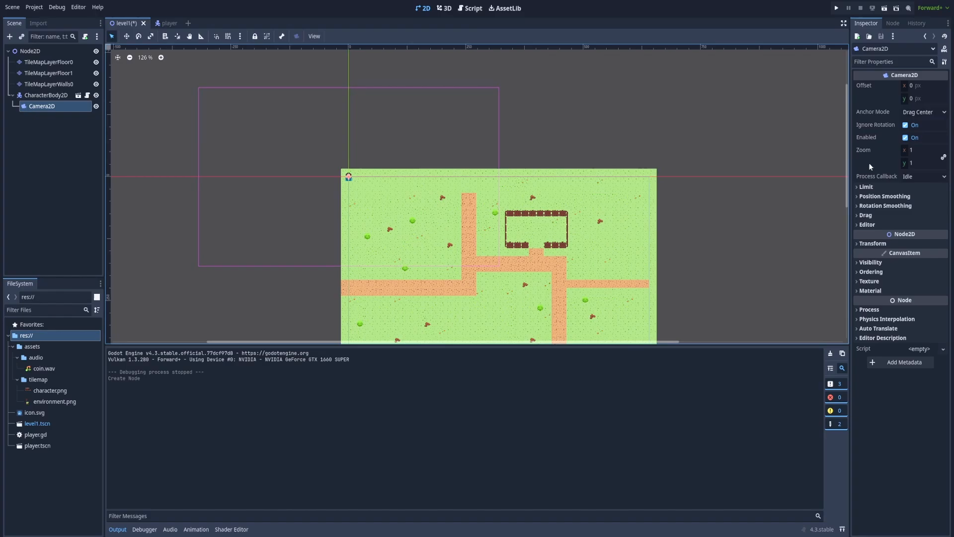
pyautogui.moveTo(924, 152)
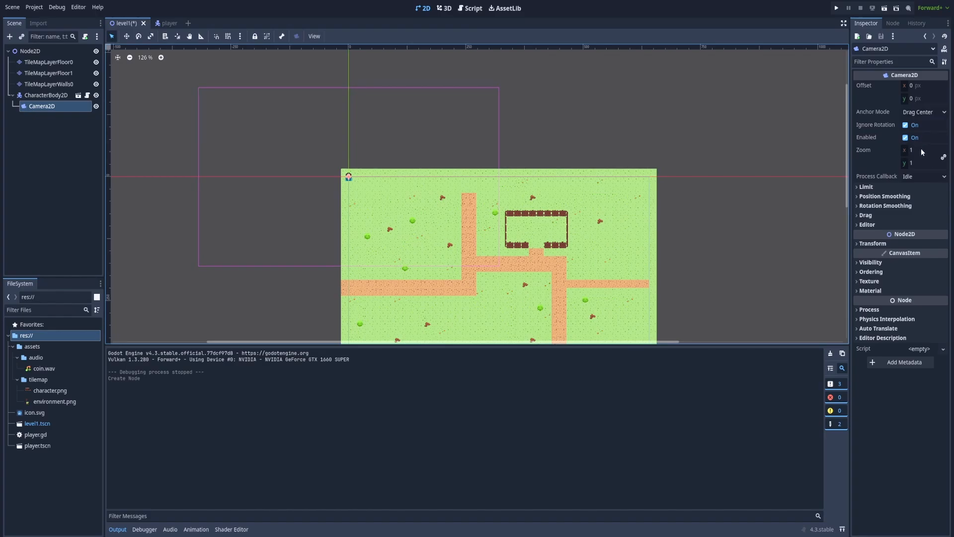
pyautogui.click(919, 150)
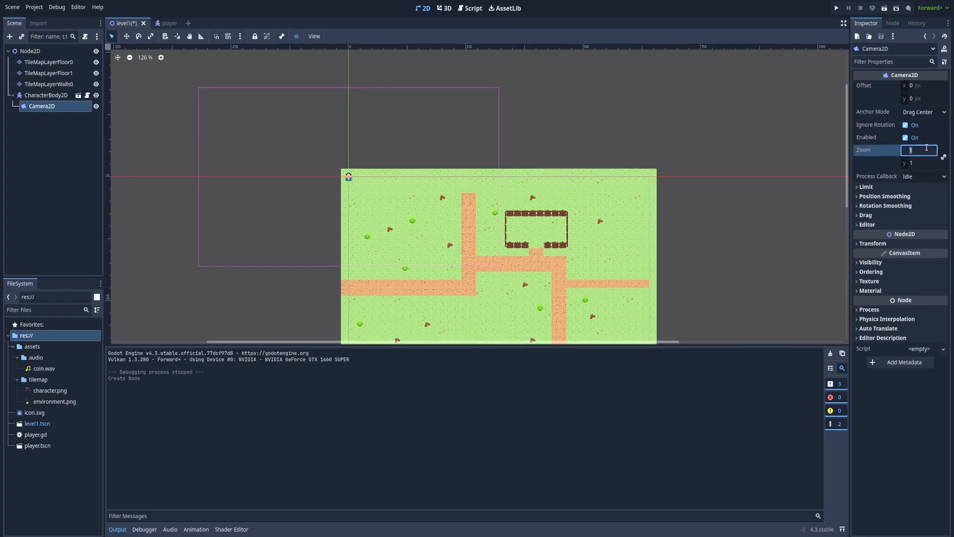
pyautogui.write('5')
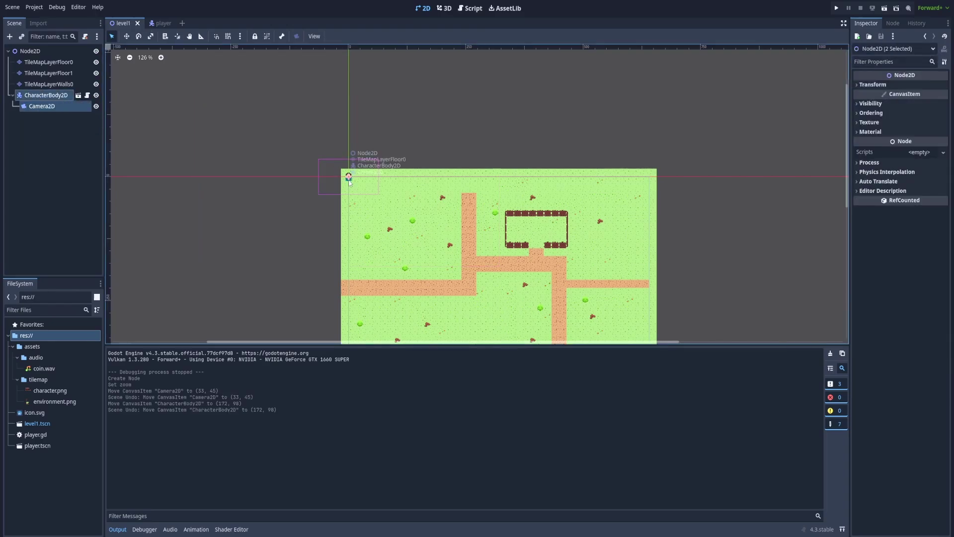
pyautogui.moveTo(349, 176); pyautogui.dragTo(488, 303)
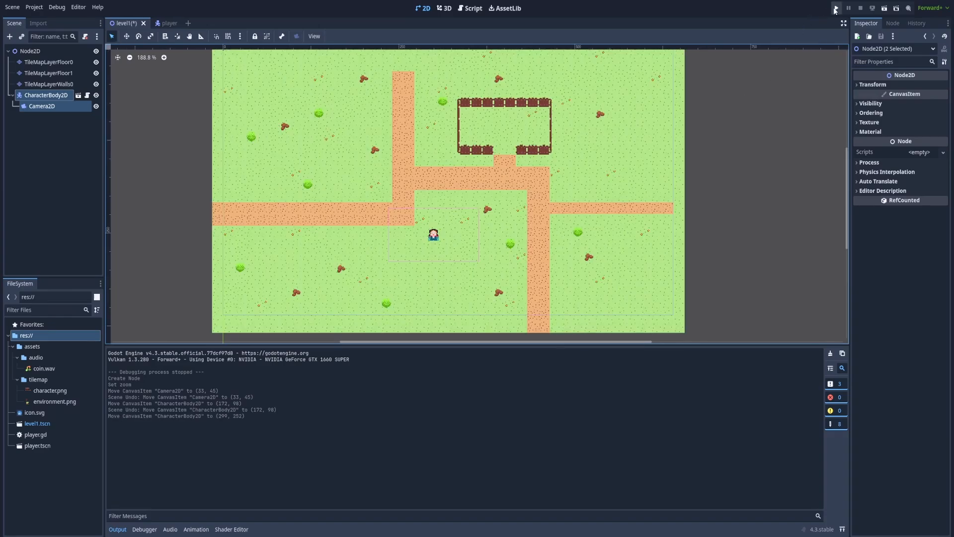
# Play-test the level with the repositioned player, then close the game
pyautogui.click(834, 8)
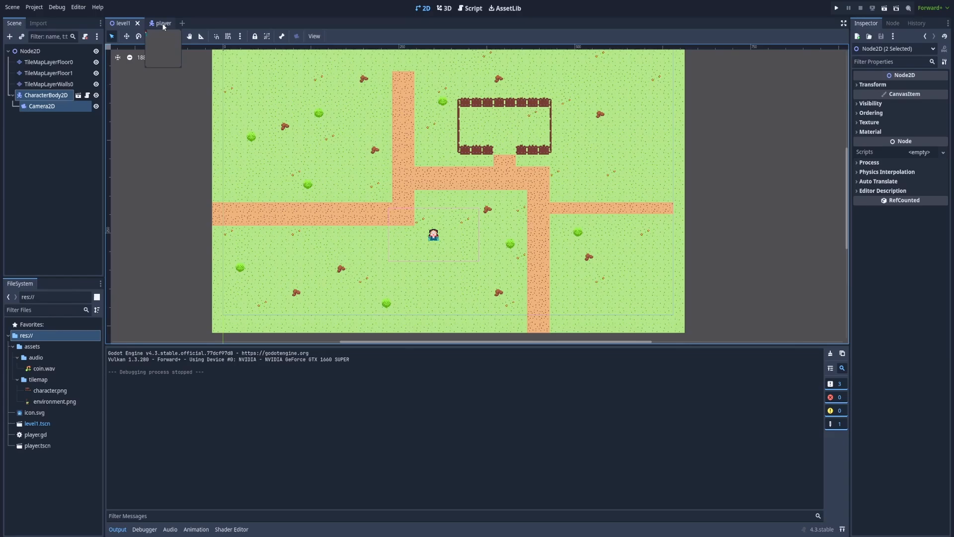
# In player.gd's else branch, add: if animation == "walk_left", set animation to "idle_left"
pyautogui.click(162, 23)
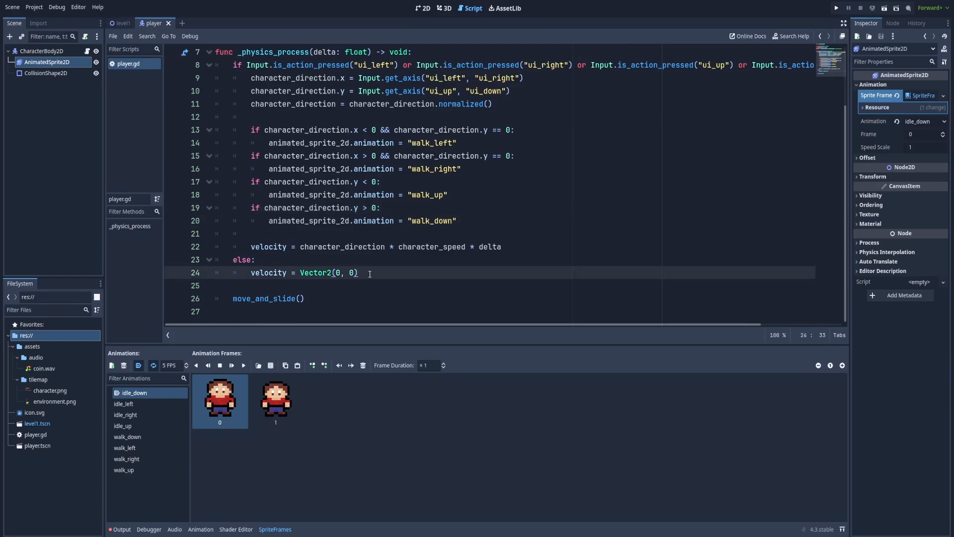
pyautogui.press('Enter')
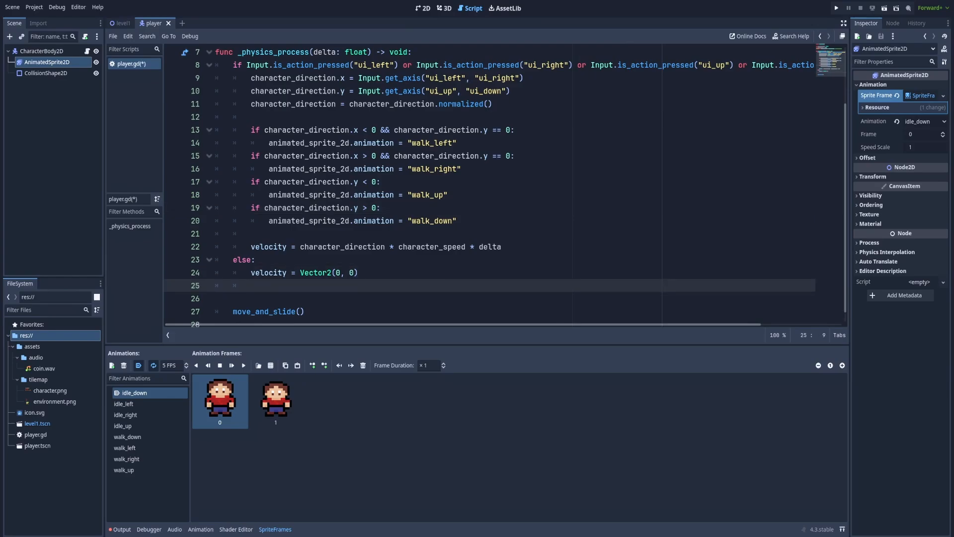
pyautogui.click(262, 285)
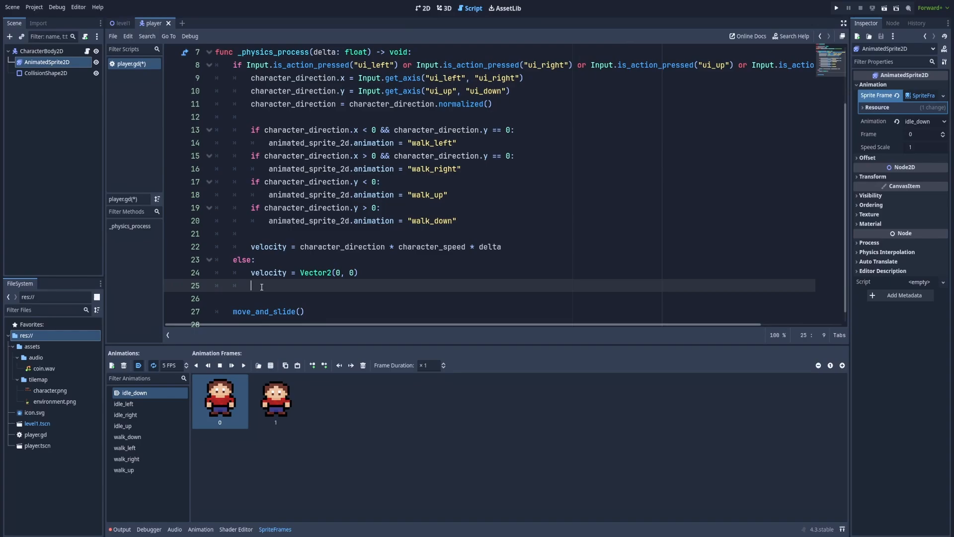
pyautogui.write('if animted_sprite_2d.')
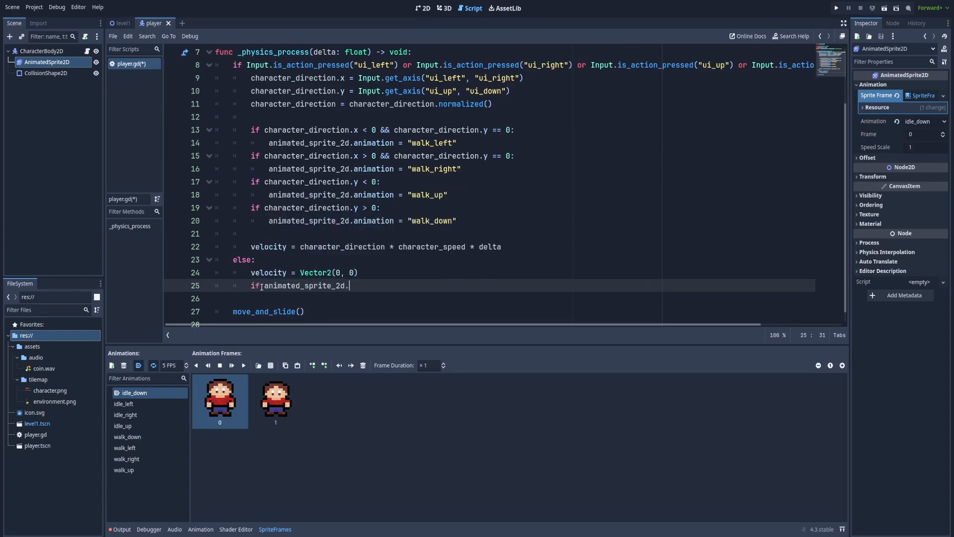
pyautogui.write('animation')
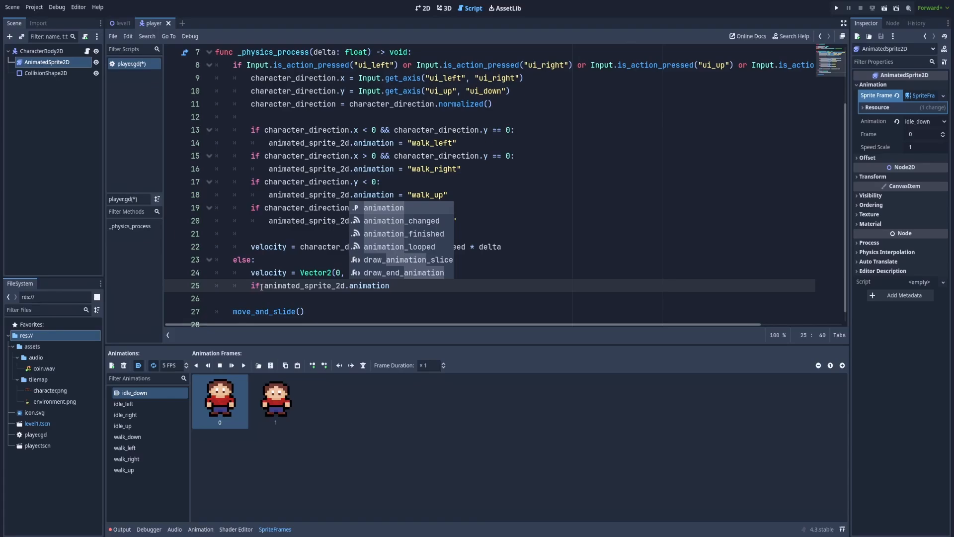
pyautogui.write('== "')
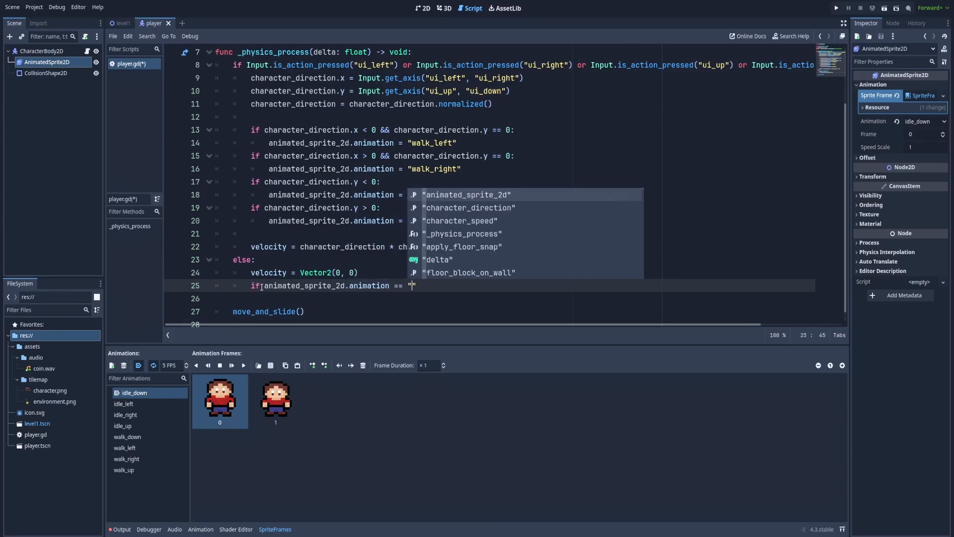
pyautogui.write('walk_l')
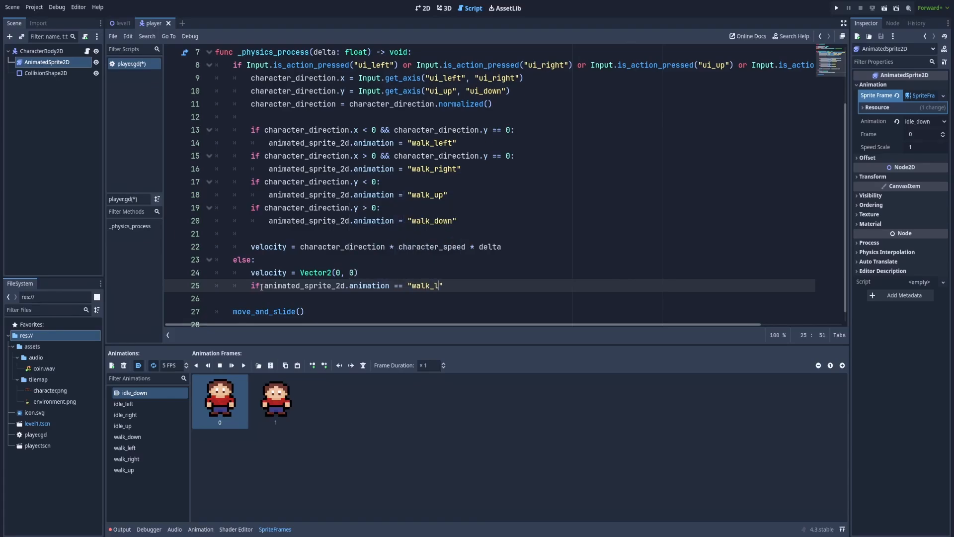
pyautogui.write('eft":')
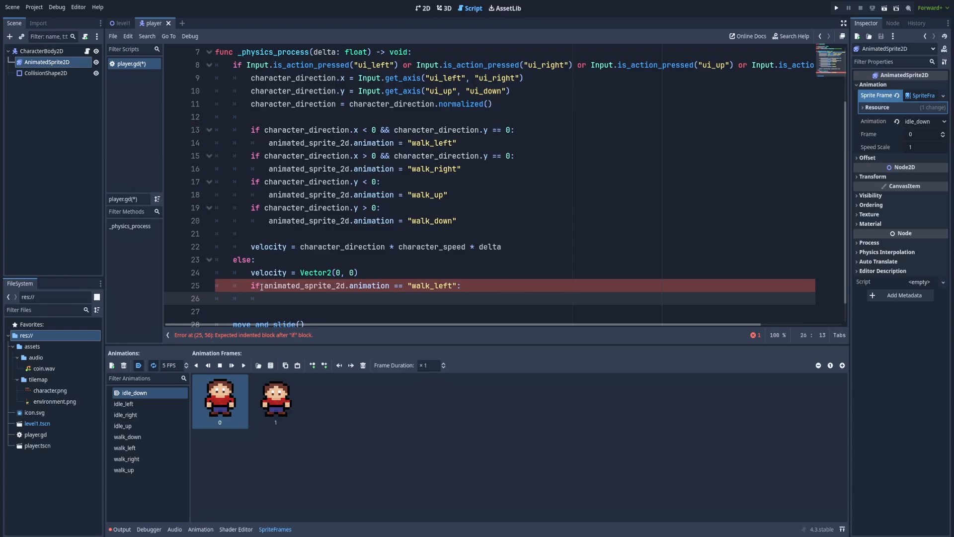
pyautogui.write('animated_sprite_2d.animation = "idle_left')
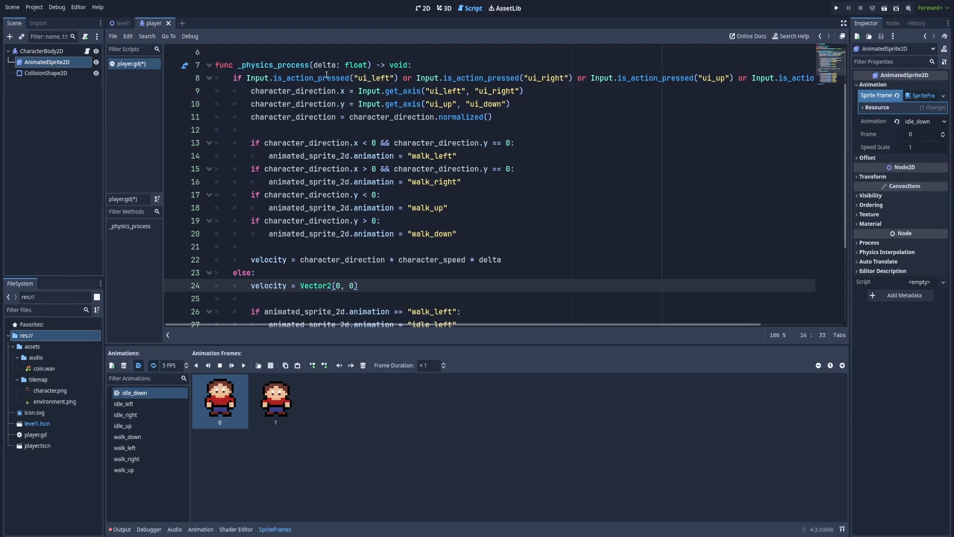
# Add checks mapping walk_right, walk_up and walk_down to their idle animations, then save
pyautogui.click(252, 272)
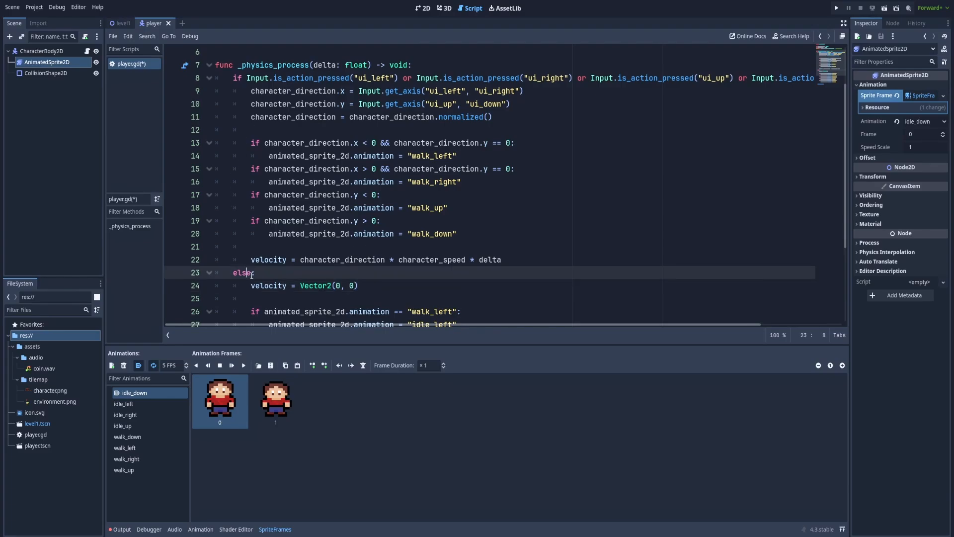
pyautogui.scroll(-3)
pyautogui.write(':')
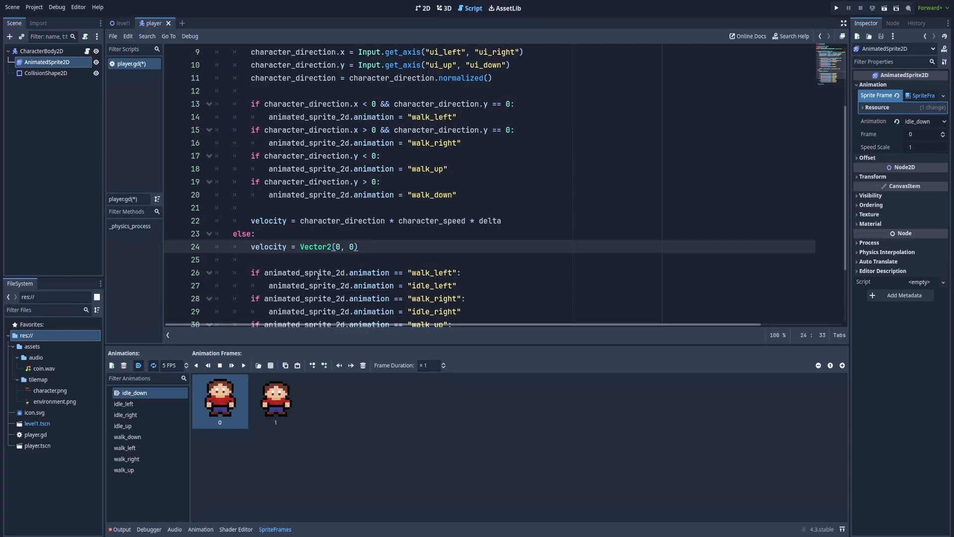
pyautogui.click(425, 117)
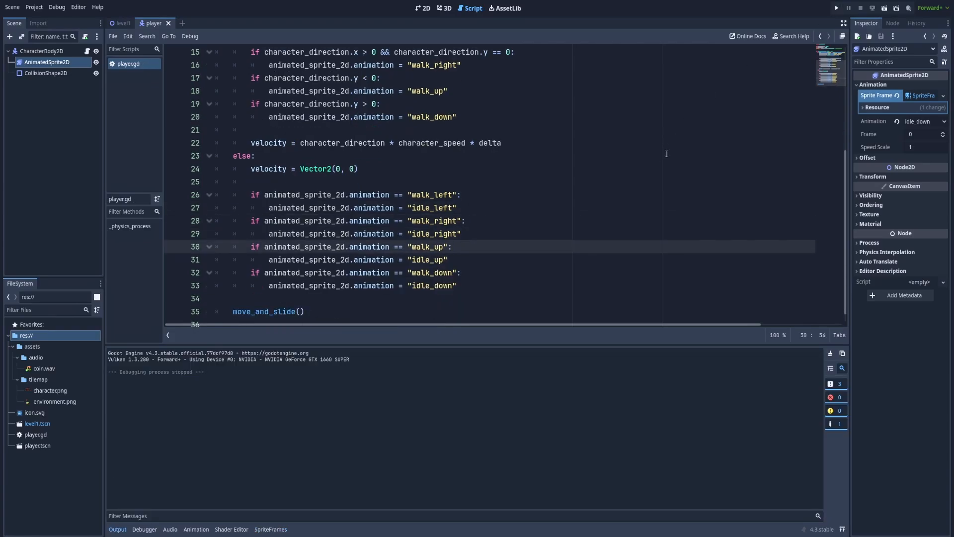
# Run the game and walk the character to verify the idle animations
pyautogui.click(835, 7)
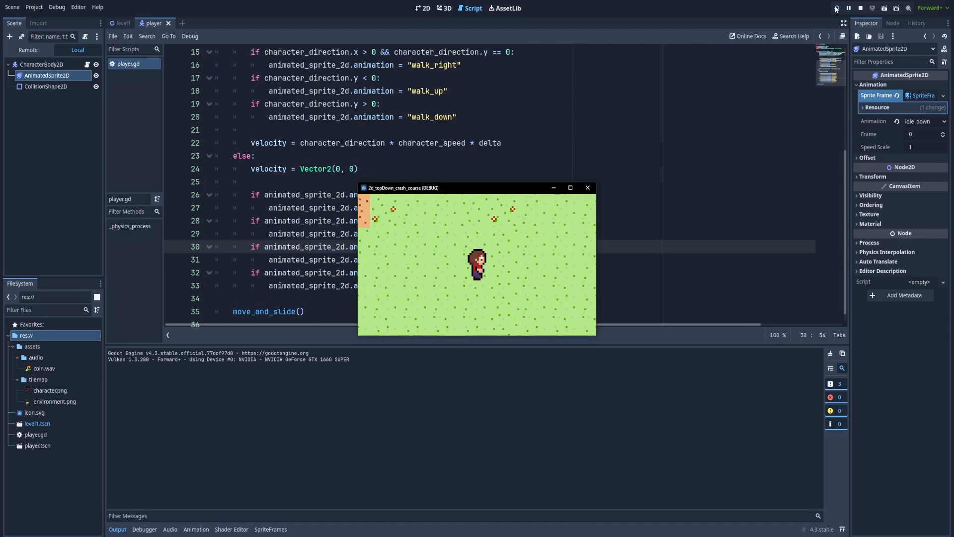
pyautogui.click(119, 23)
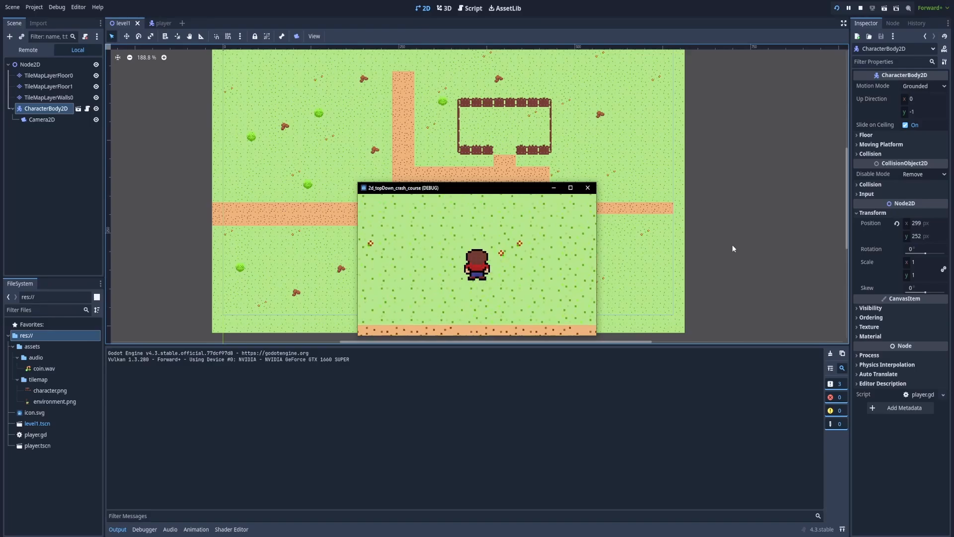
# Go through the AnimatedSprite2D's SpriteFrames animations and lower walk speeds, walk_up to 4 FPS
pyautogui.click(157, 23)
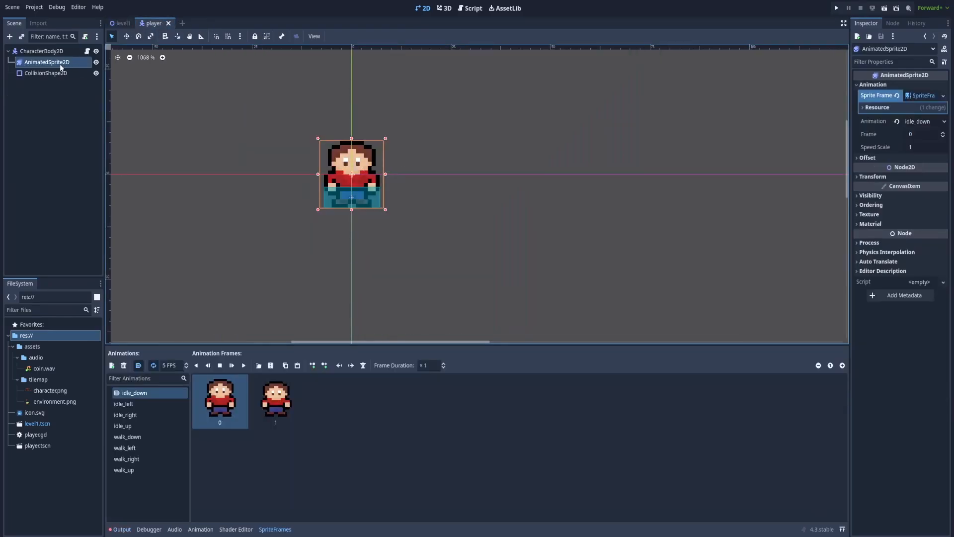
pyautogui.moveTo(161, 392)
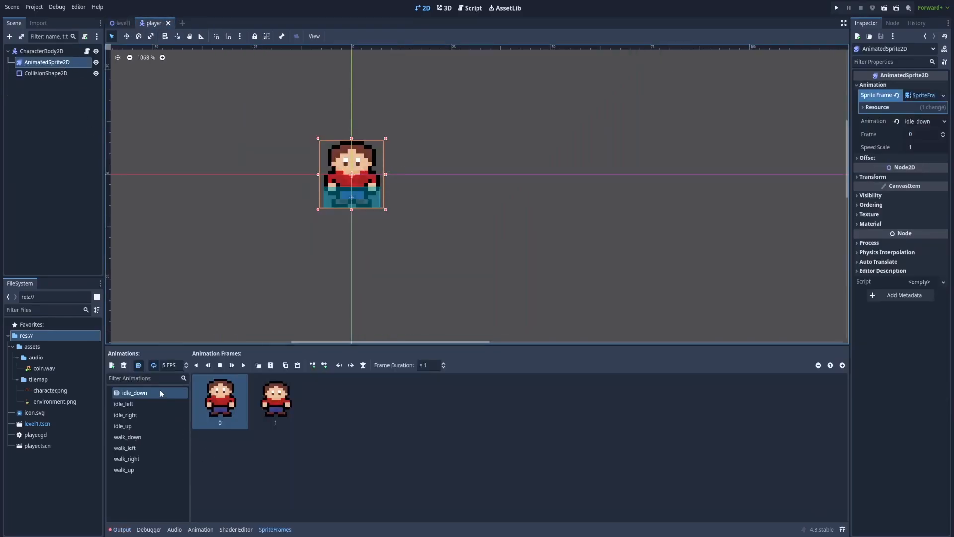
pyautogui.click(171, 365)
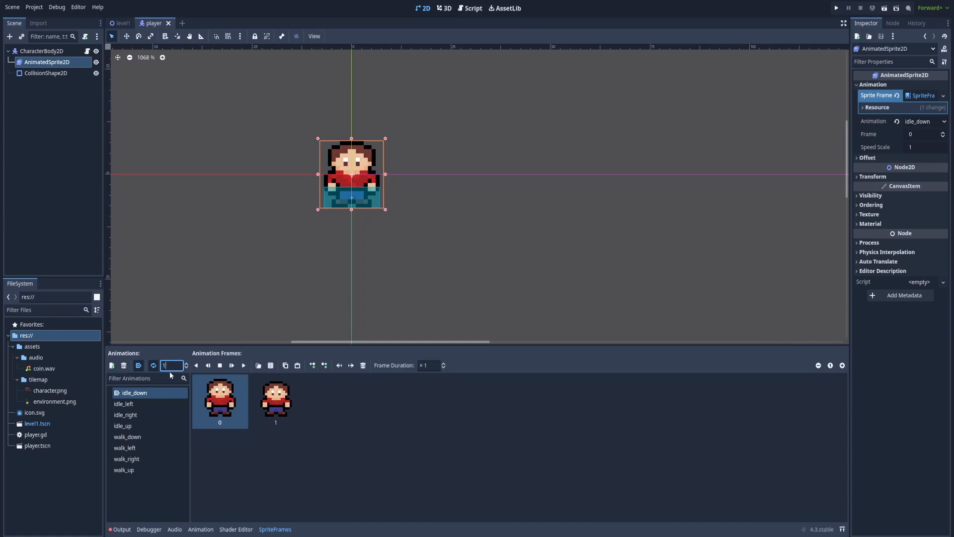
pyautogui.click(125, 415)
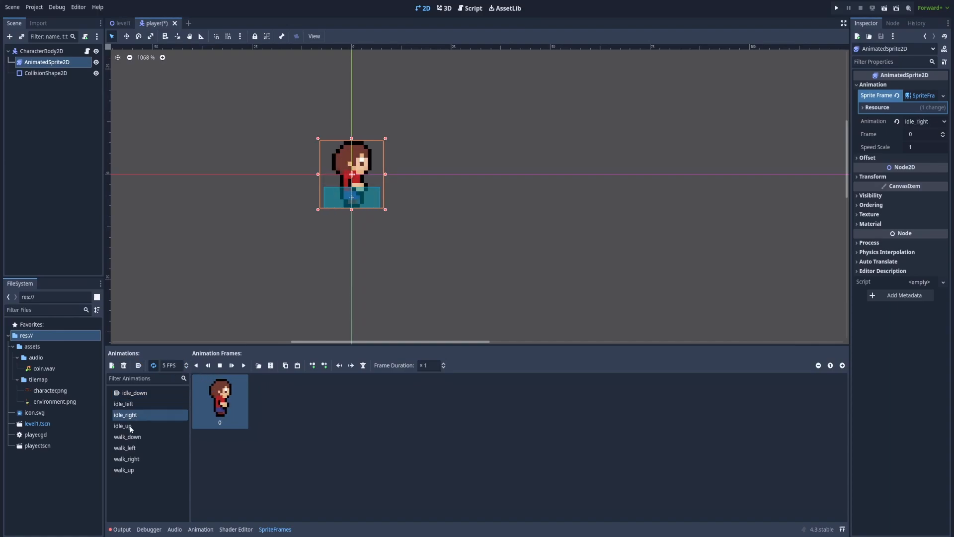
pyautogui.click(122, 425)
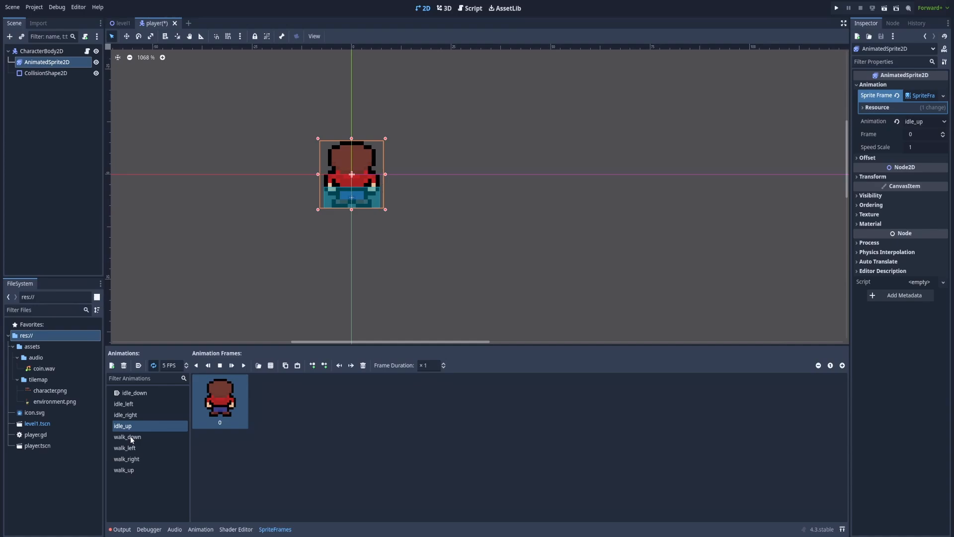
pyautogui.click(127, 437)
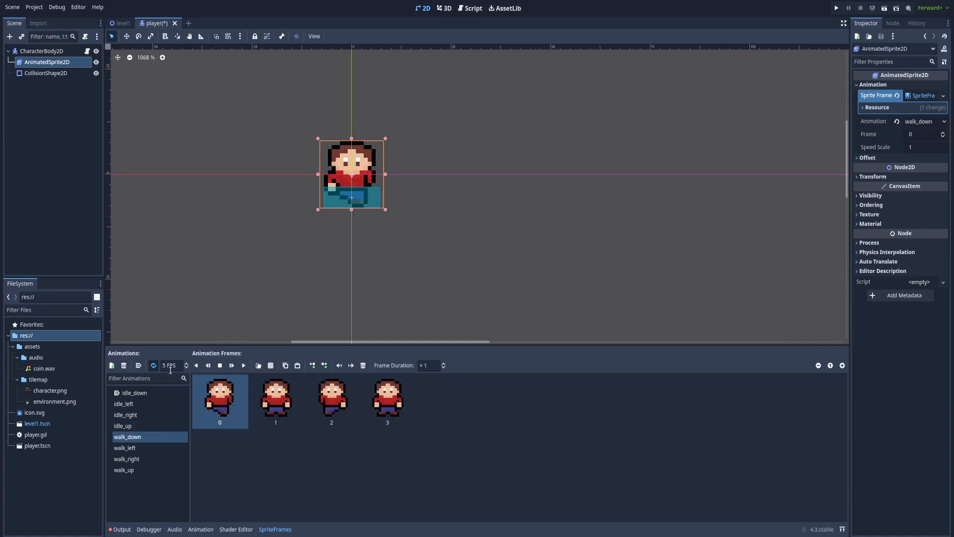
pyautogui.click(170, 365)
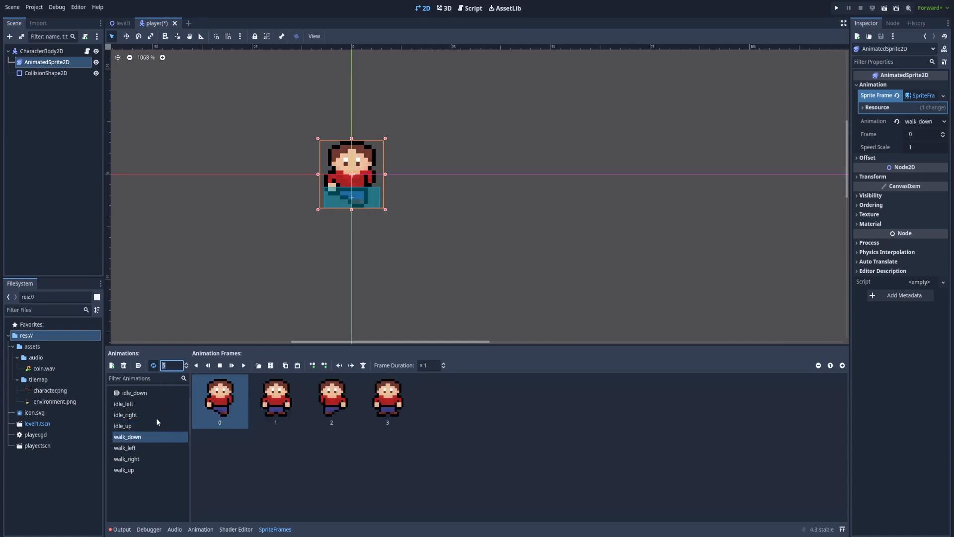
pyautogui.click(124, 448)
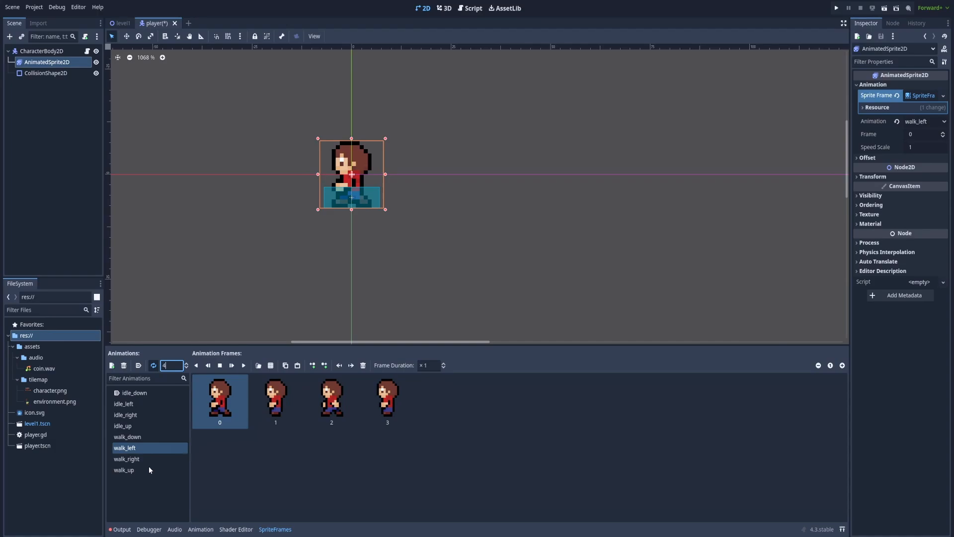
pyautogui.click(123, 469)
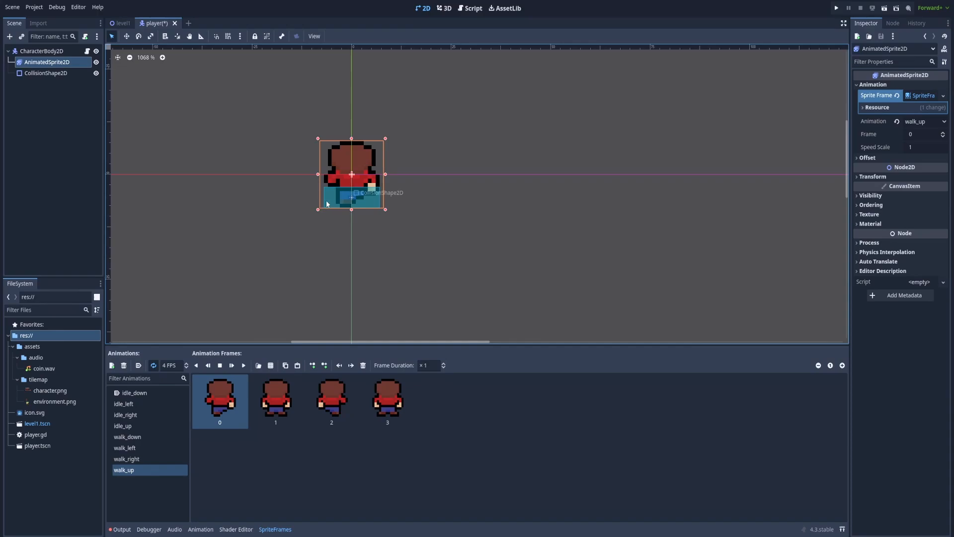
pyautogui.click(45, 73)
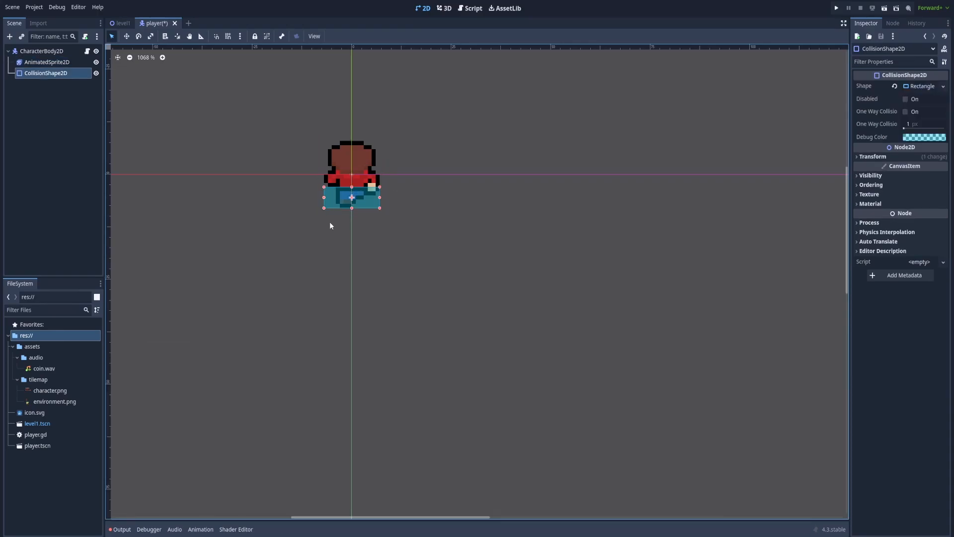
pyautogui.moveTo(834, 7)
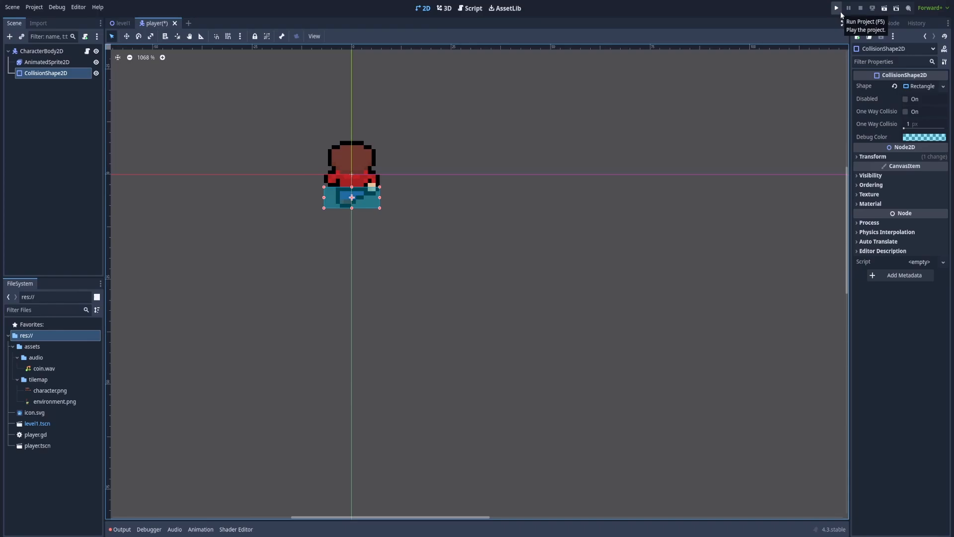
# Run the game and walk the character into the fences to test collisions
pyautogui.click(834, 8)
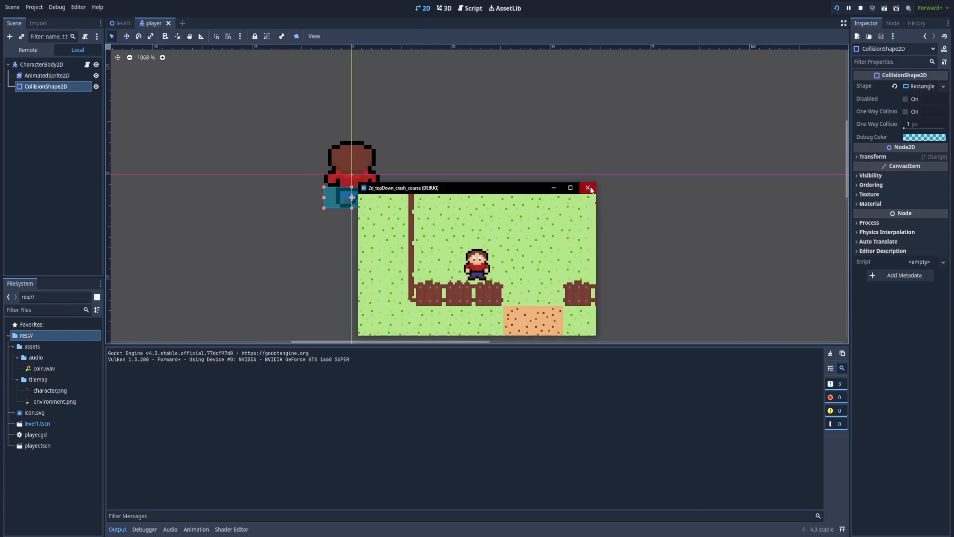
# Close the running game and launch it again from the player script
pyautogui.click(587, 188)
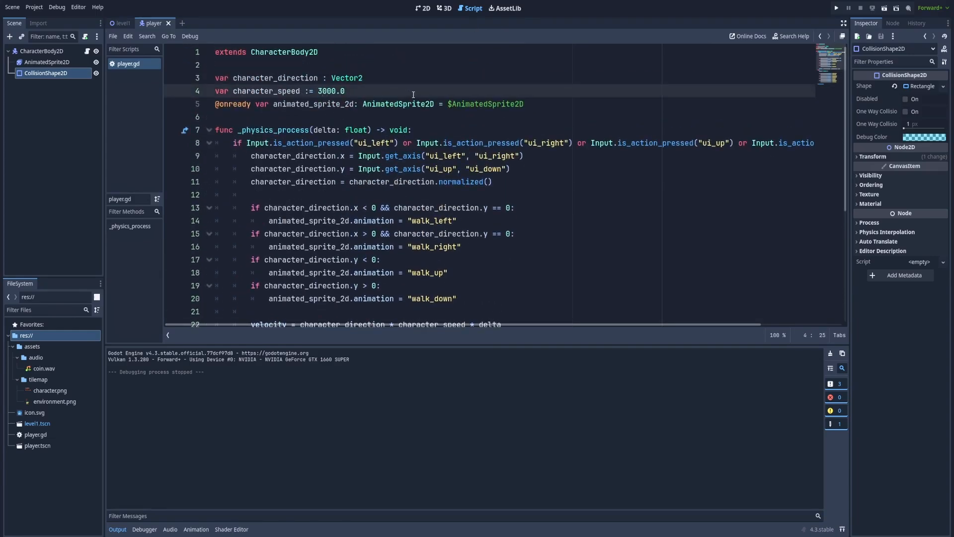
pyautogui.click(834, 7)
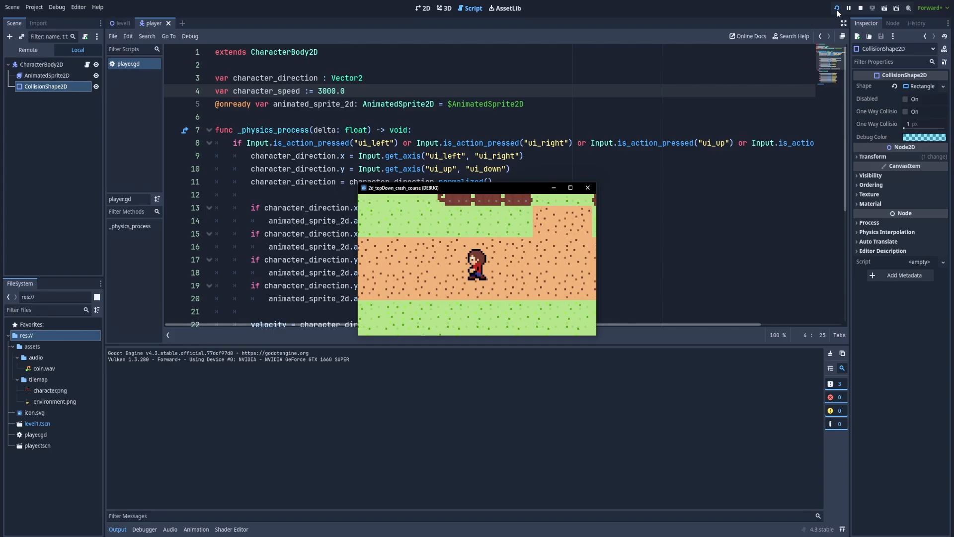